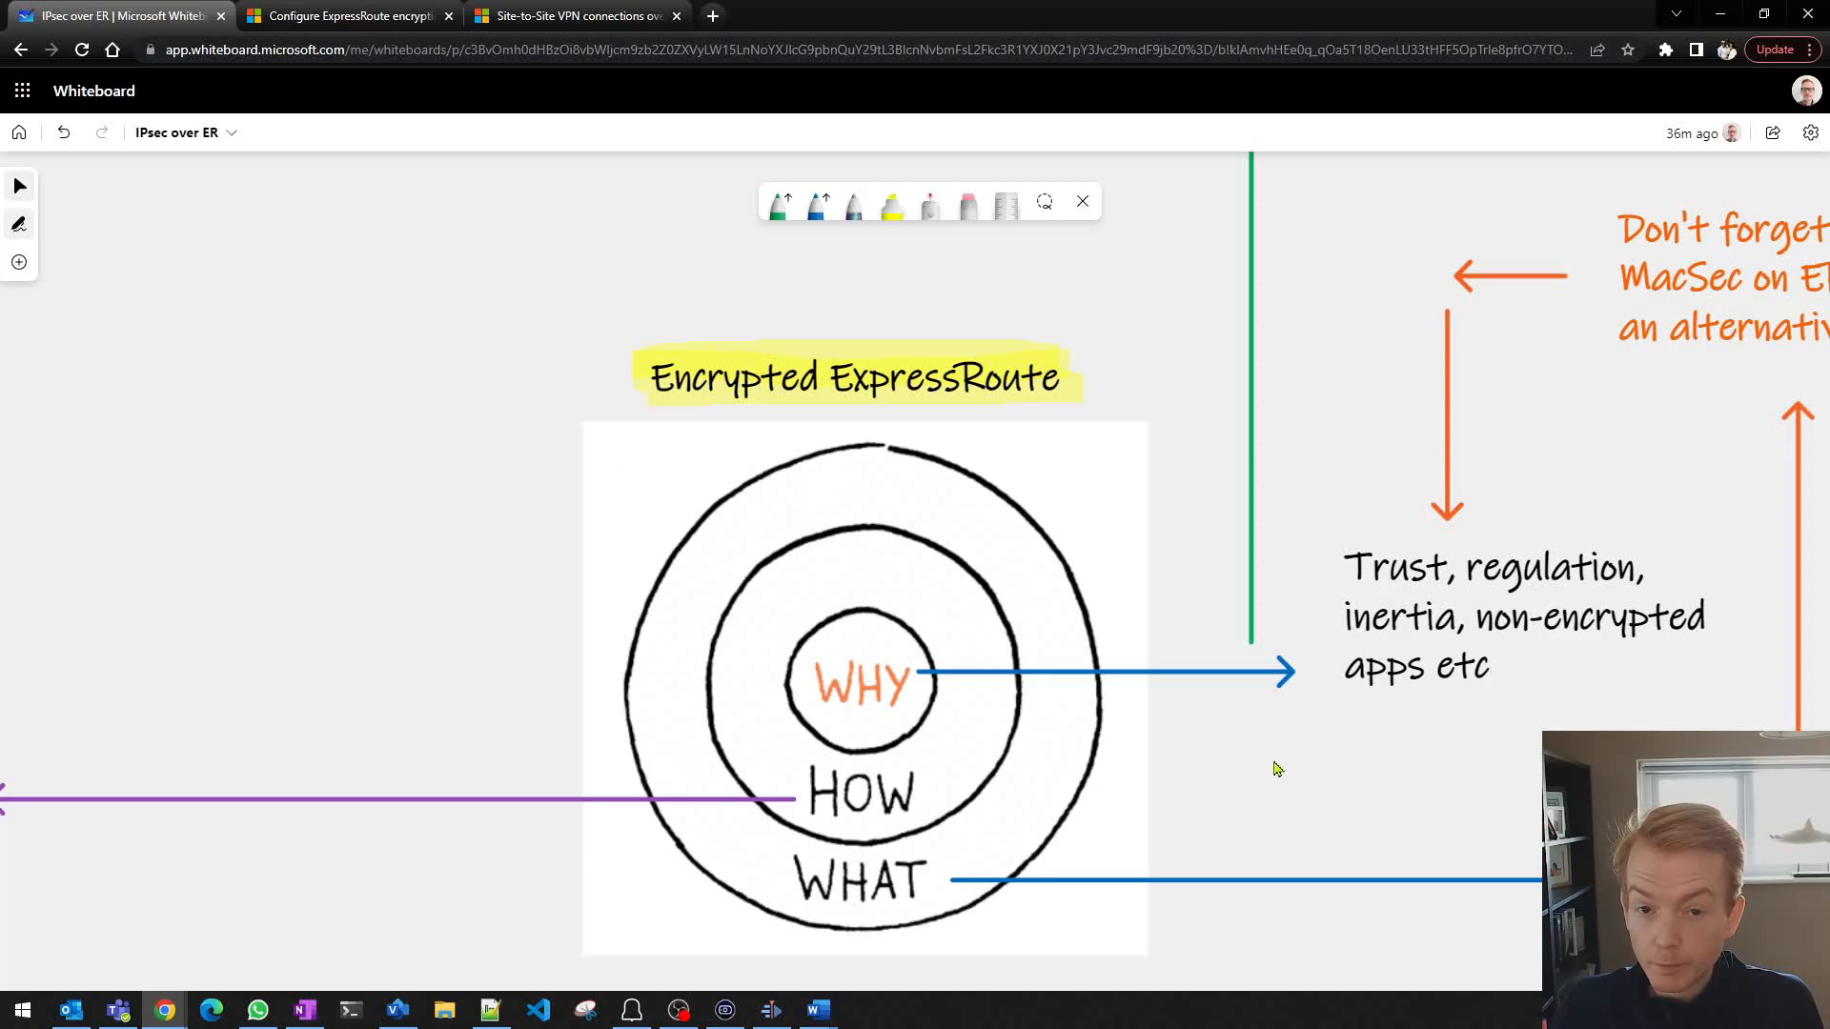
mouse_move(1300, 785)
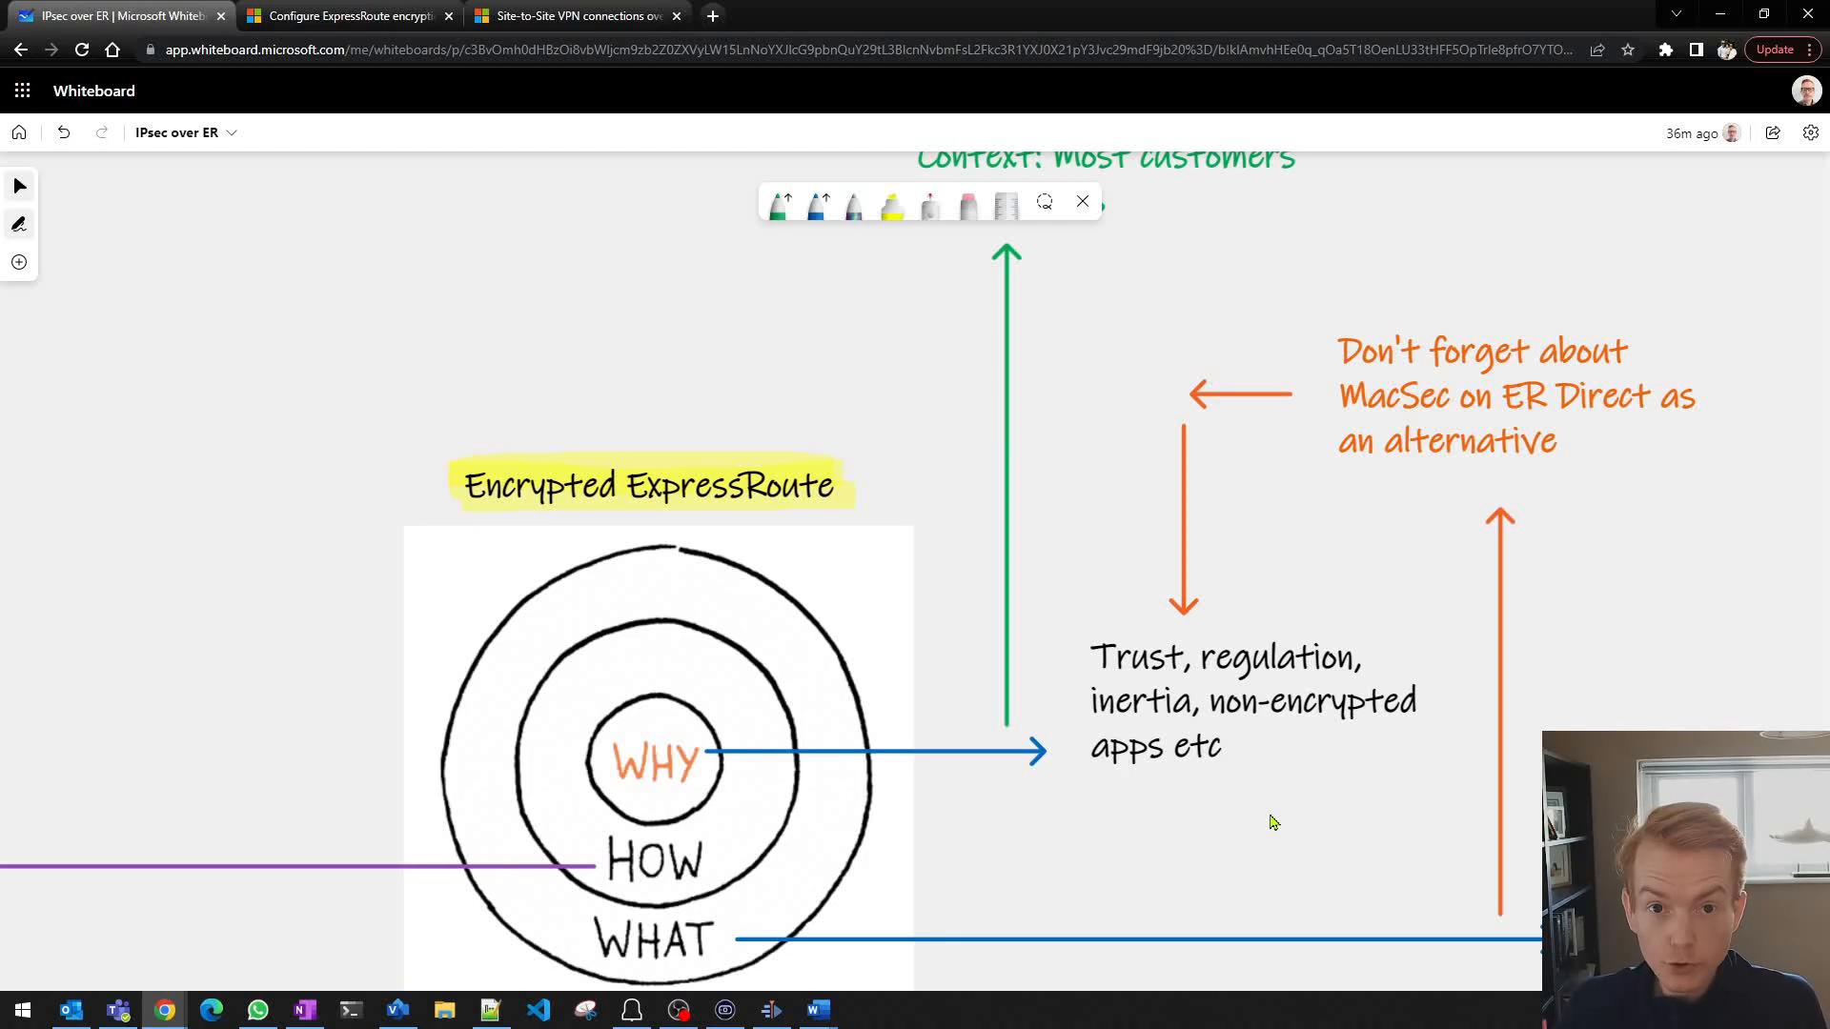
mouse_move(1284, 821)
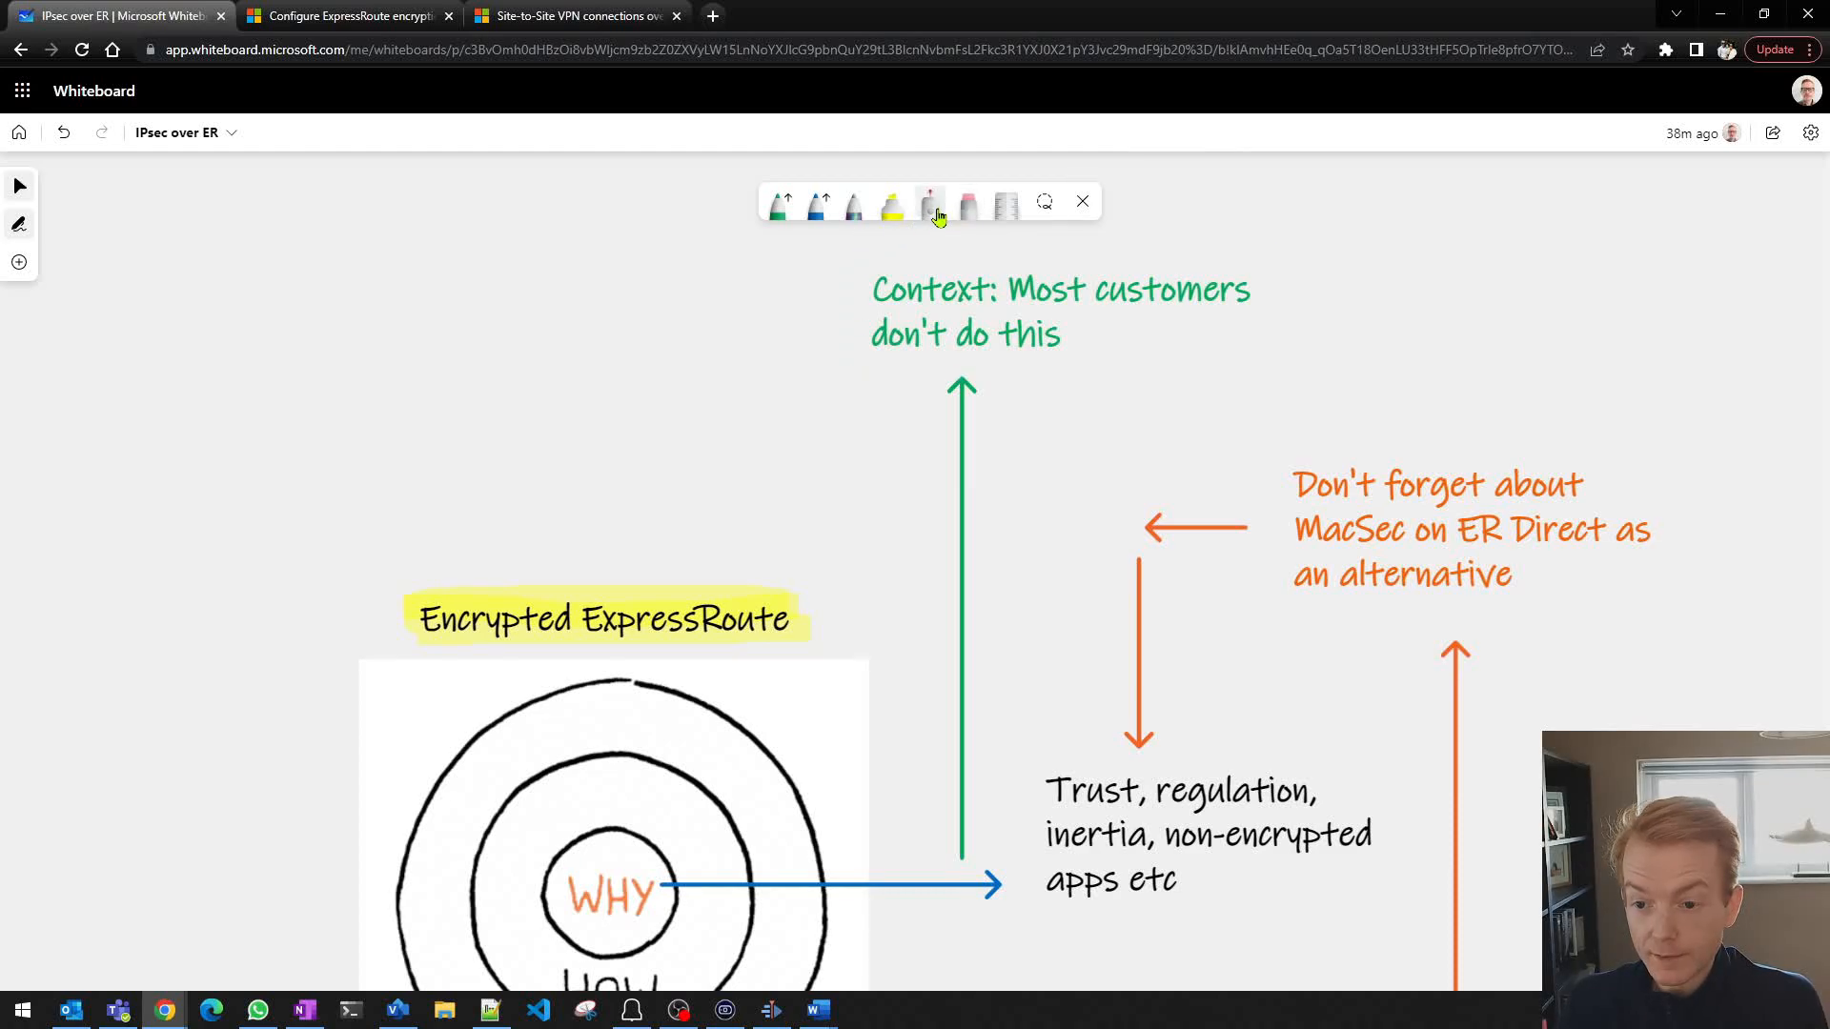
Step: Switch to the laser pointer to point at the IPsec over ExpressRoute notes
left_click(931, 207)
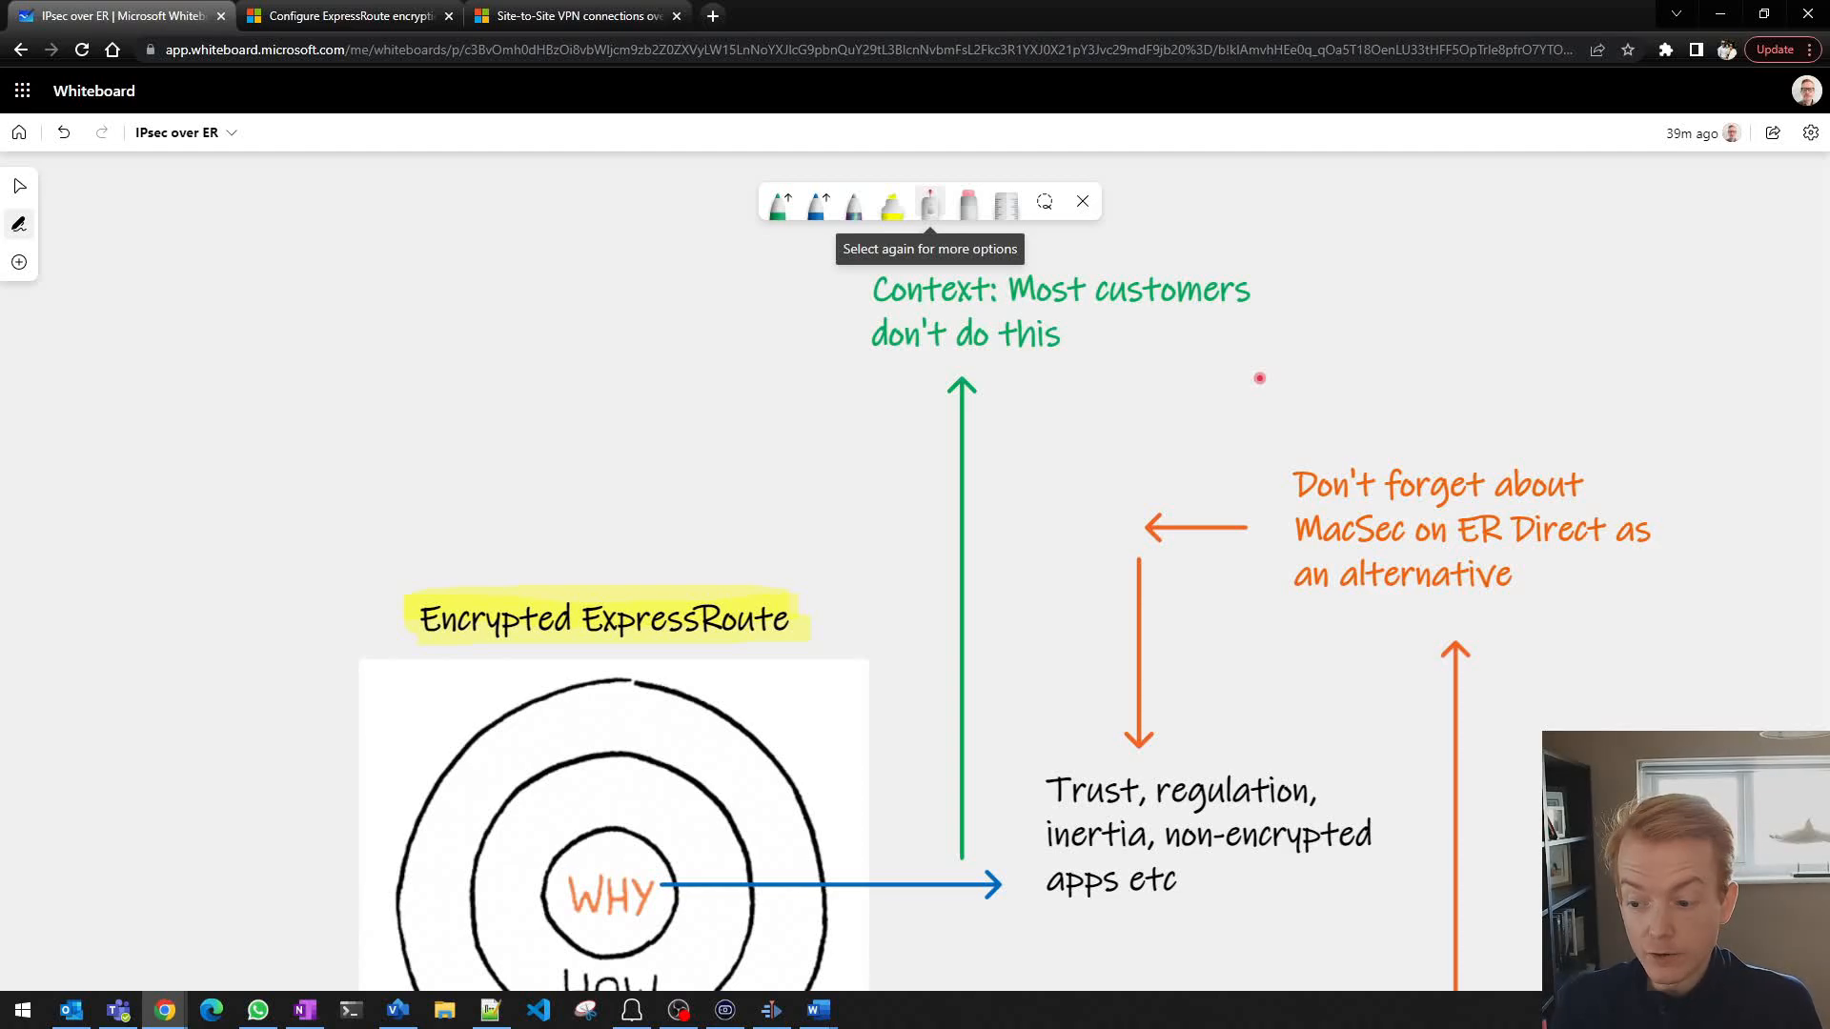
mouse_move(1213, 343)
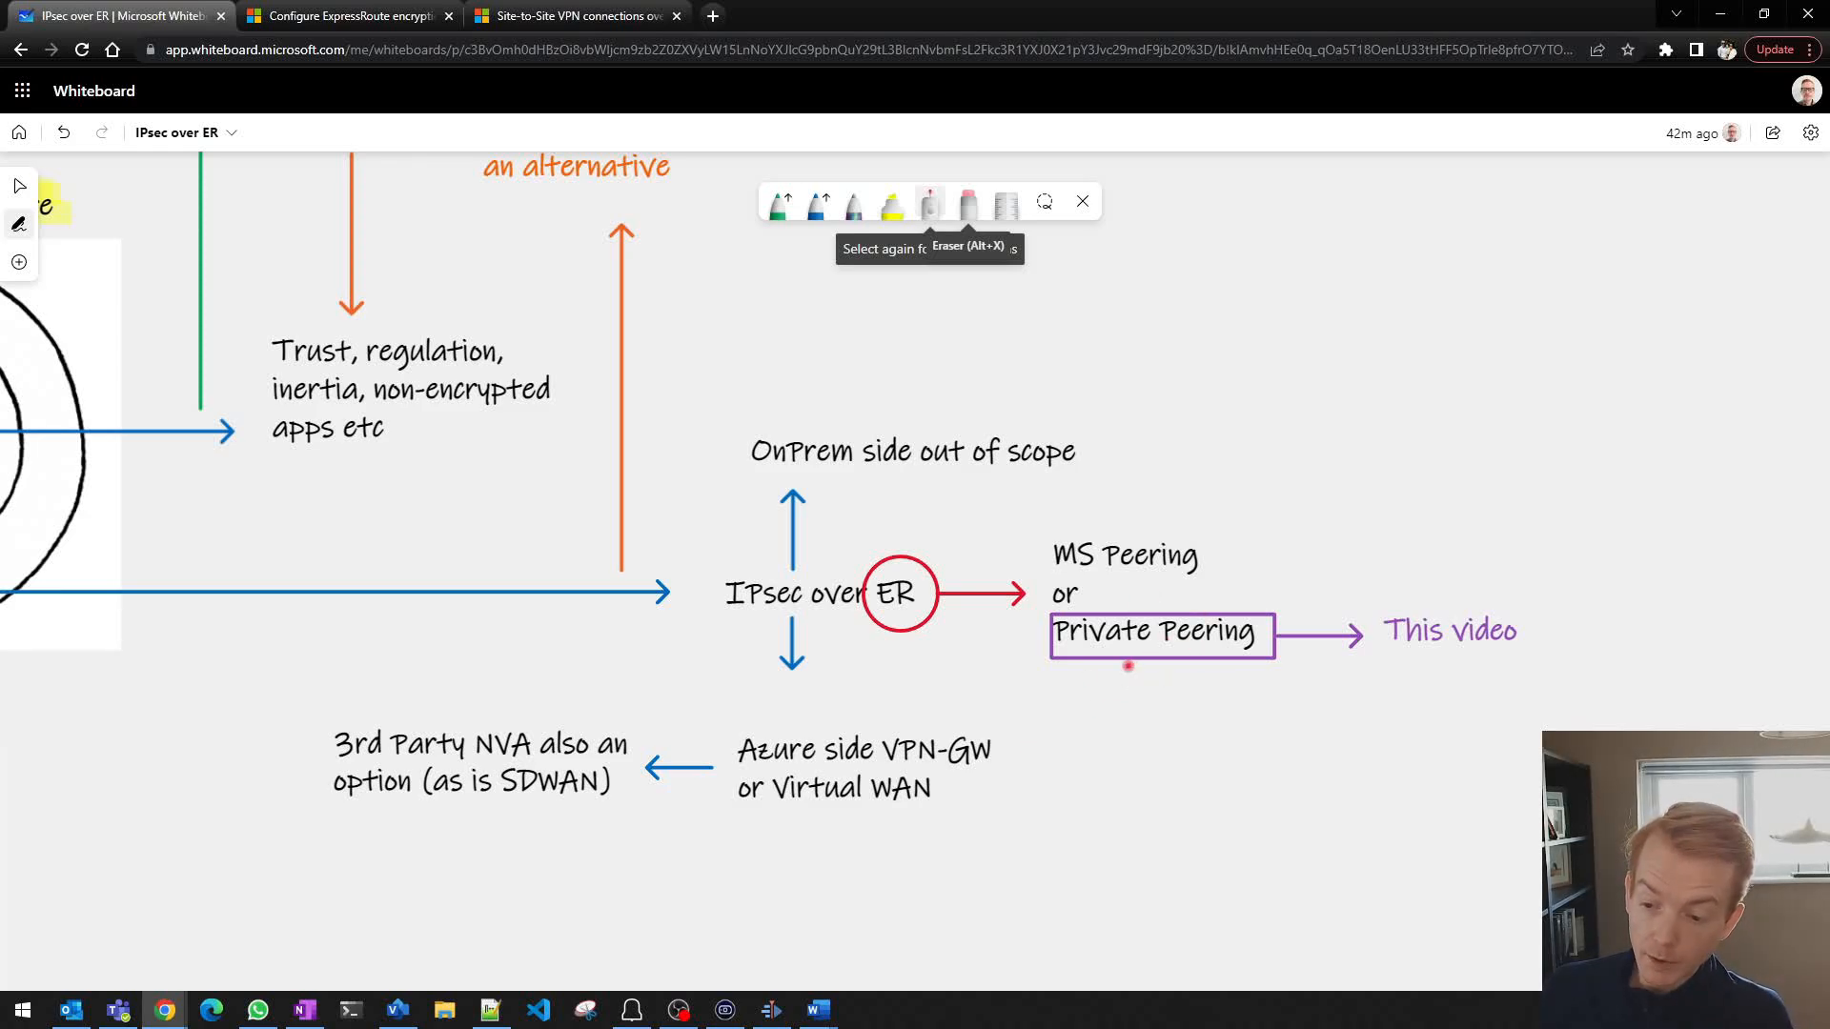
mouse_move(1511, 665)
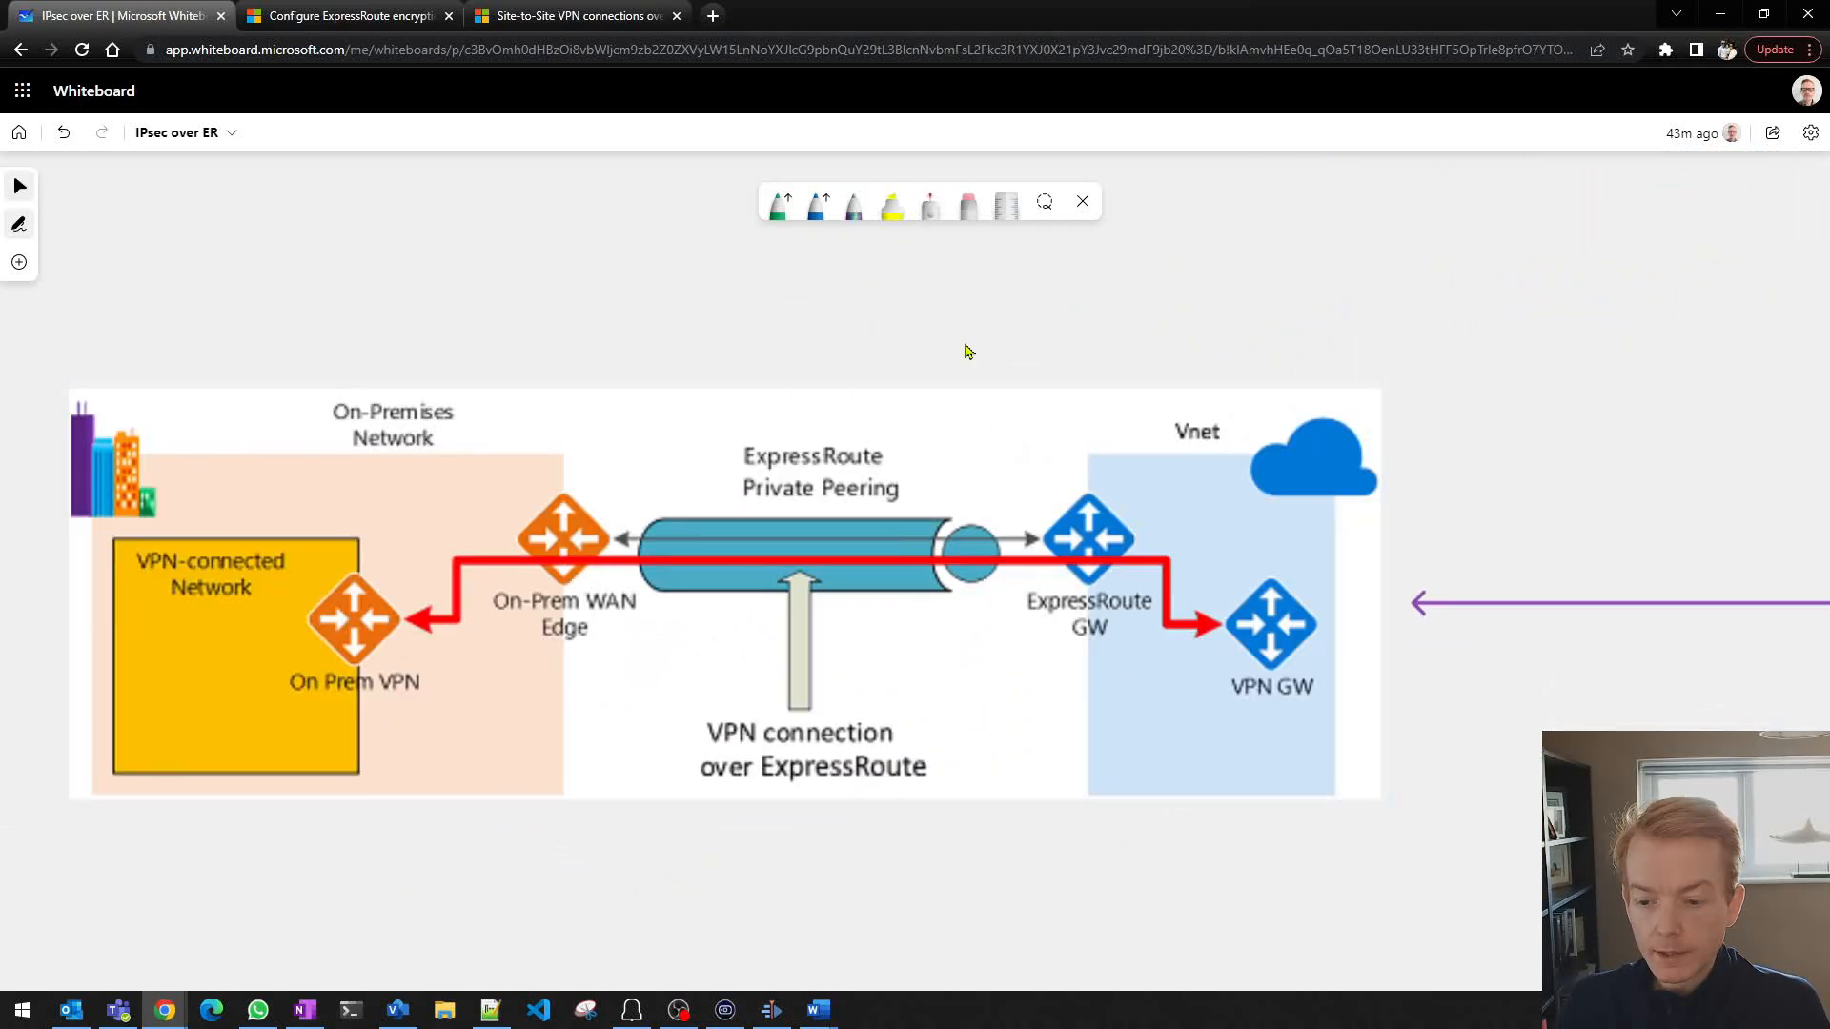
Step: Bring up the Site-to-Site VPN over ExpressRoute private peering Docs article
left_click(572, 16)
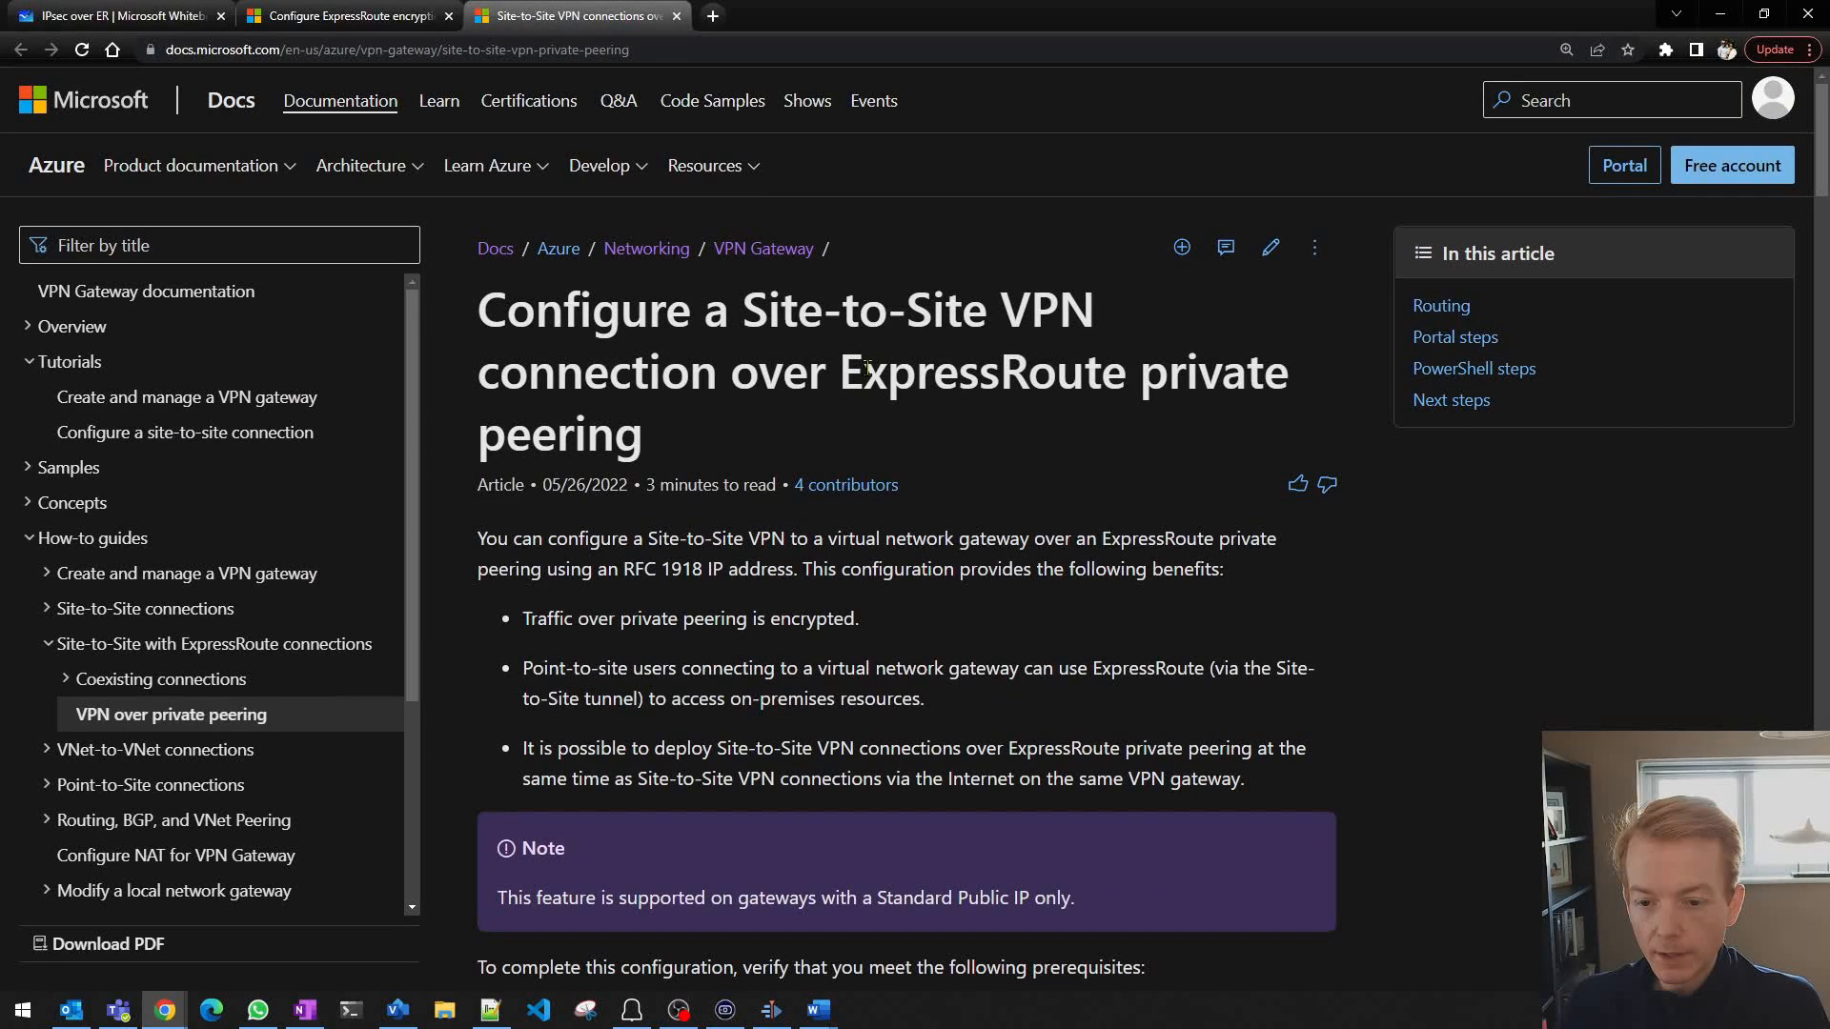
left_click_drag(479, 309, 753, 385)
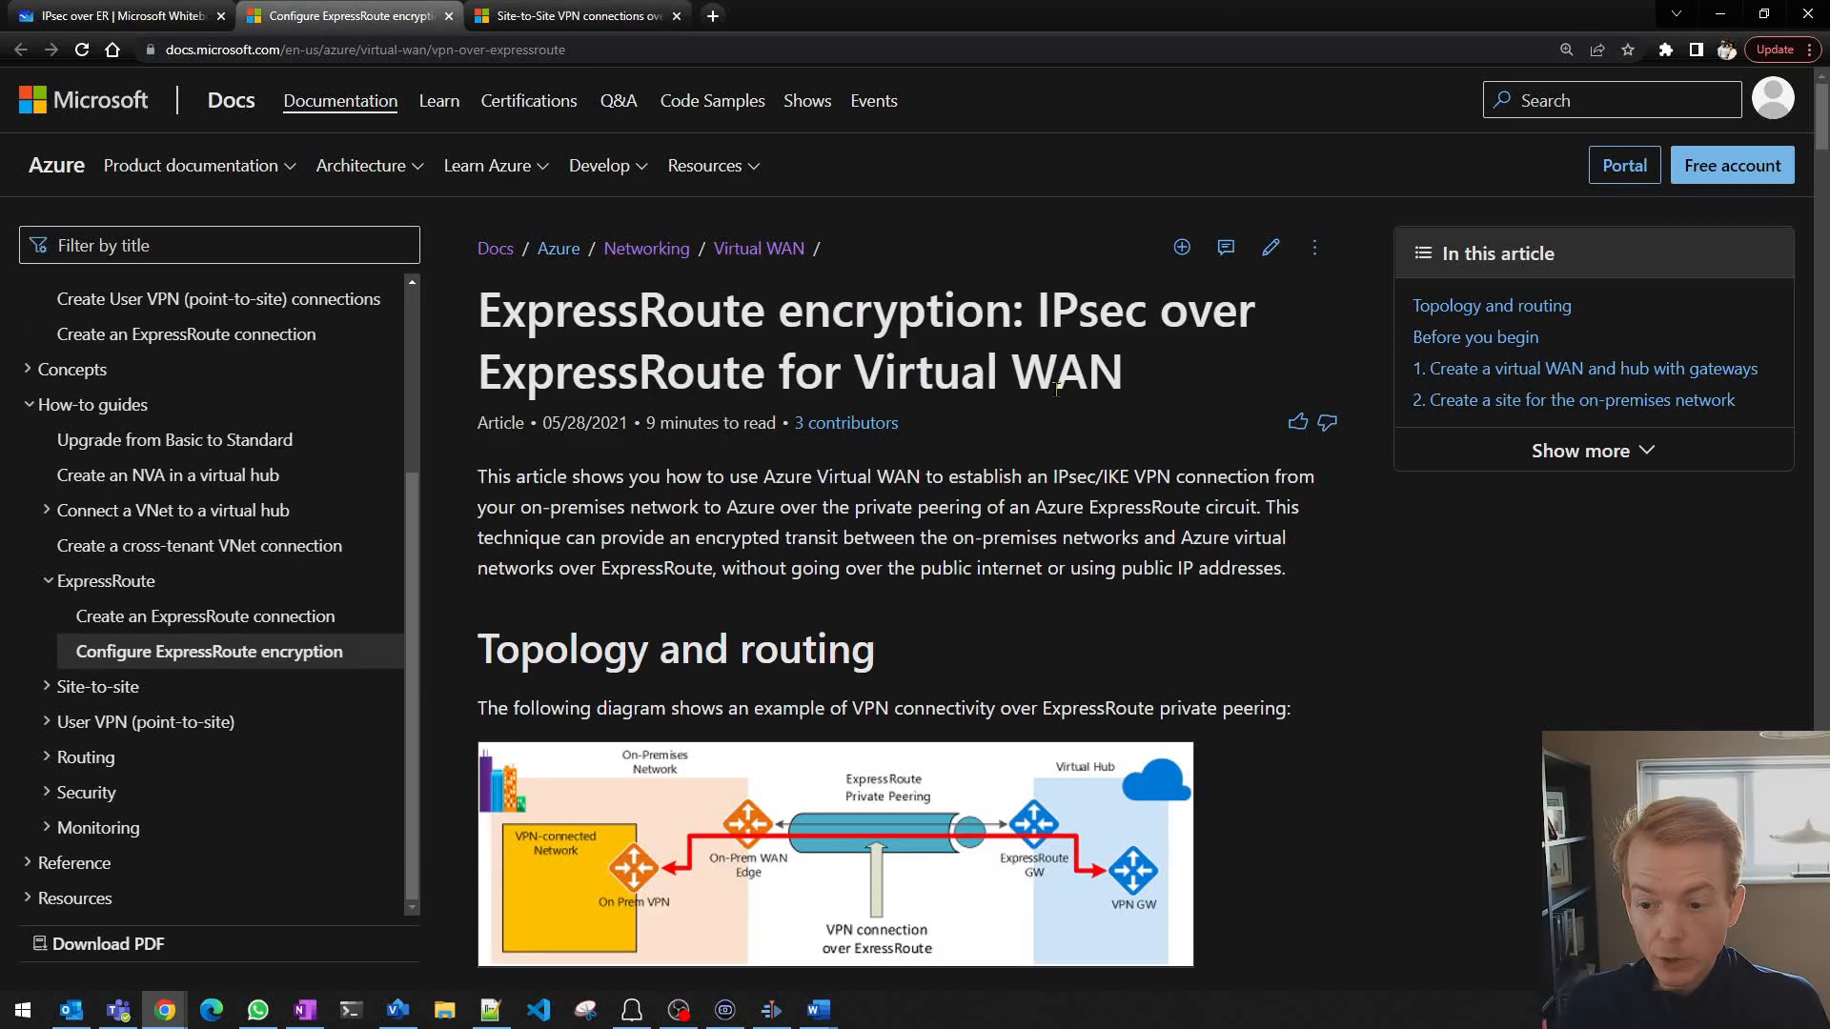
left_click(572, 15)
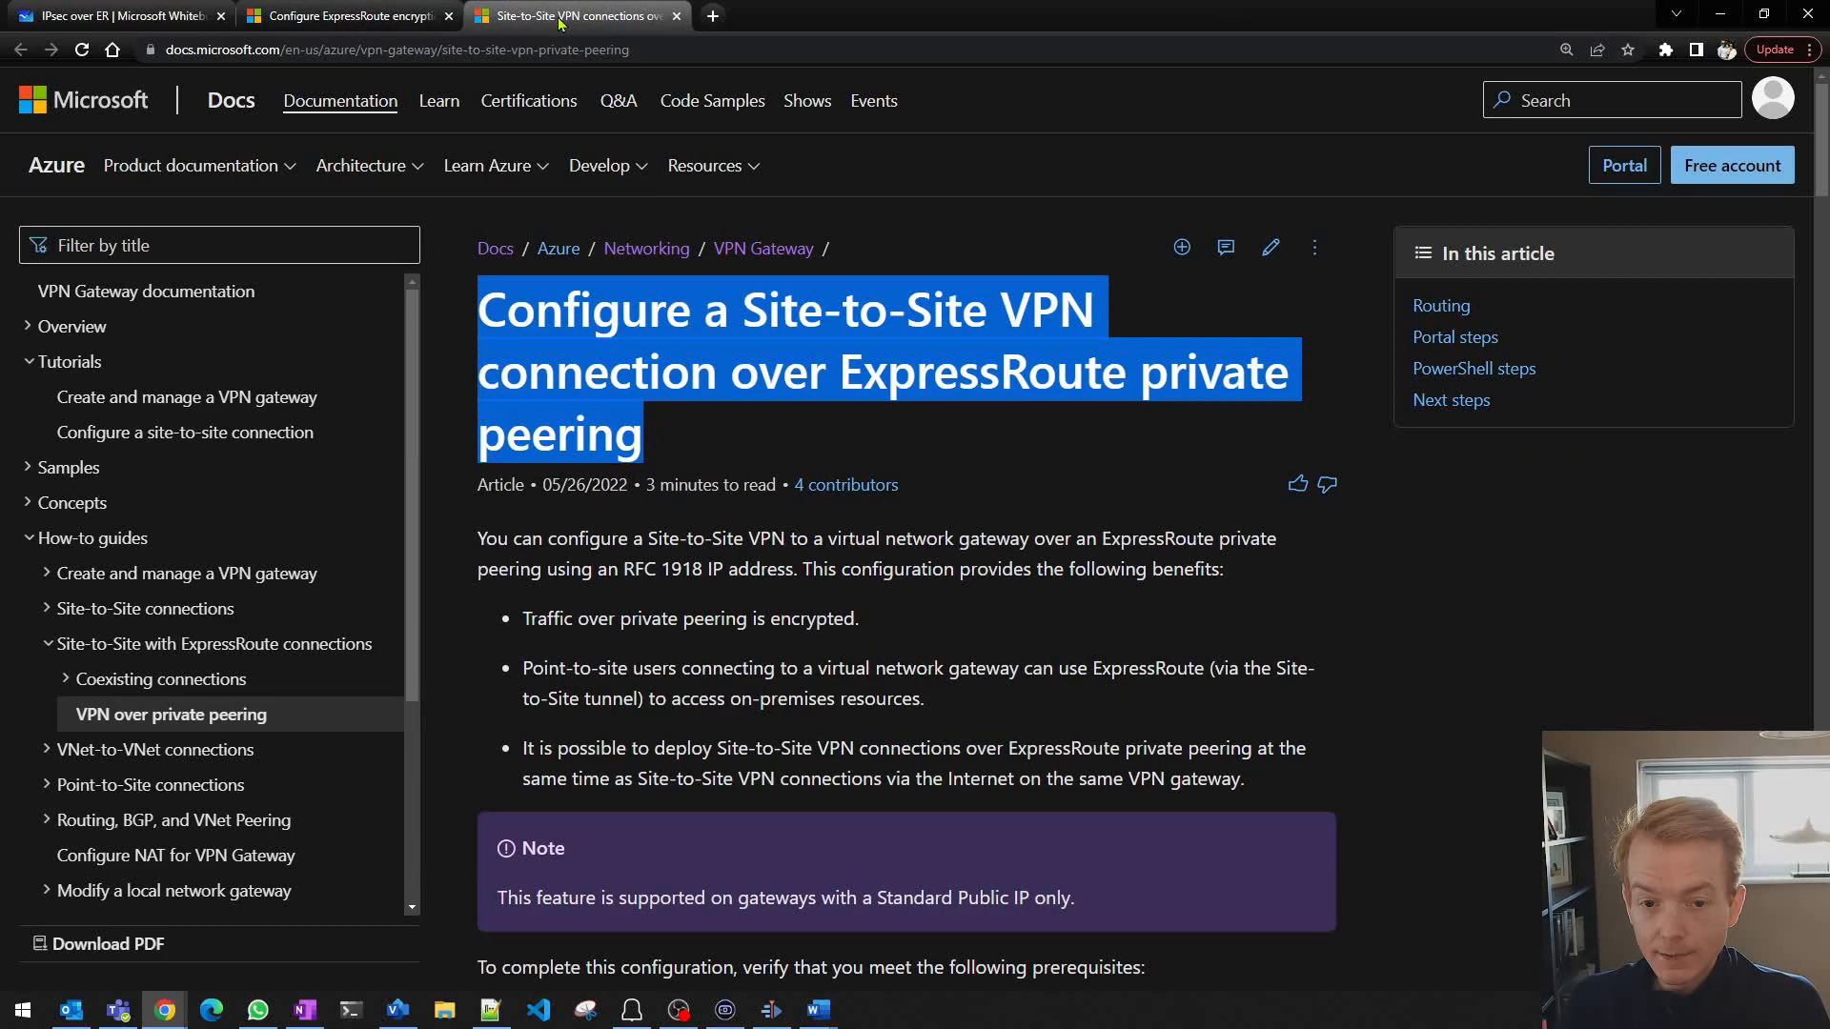
scroll("down", 3)
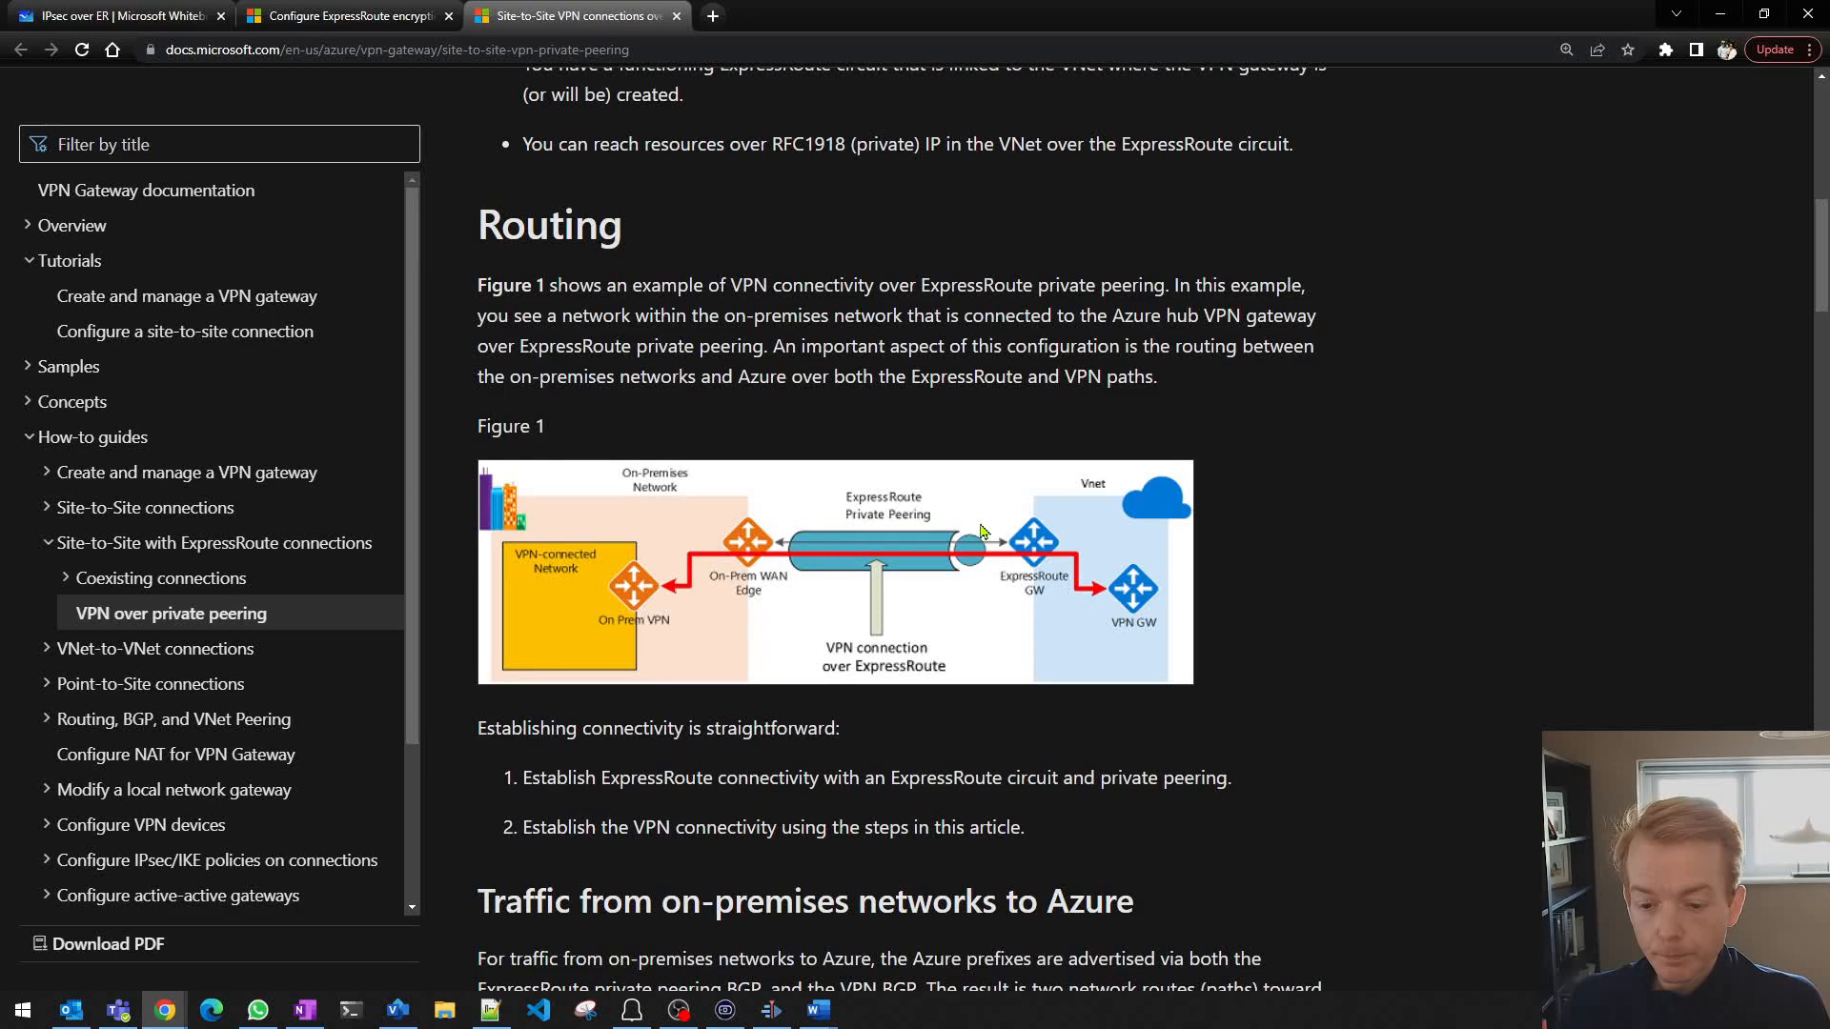
scroll("down", 3)
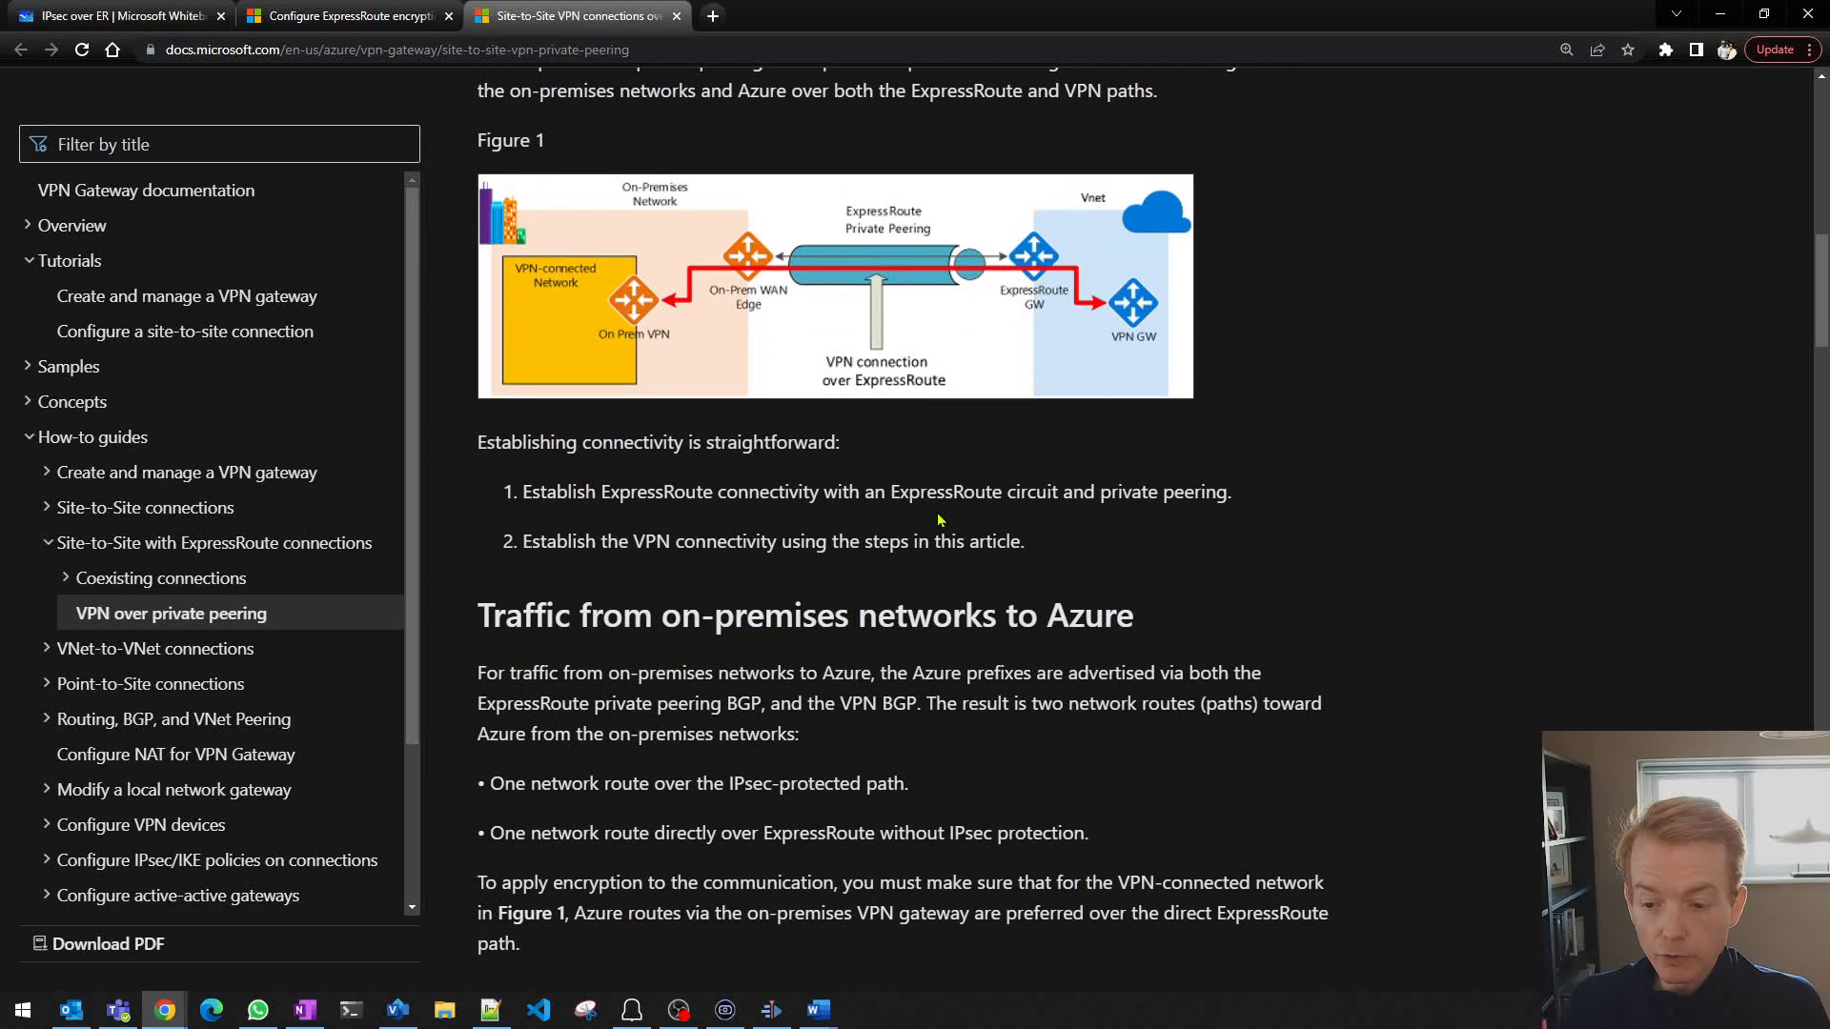
scroll("down", 3)
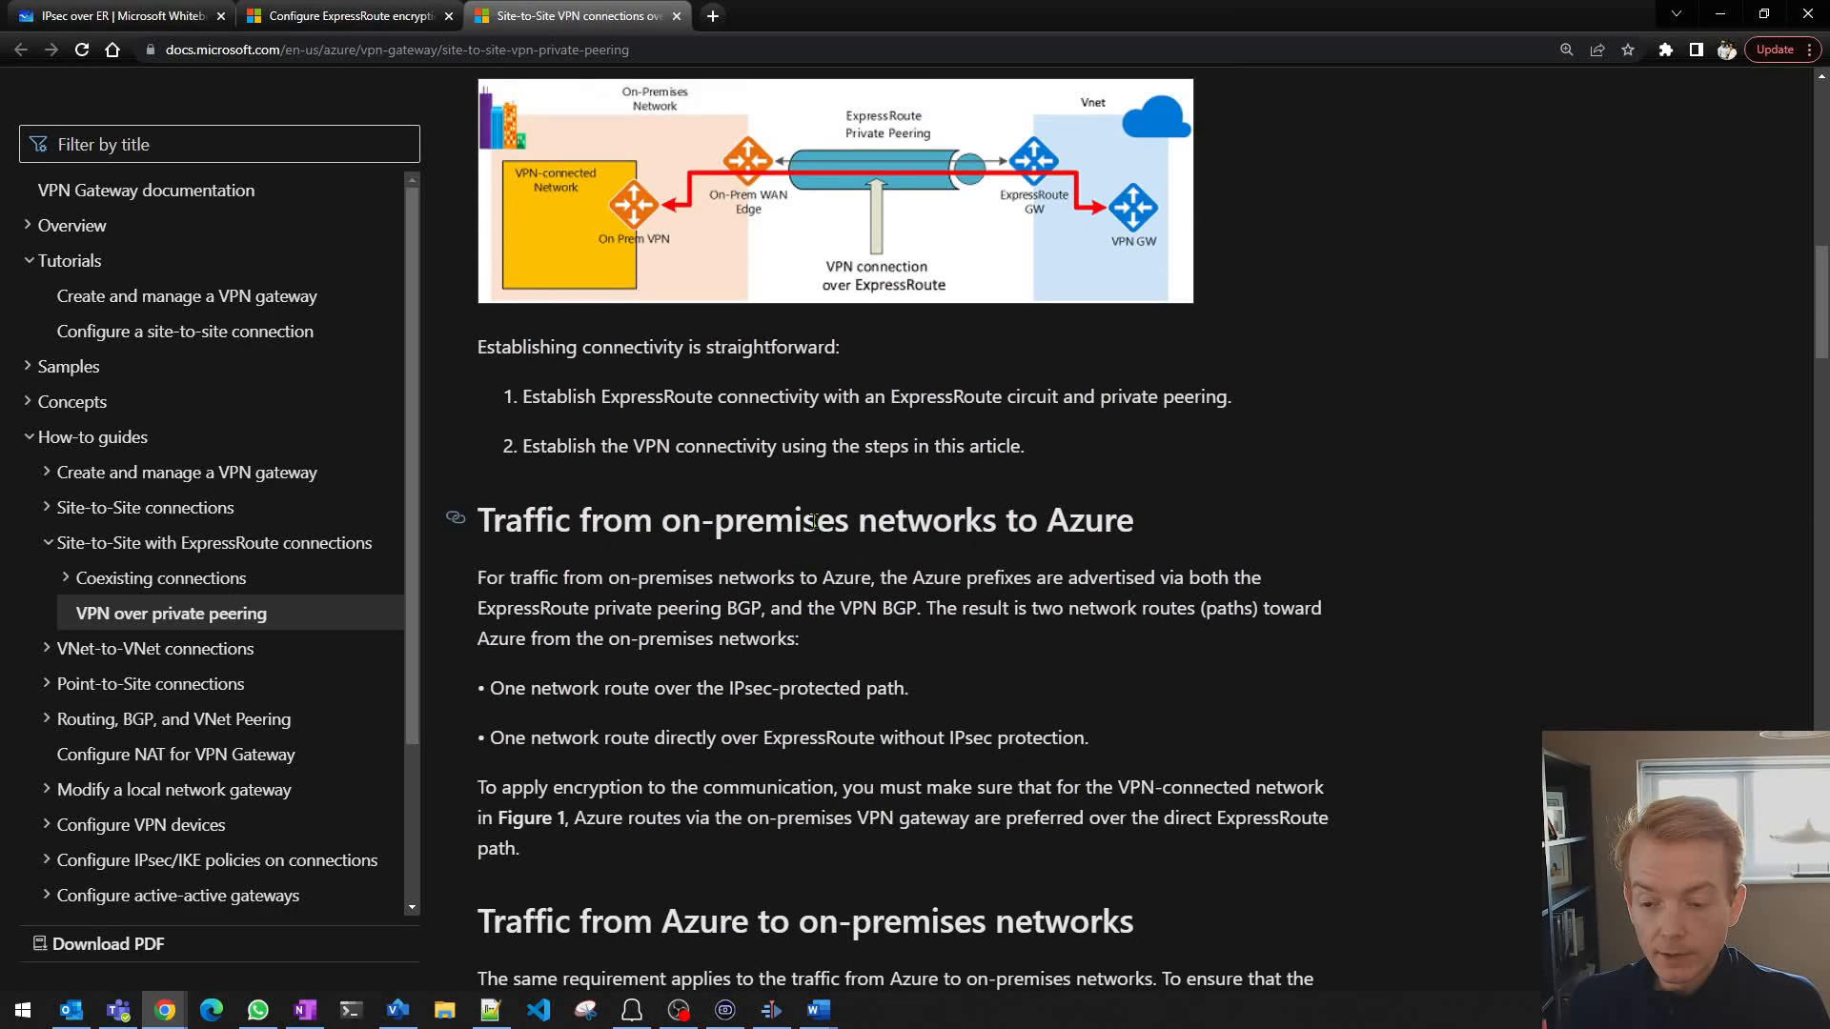
left_click(110, 15)
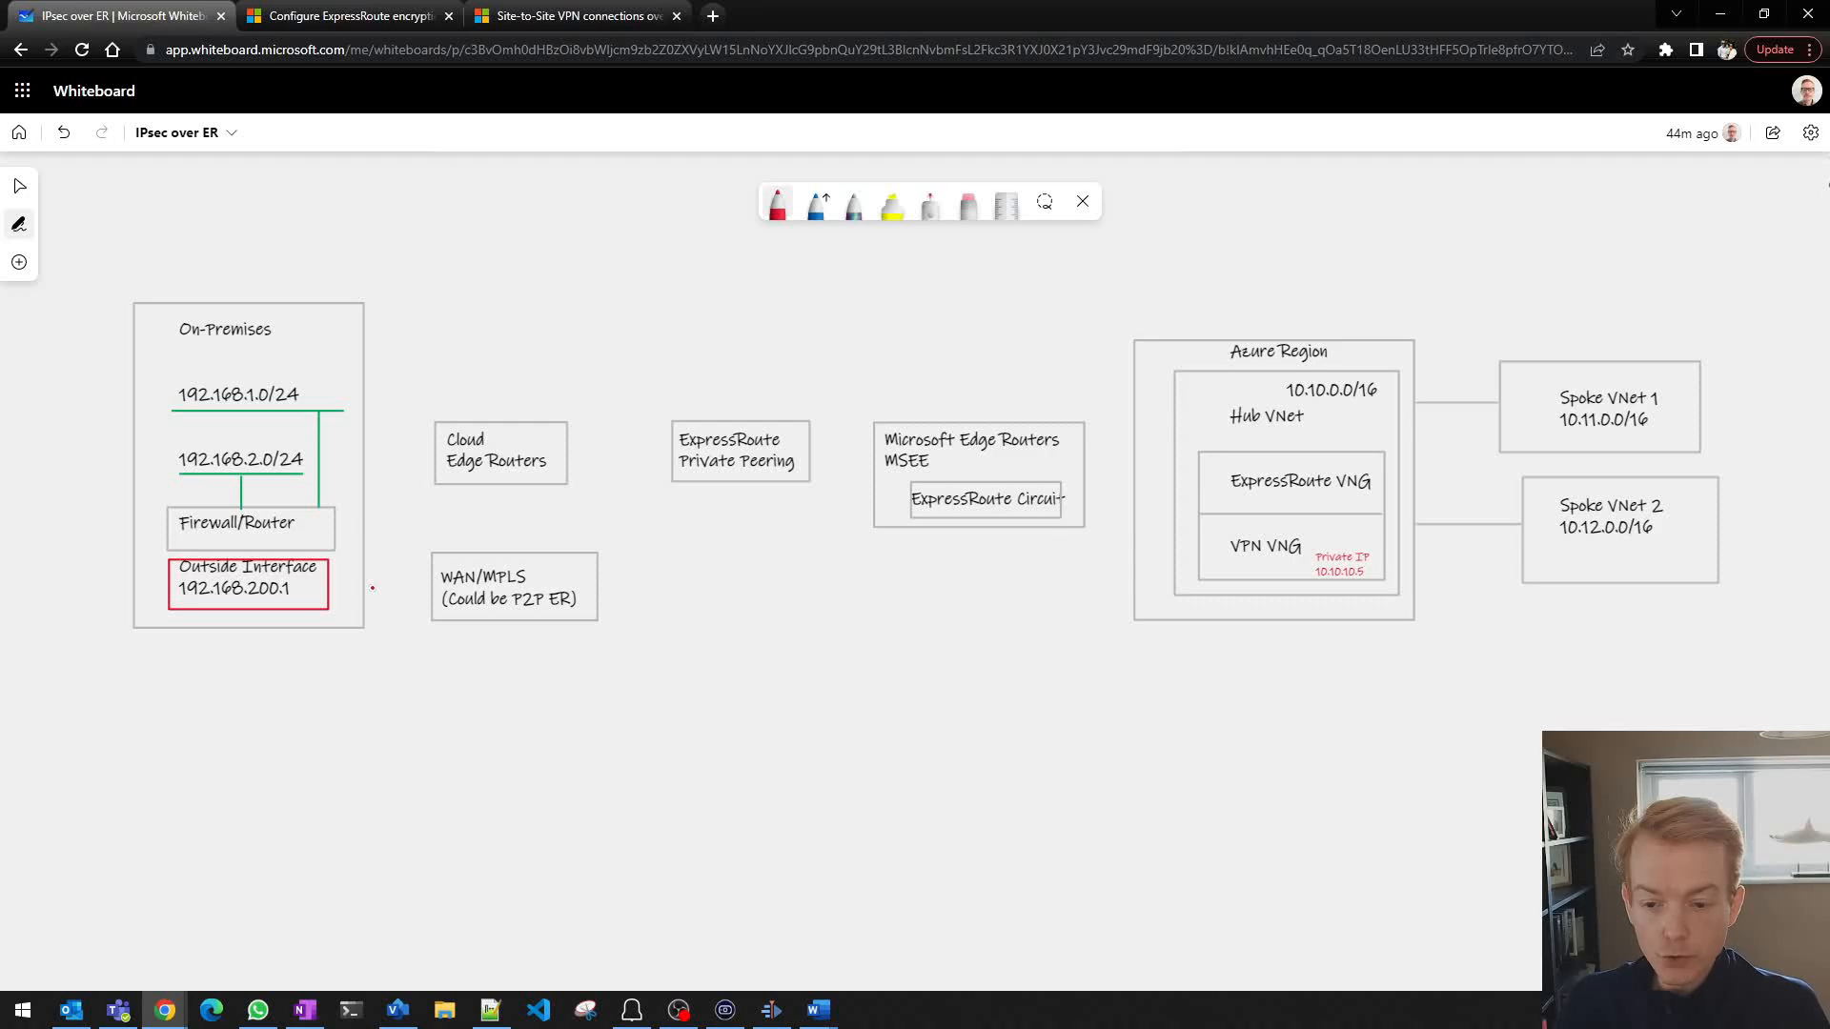
Step: Draw red links from Outside Interface via WAN/MPLS, edge routers and Private Peering, plus routing arrows
left_click_drag(368, 588, 432, 588)
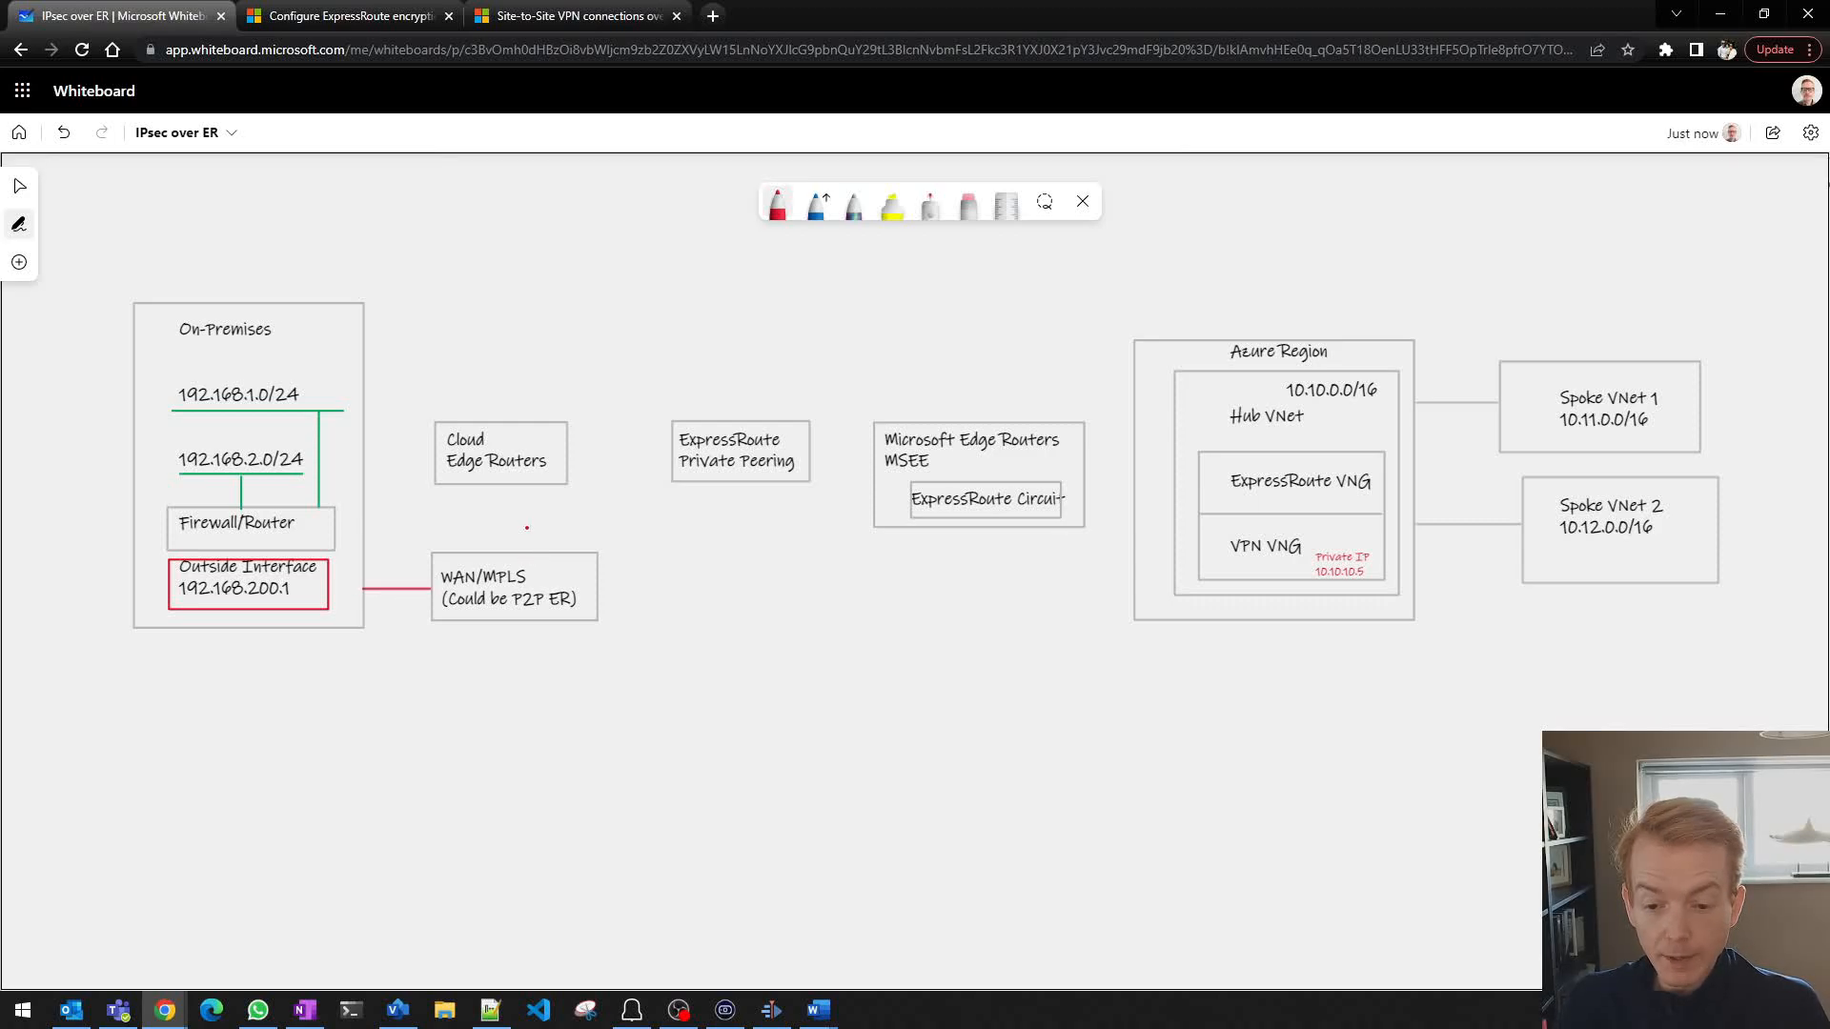
left_click_drag(526, 525, 503, 516)
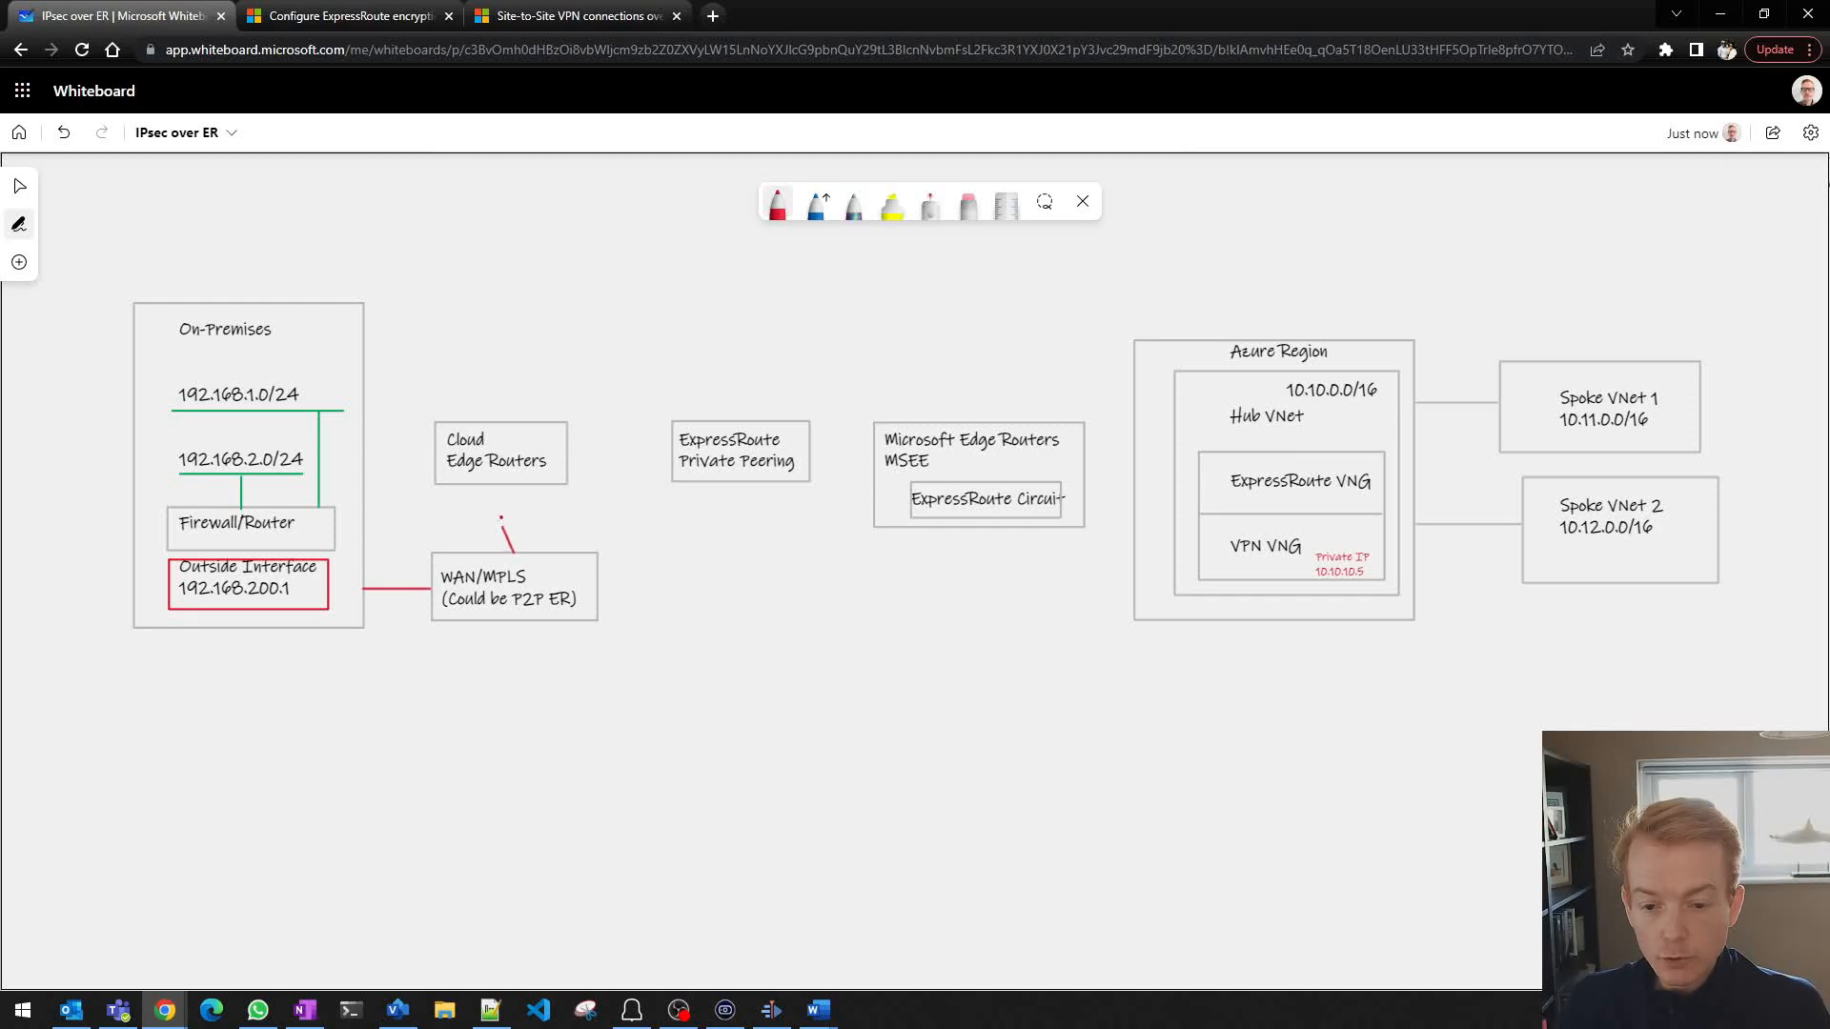
left_click_drag(502, 485, 511, 549)
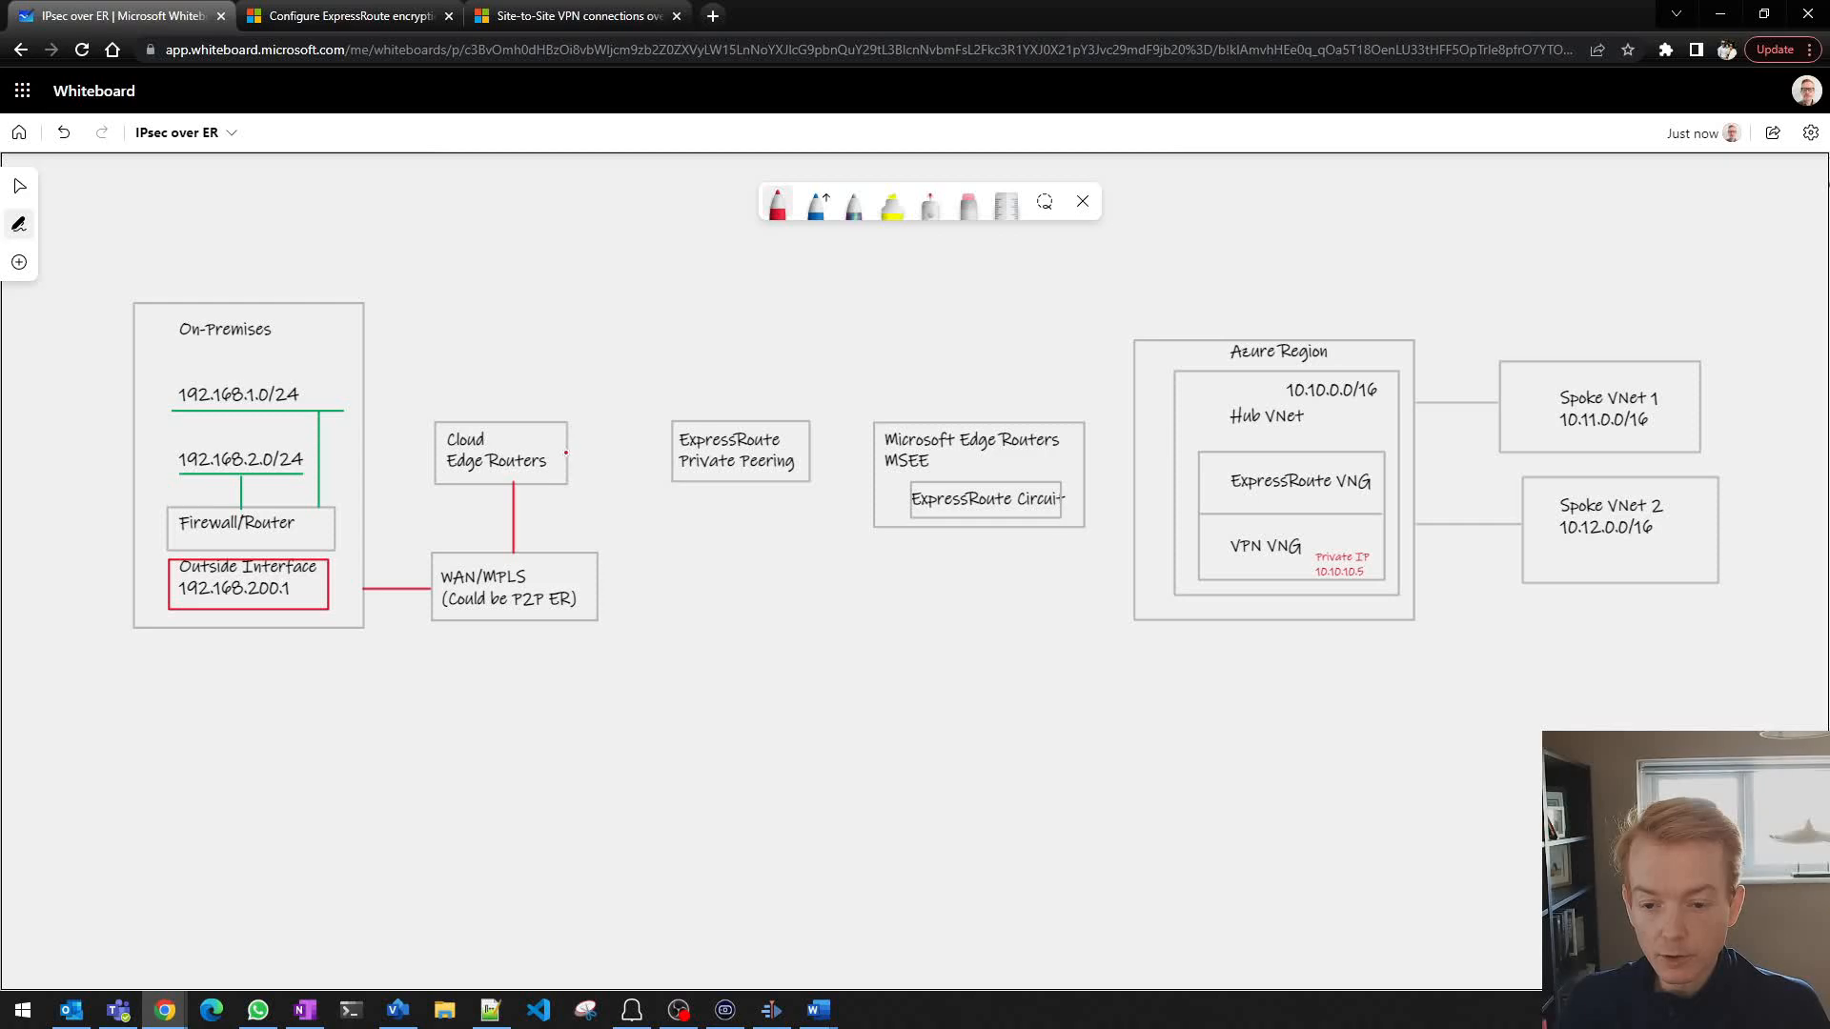
left_click_drag(566, 449, 675, 449)
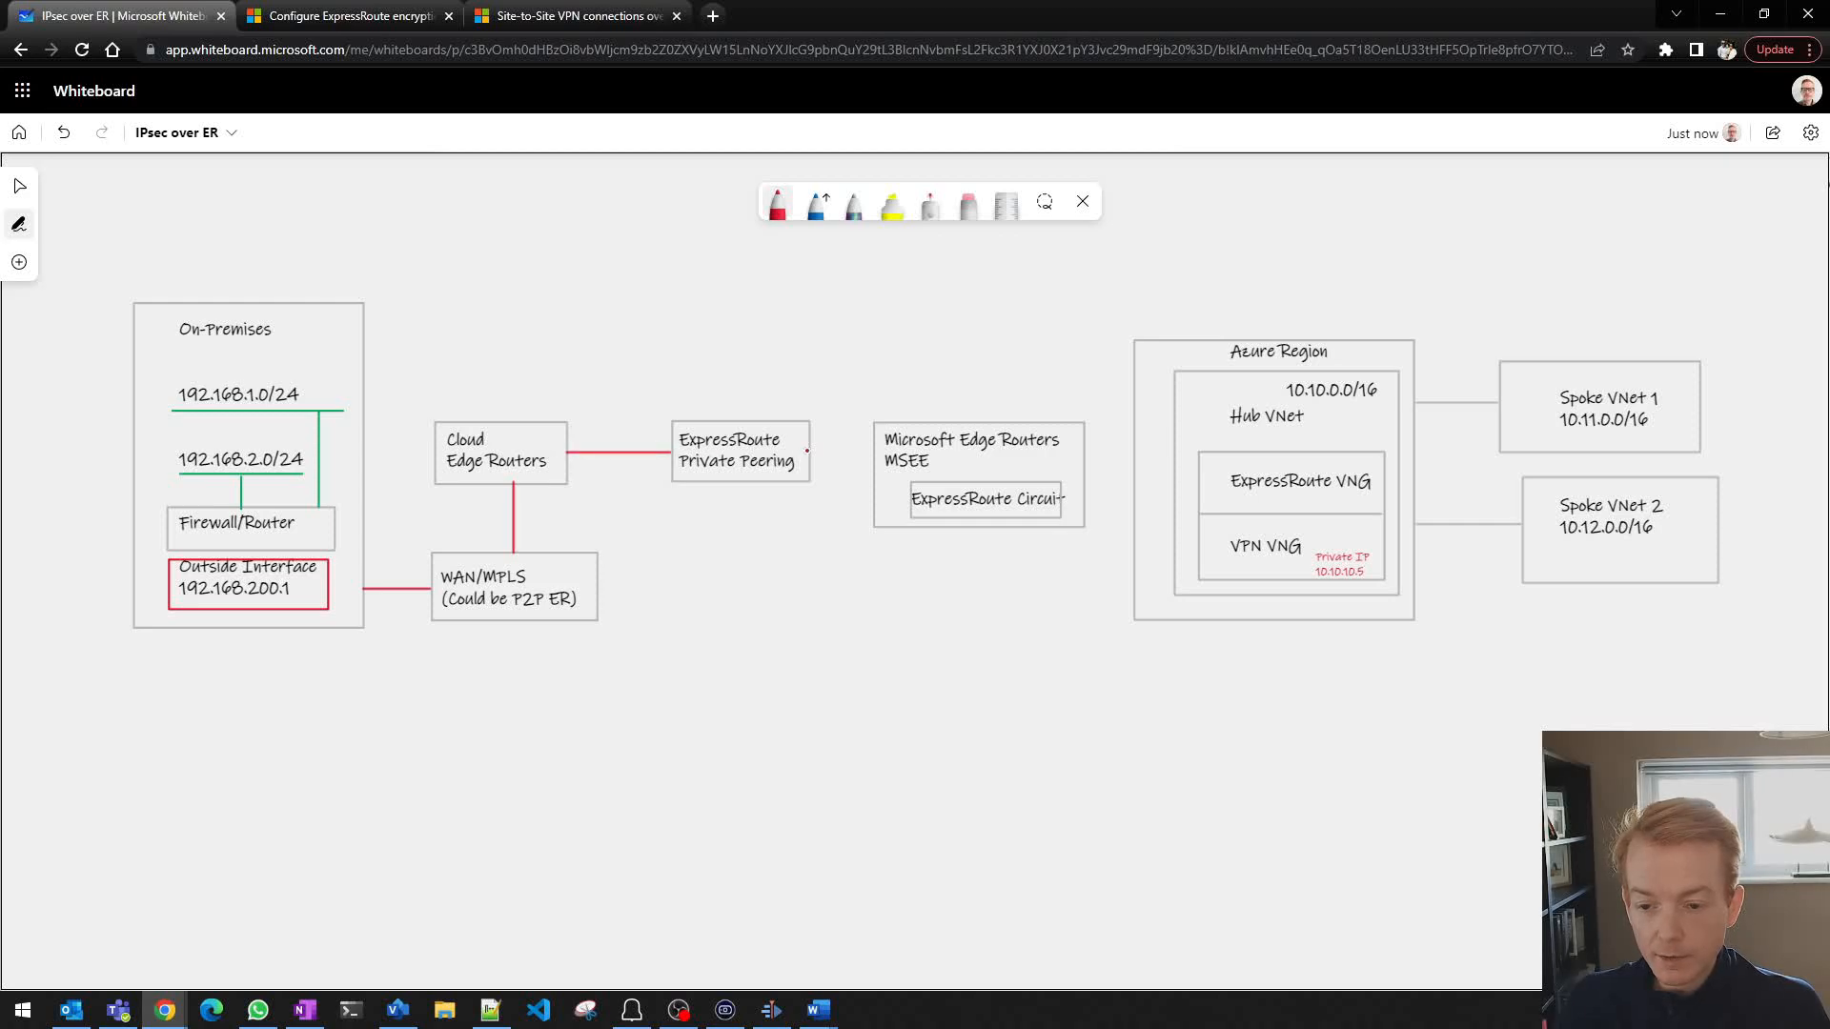
left_click_drag(805, 447, 858, 447)
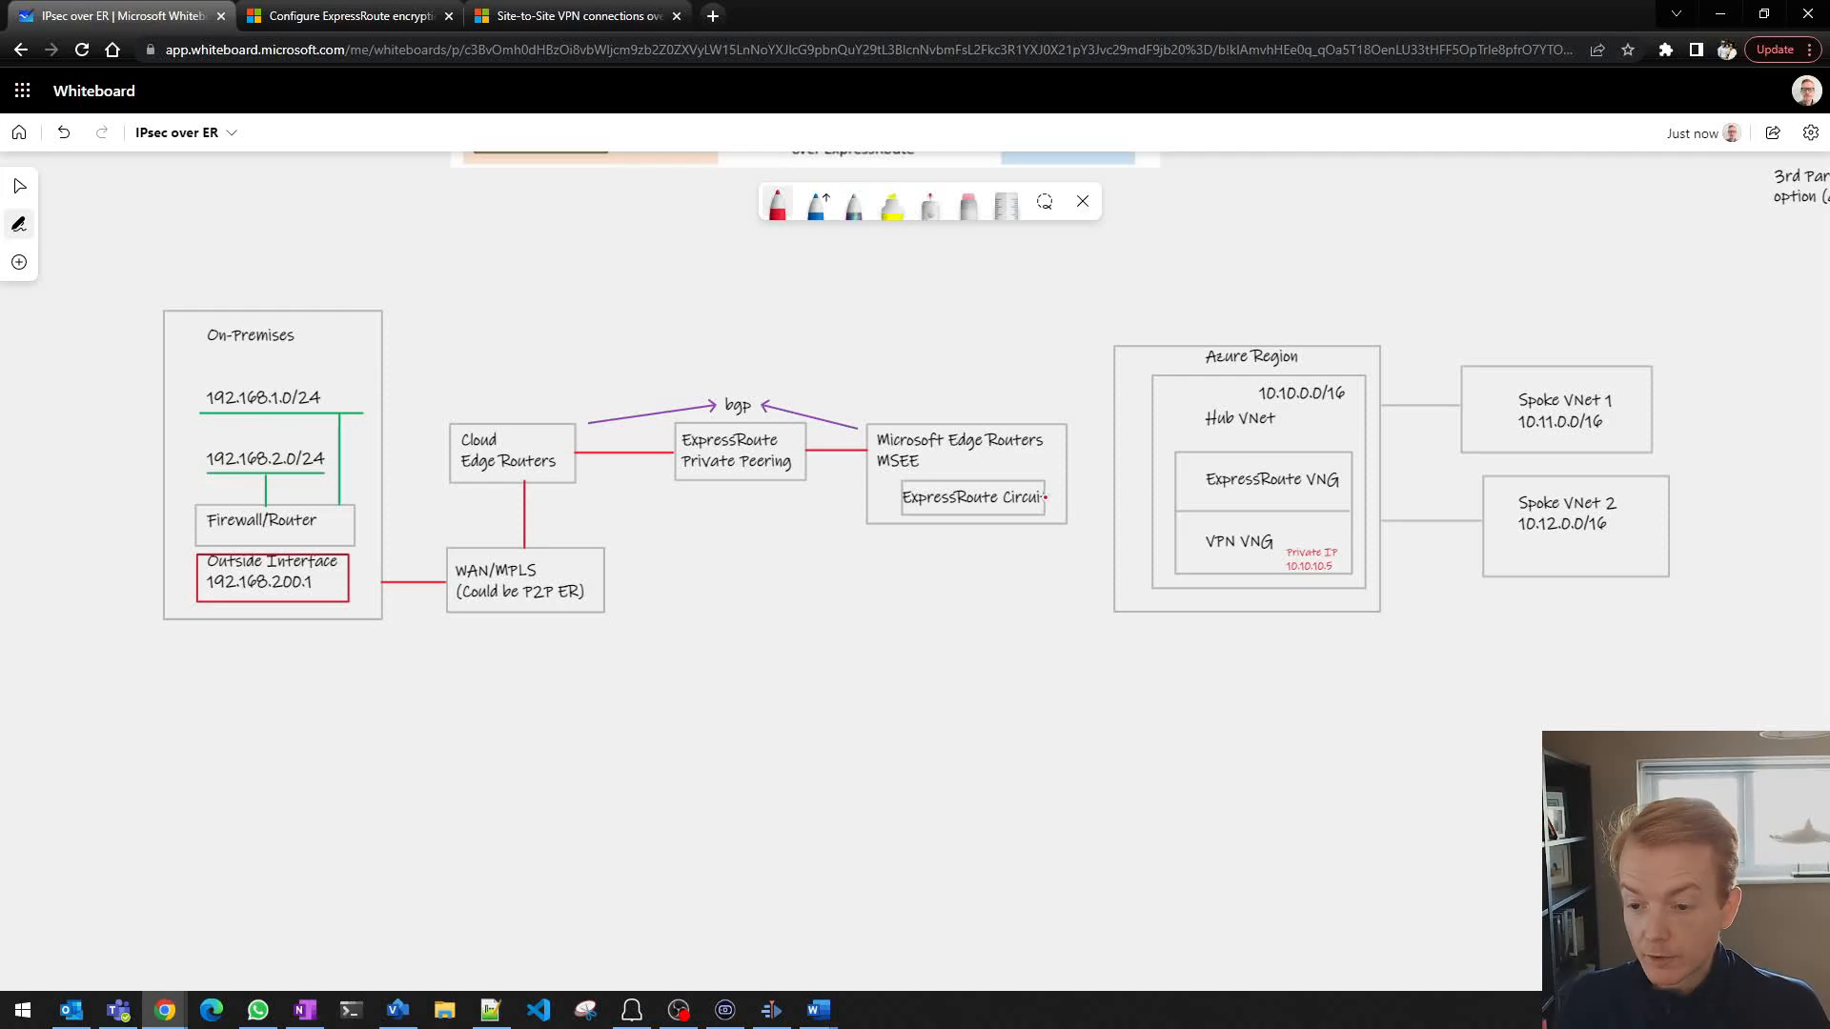
left_click_drag(1046, 499, 1095, 499)
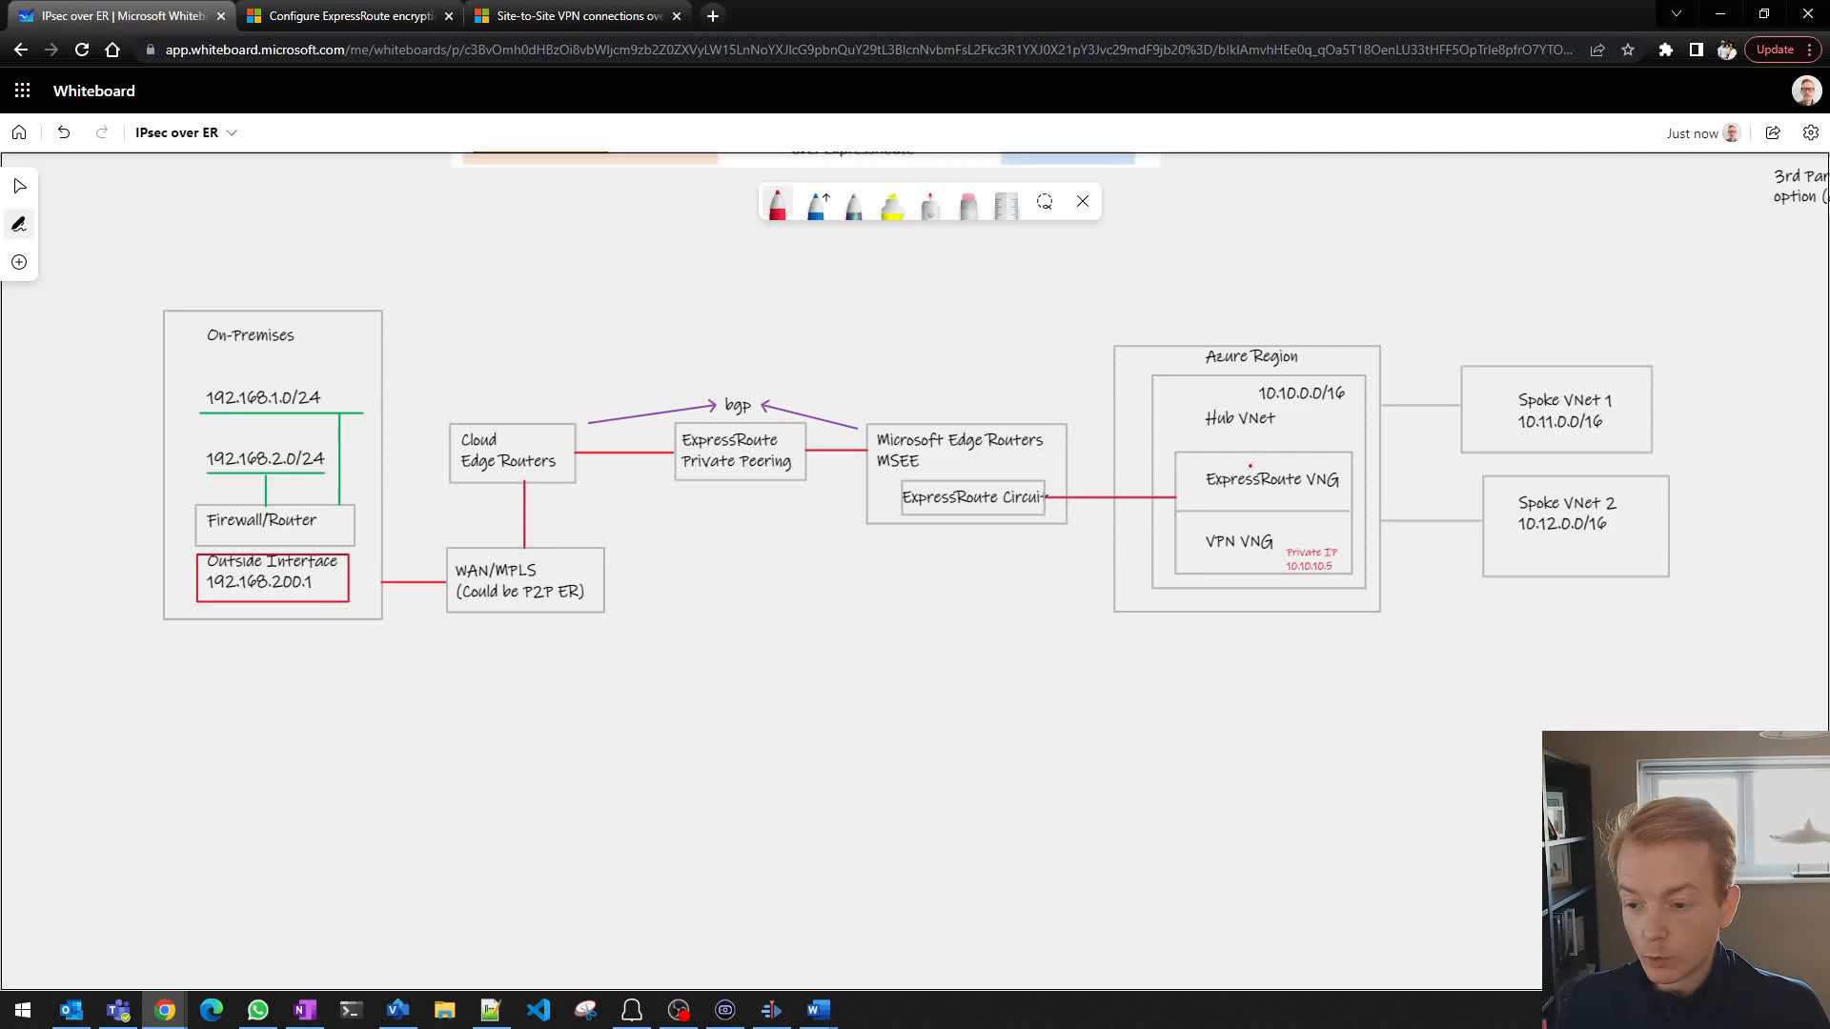
left_click_drag(1179, 473, 1342, 503)
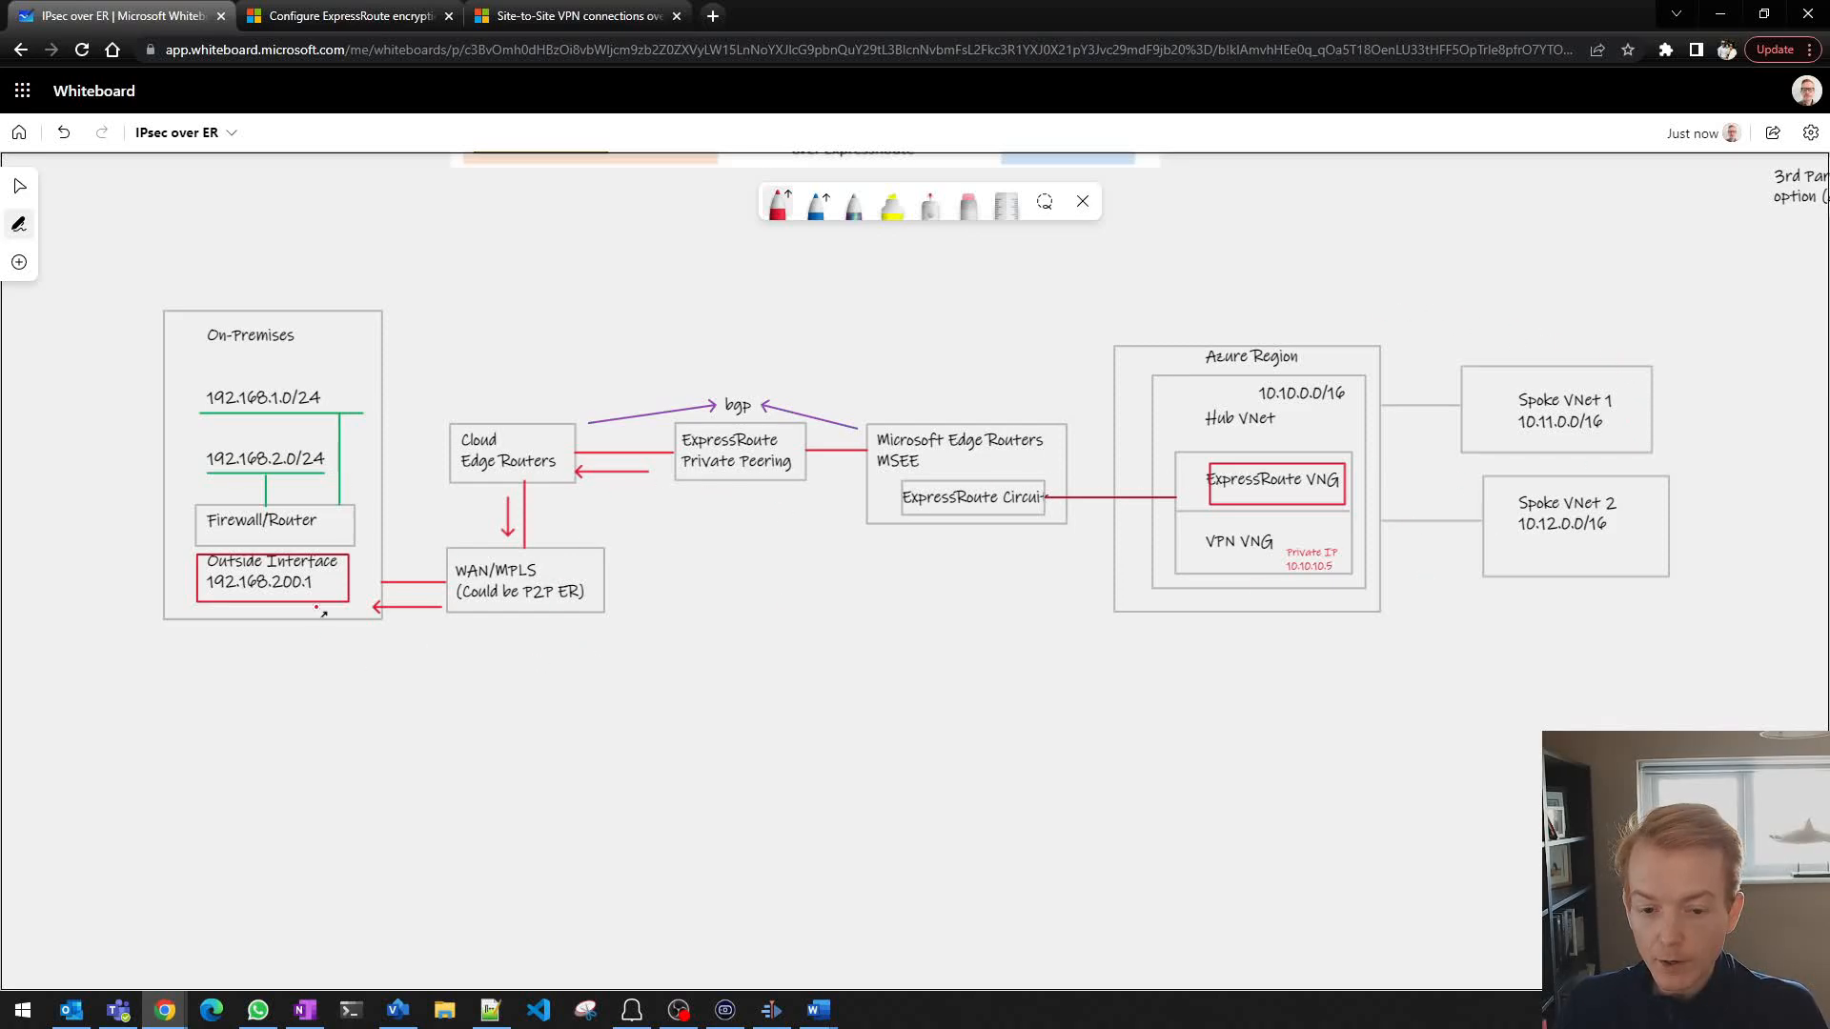
mouse_move(774, 204)
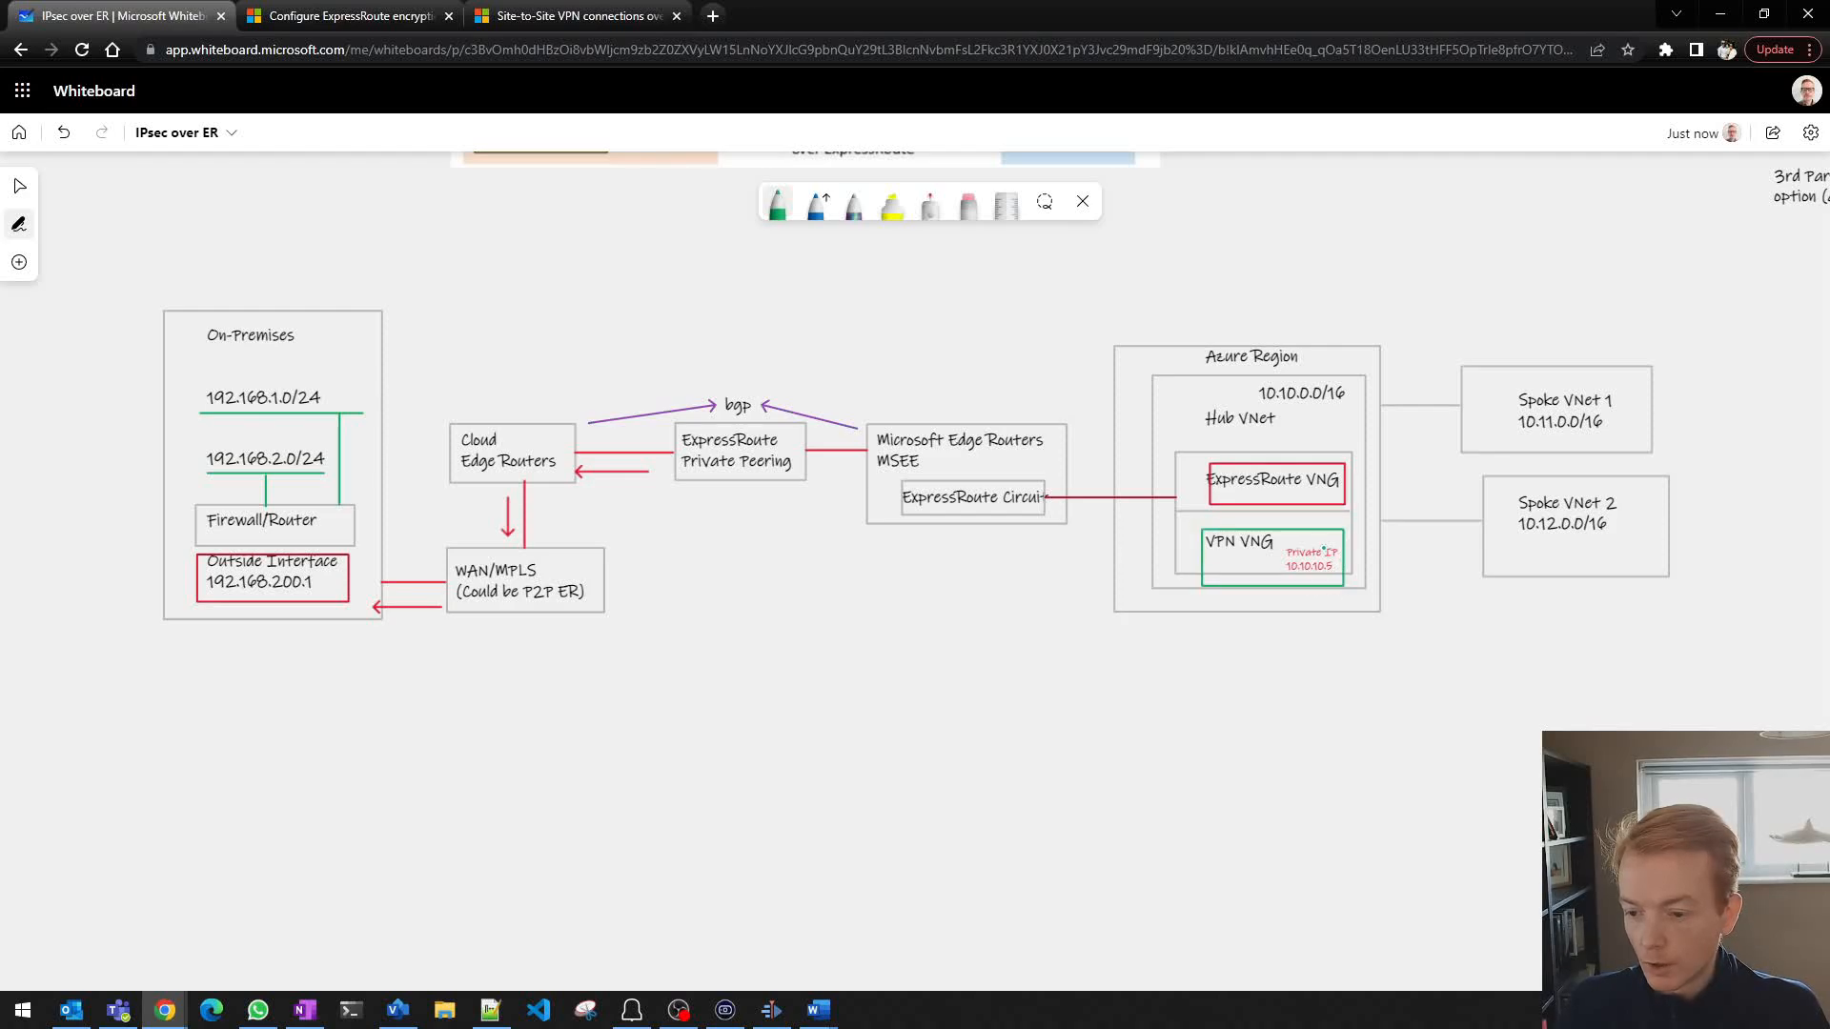
Step: Circle the VPN VNG private IP in green and join On-Premises to Azure Region with a green line
left_click_drag(1266, 564, 1342, 563)
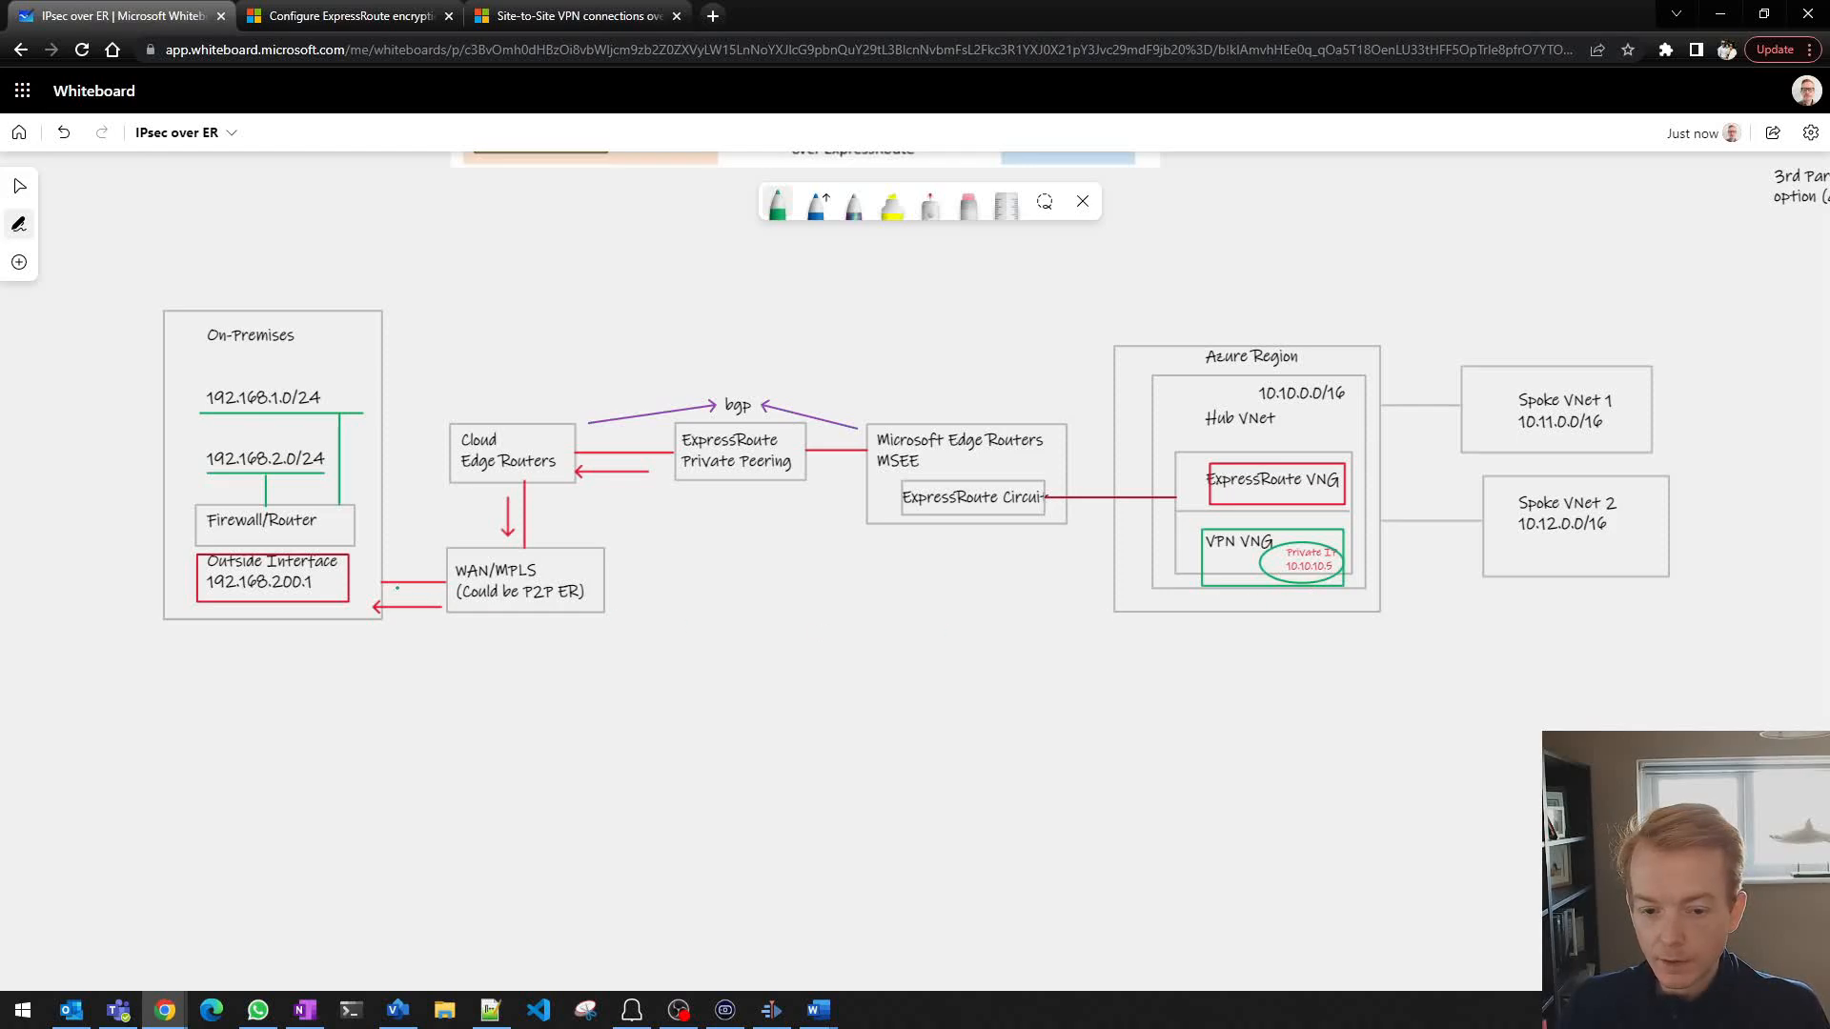
left_click_drag(292, 613, 292, 659)
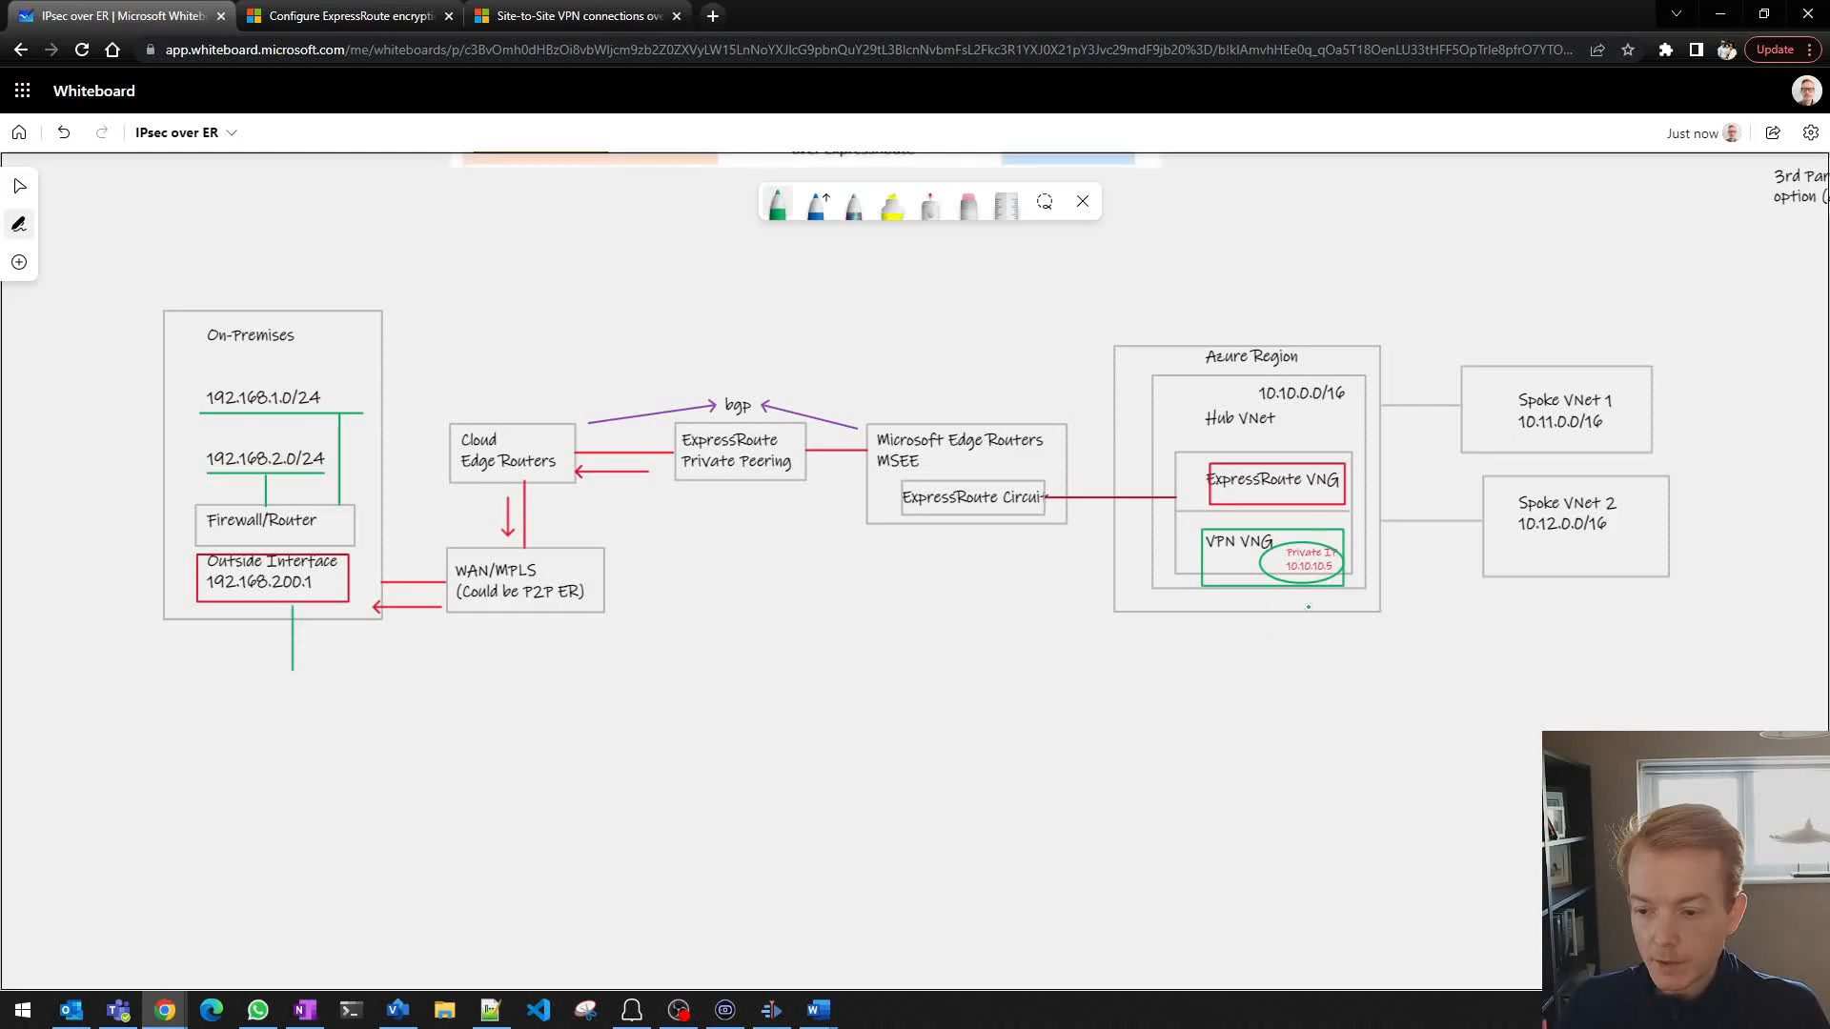
left_click_drag(1275, 607, 1275, 654)
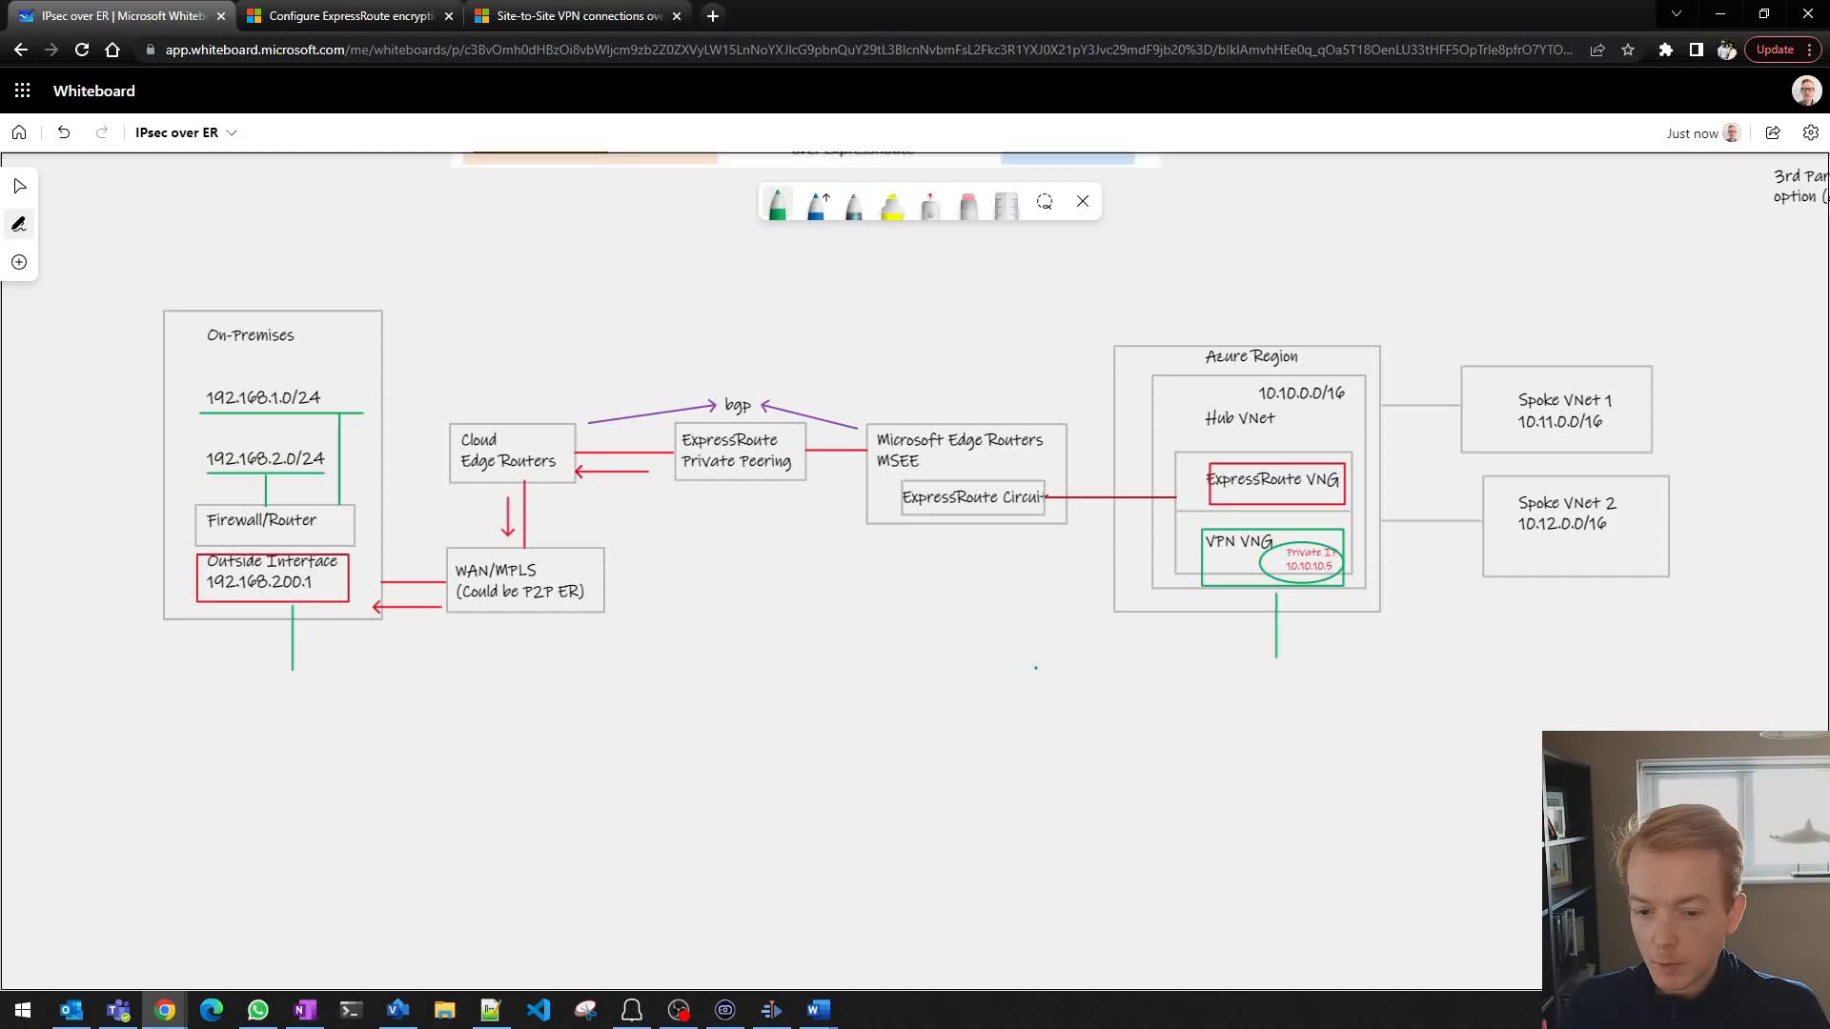
left_click_drag(292, 669, 1283, 669)
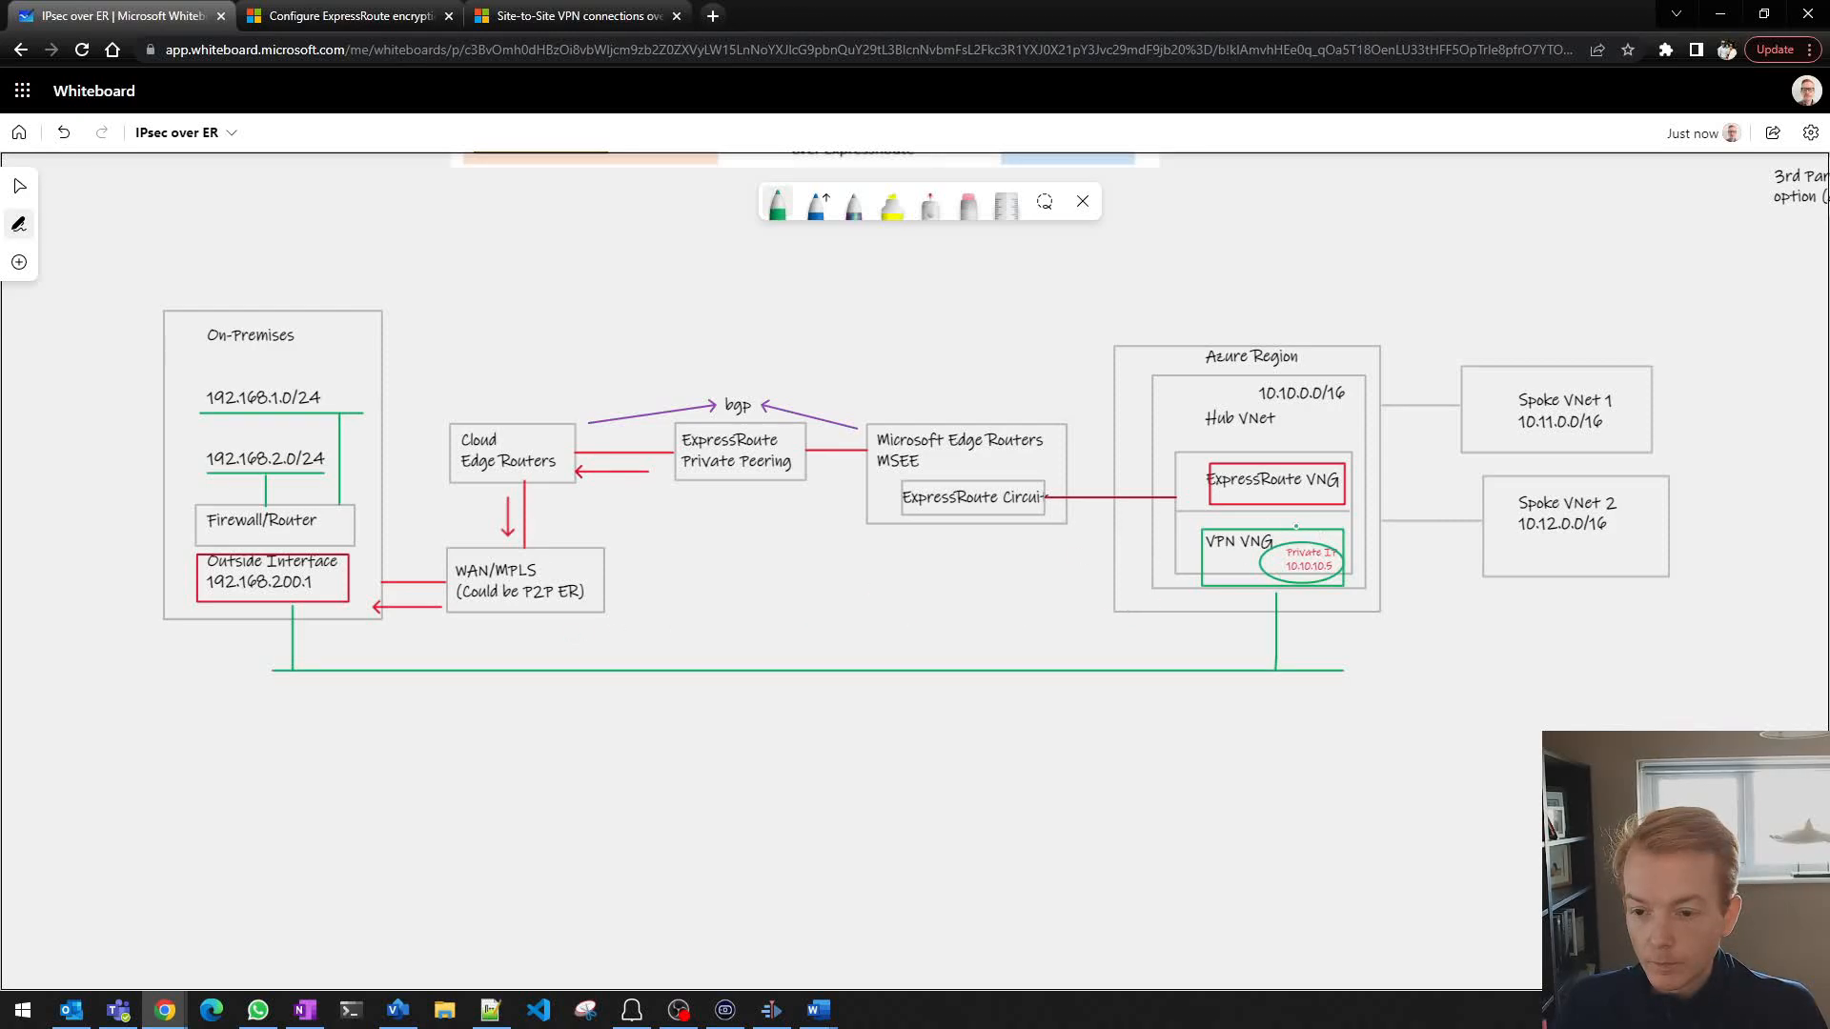
mouse_move(815, 204)
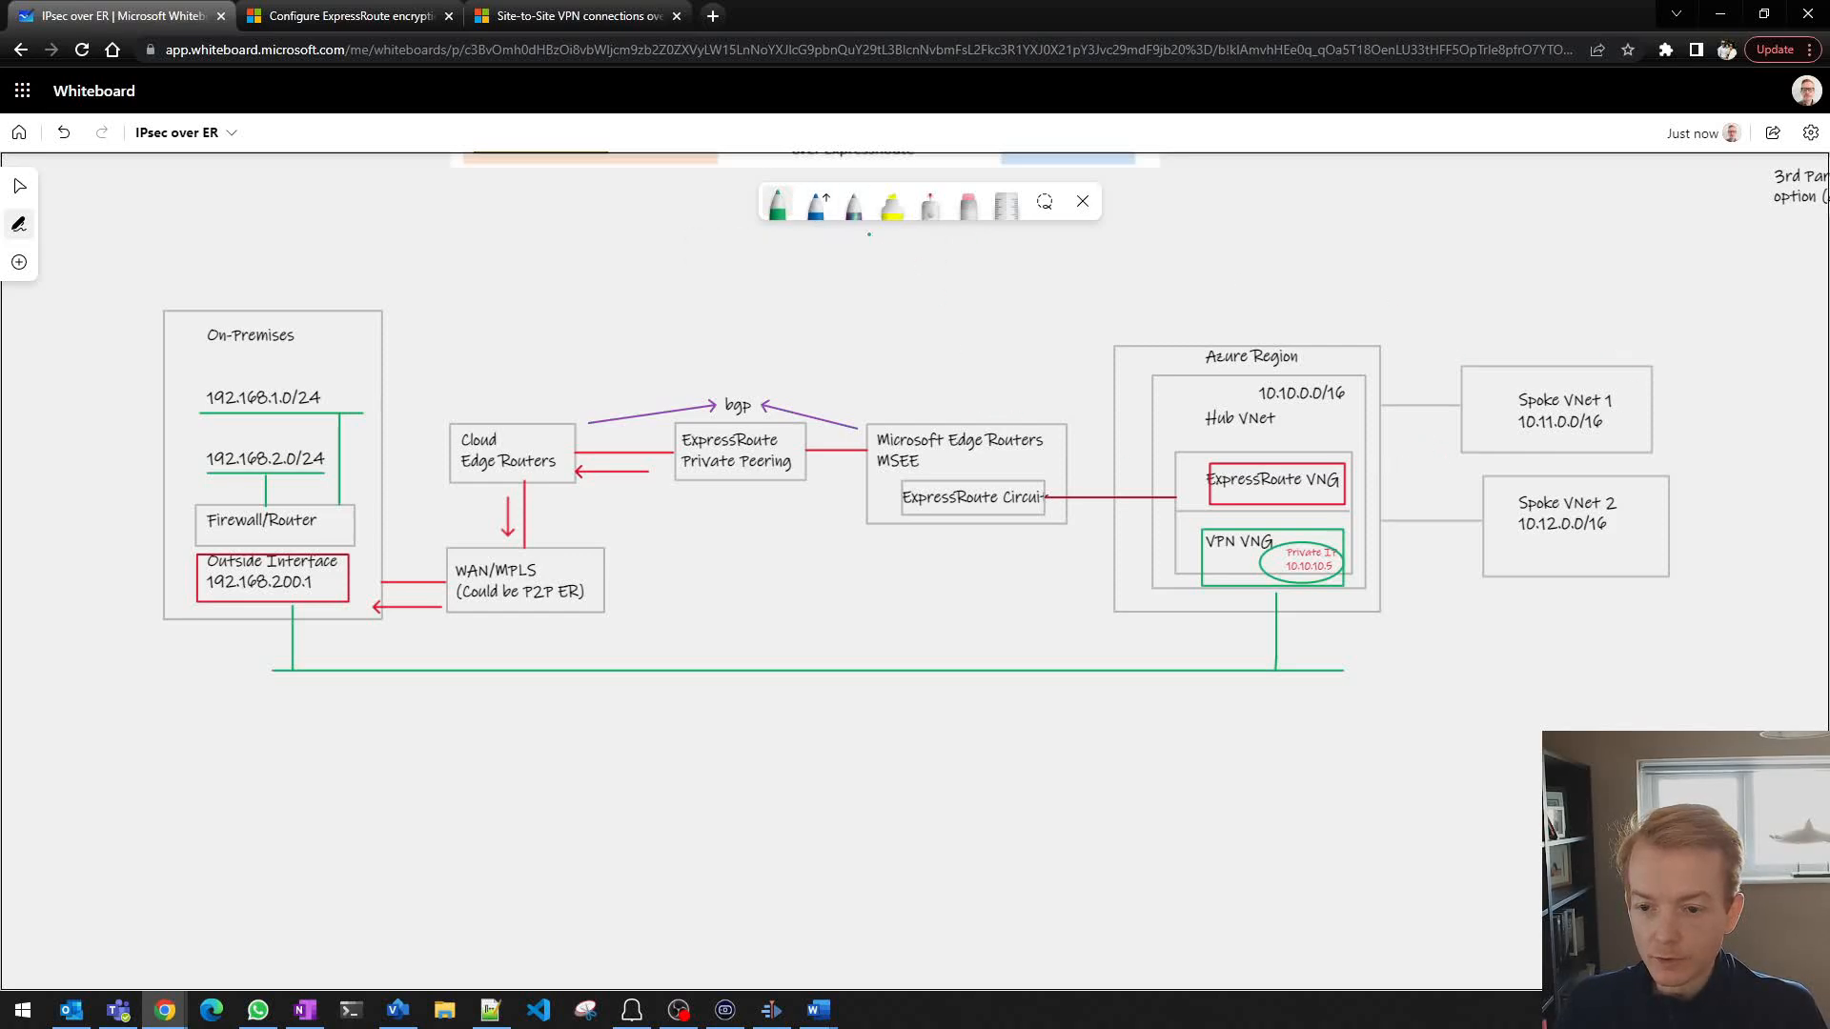
Step: Draw green arrows leading out from the on-premises firewall
left_click(815, 206)
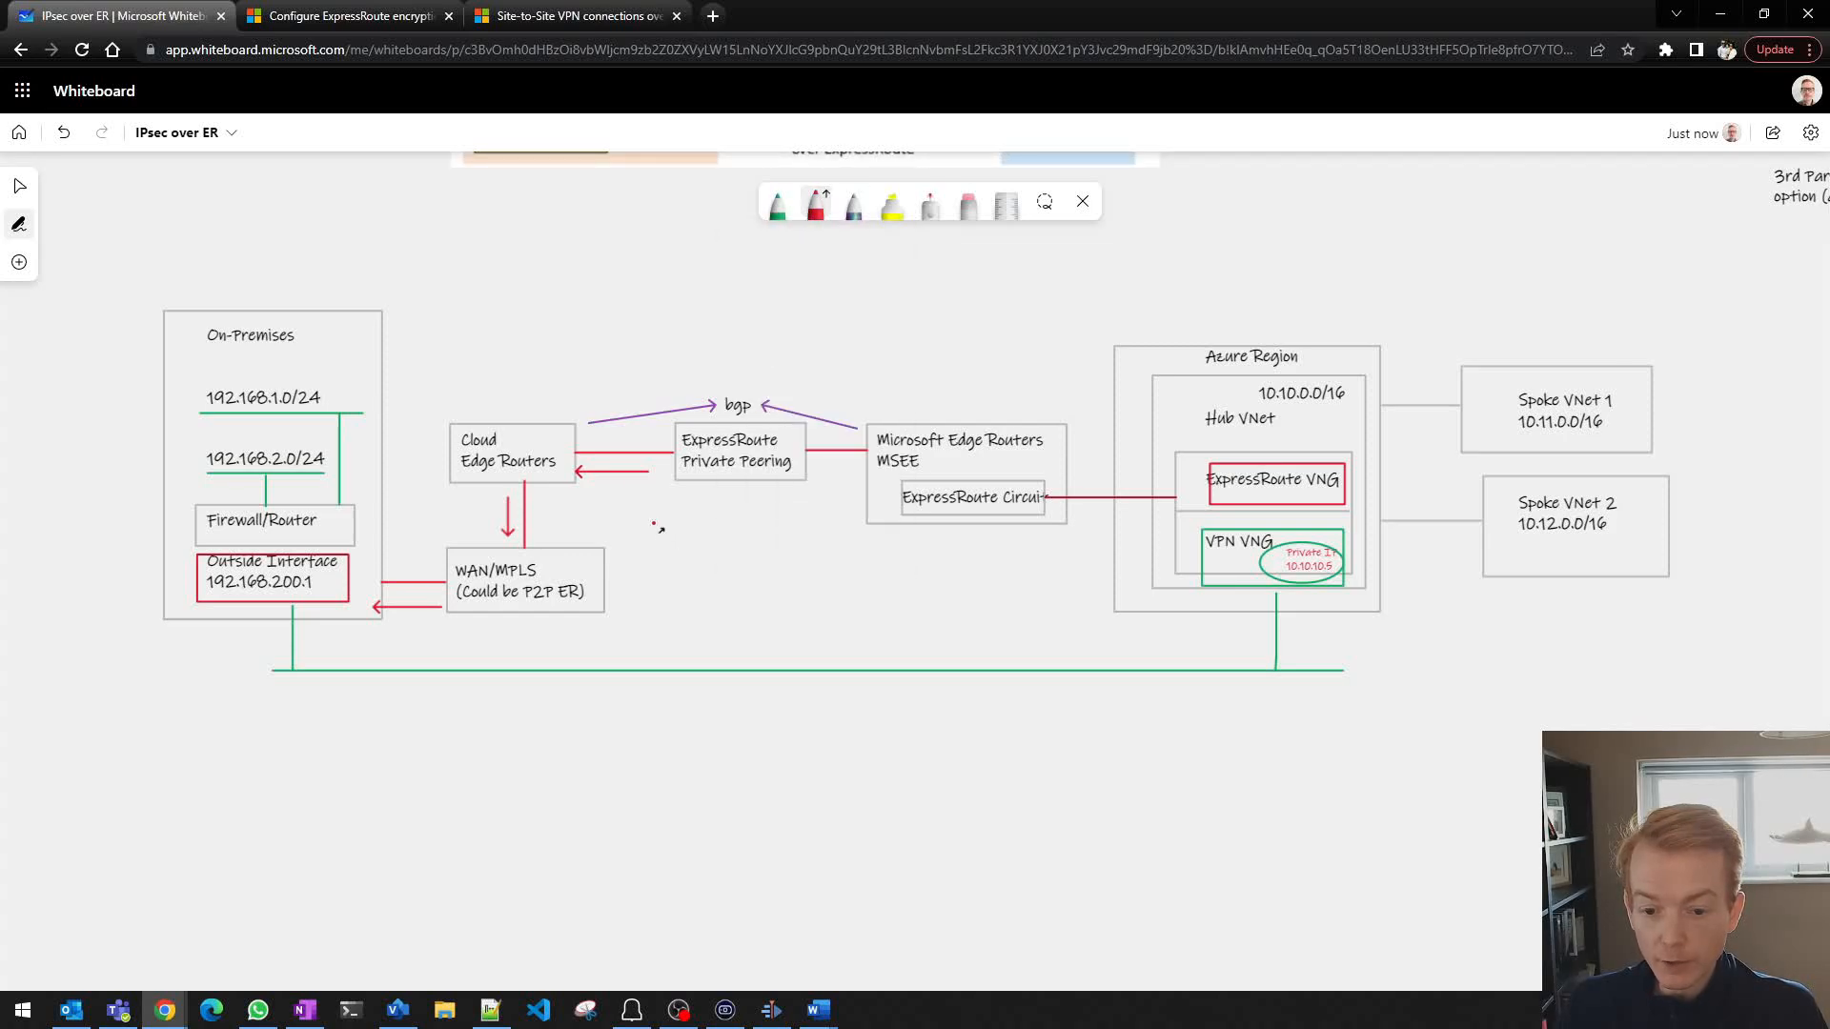
mouse_move(1166, 280)
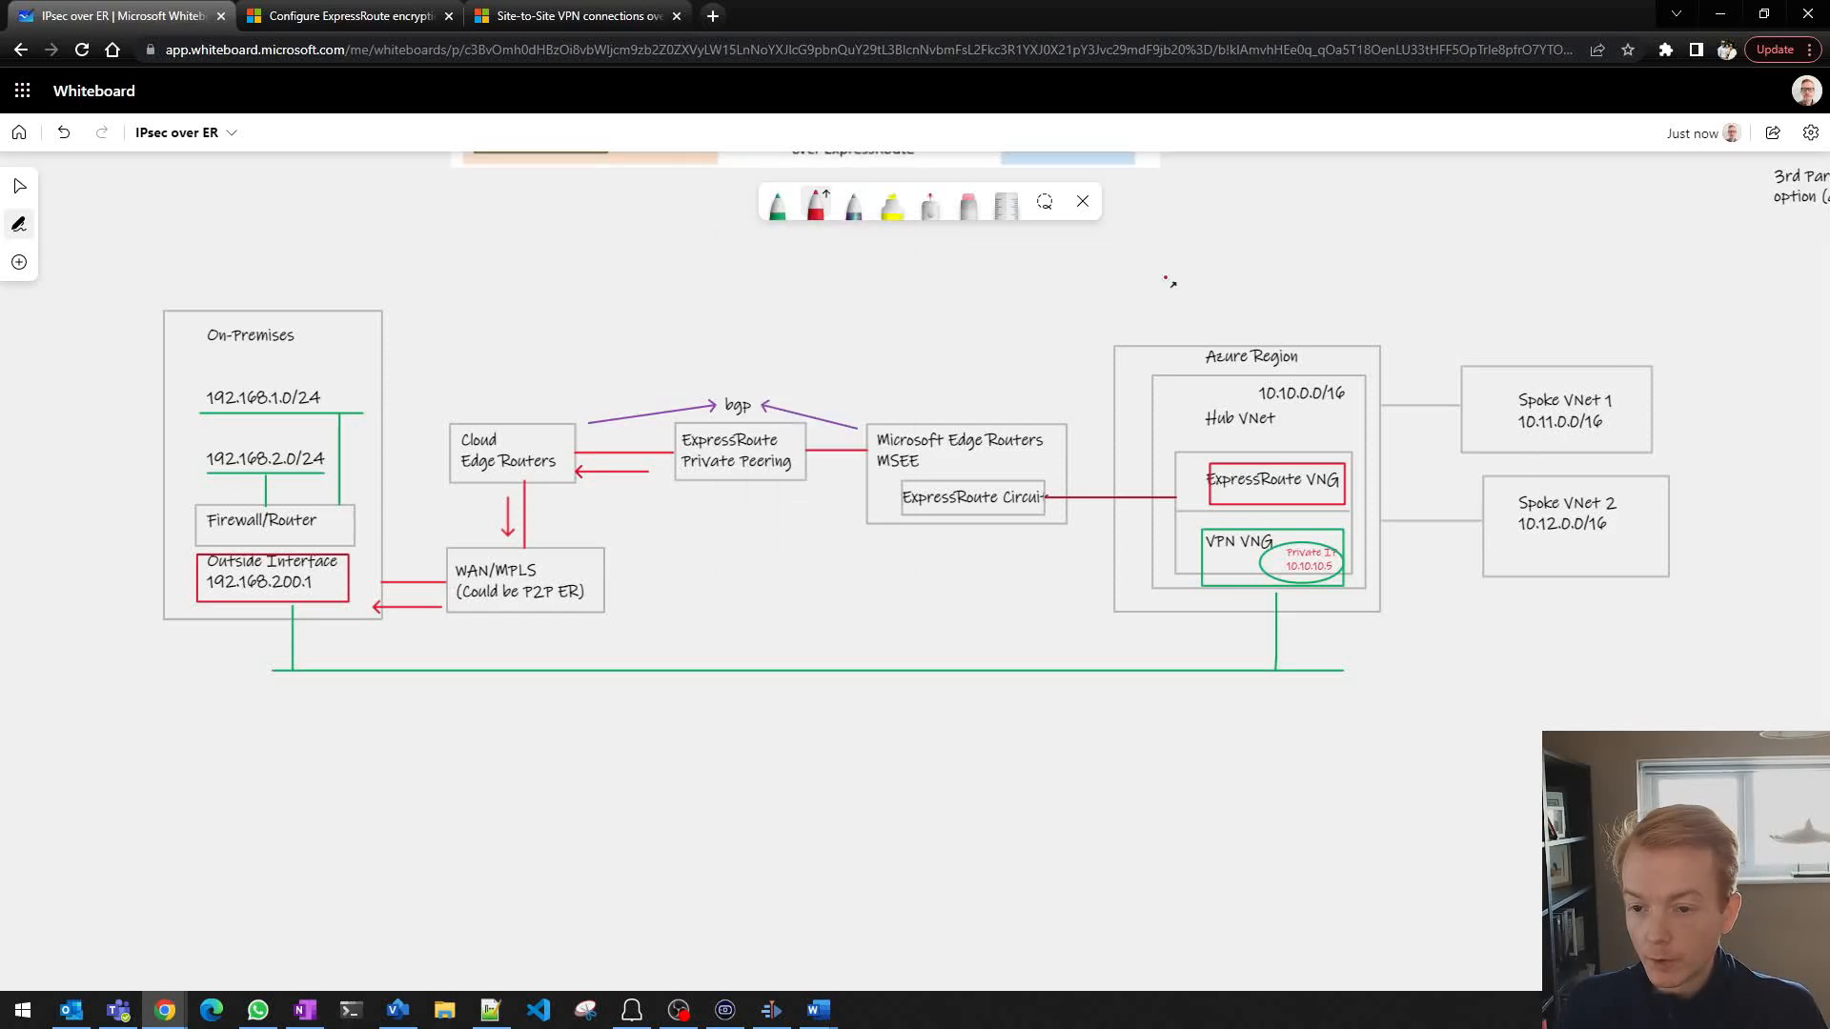
left_click(931, 207)
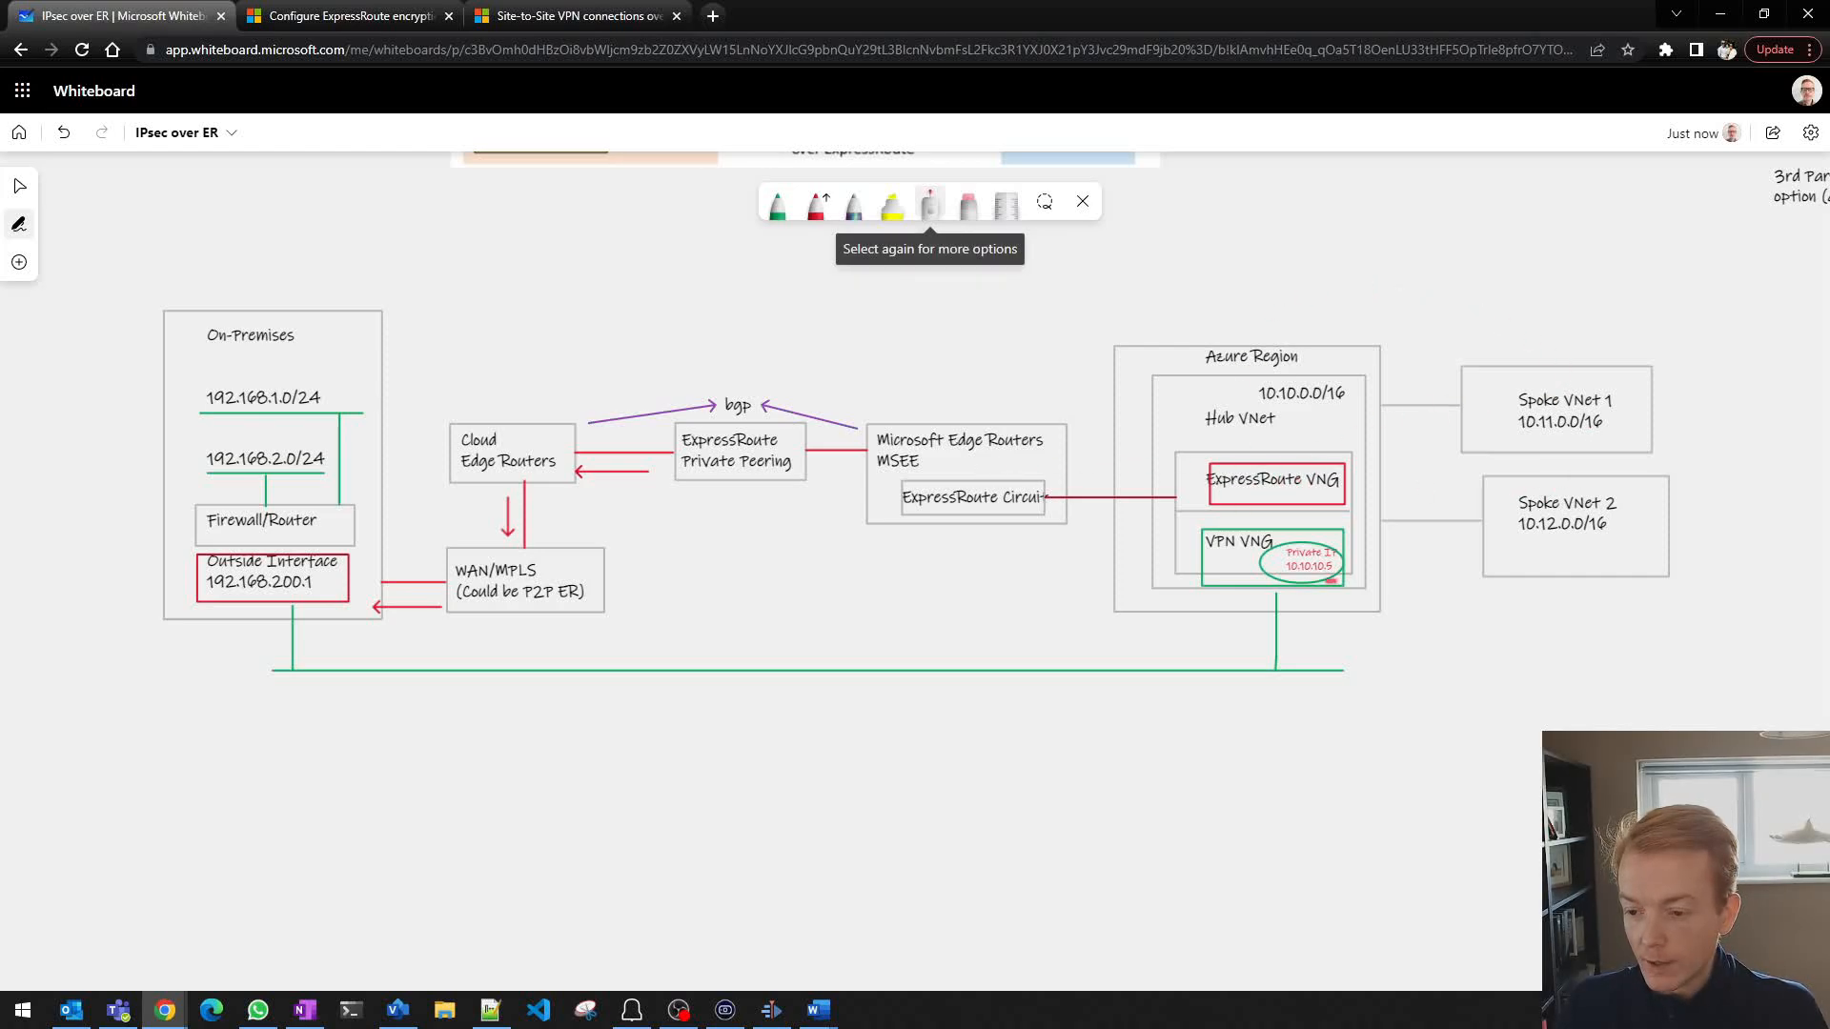
left_click(815, 207)
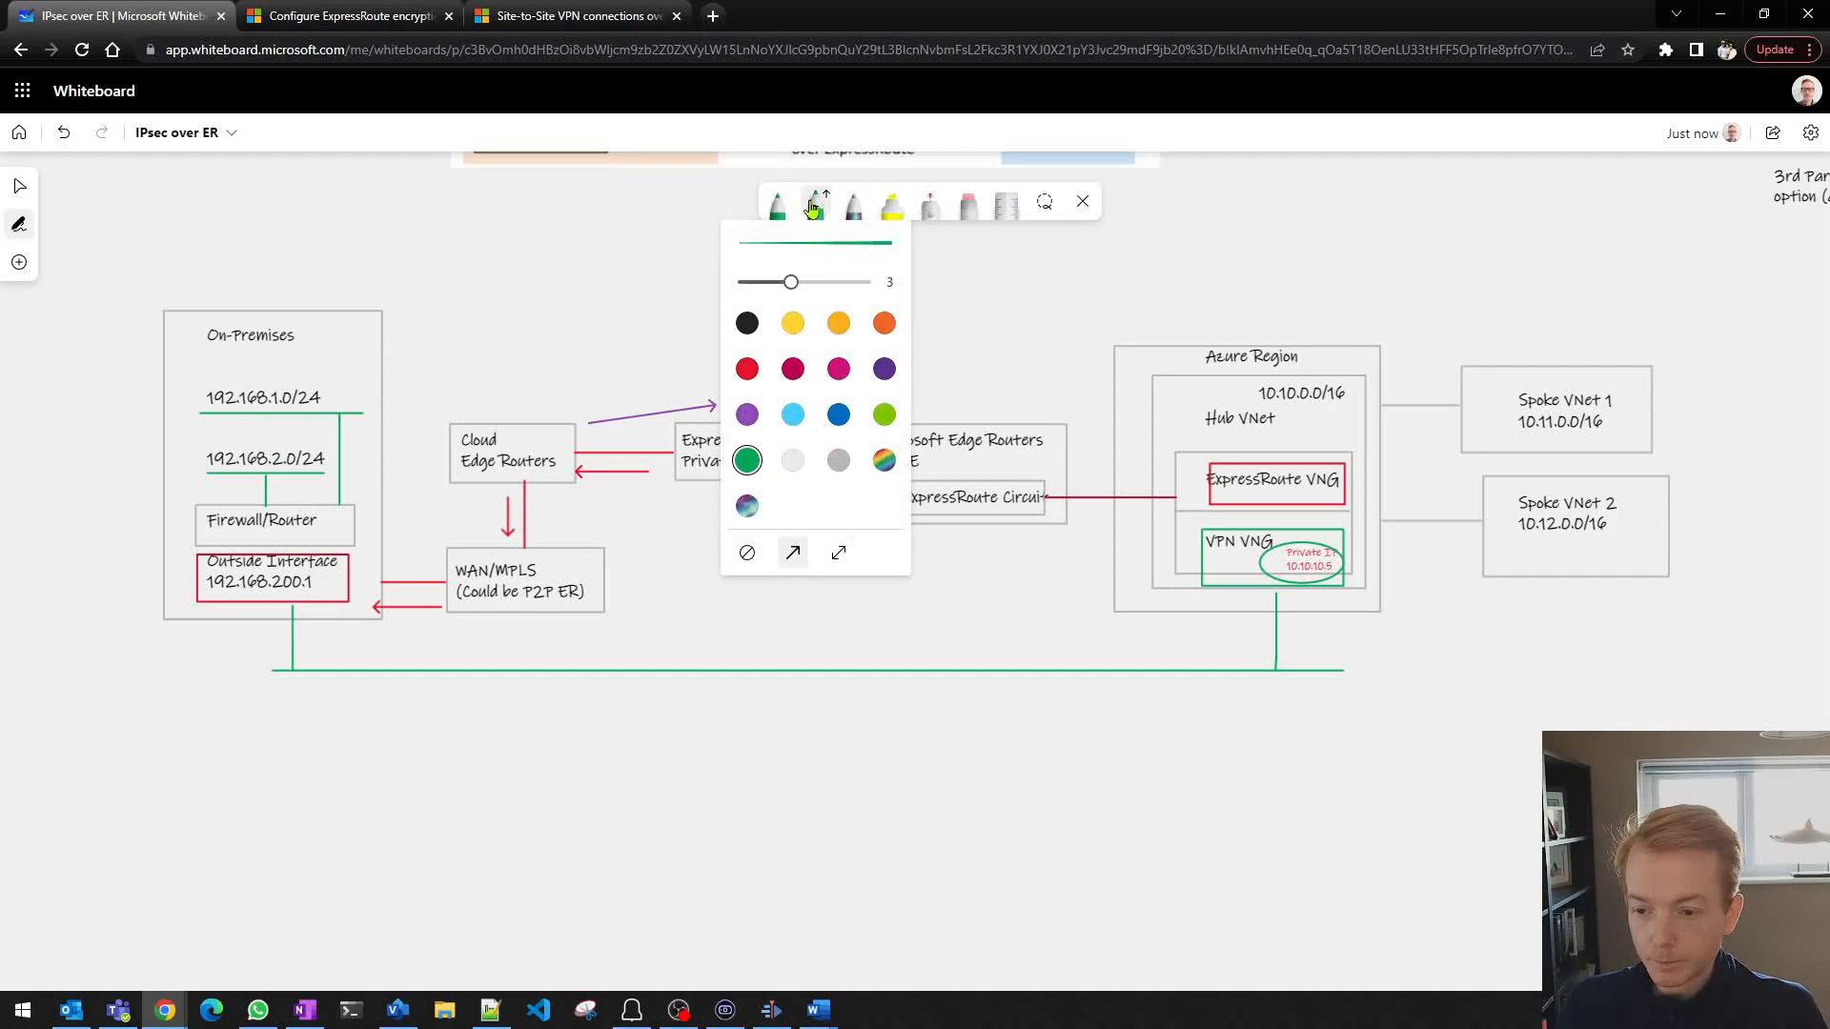
left_click(813, 206)
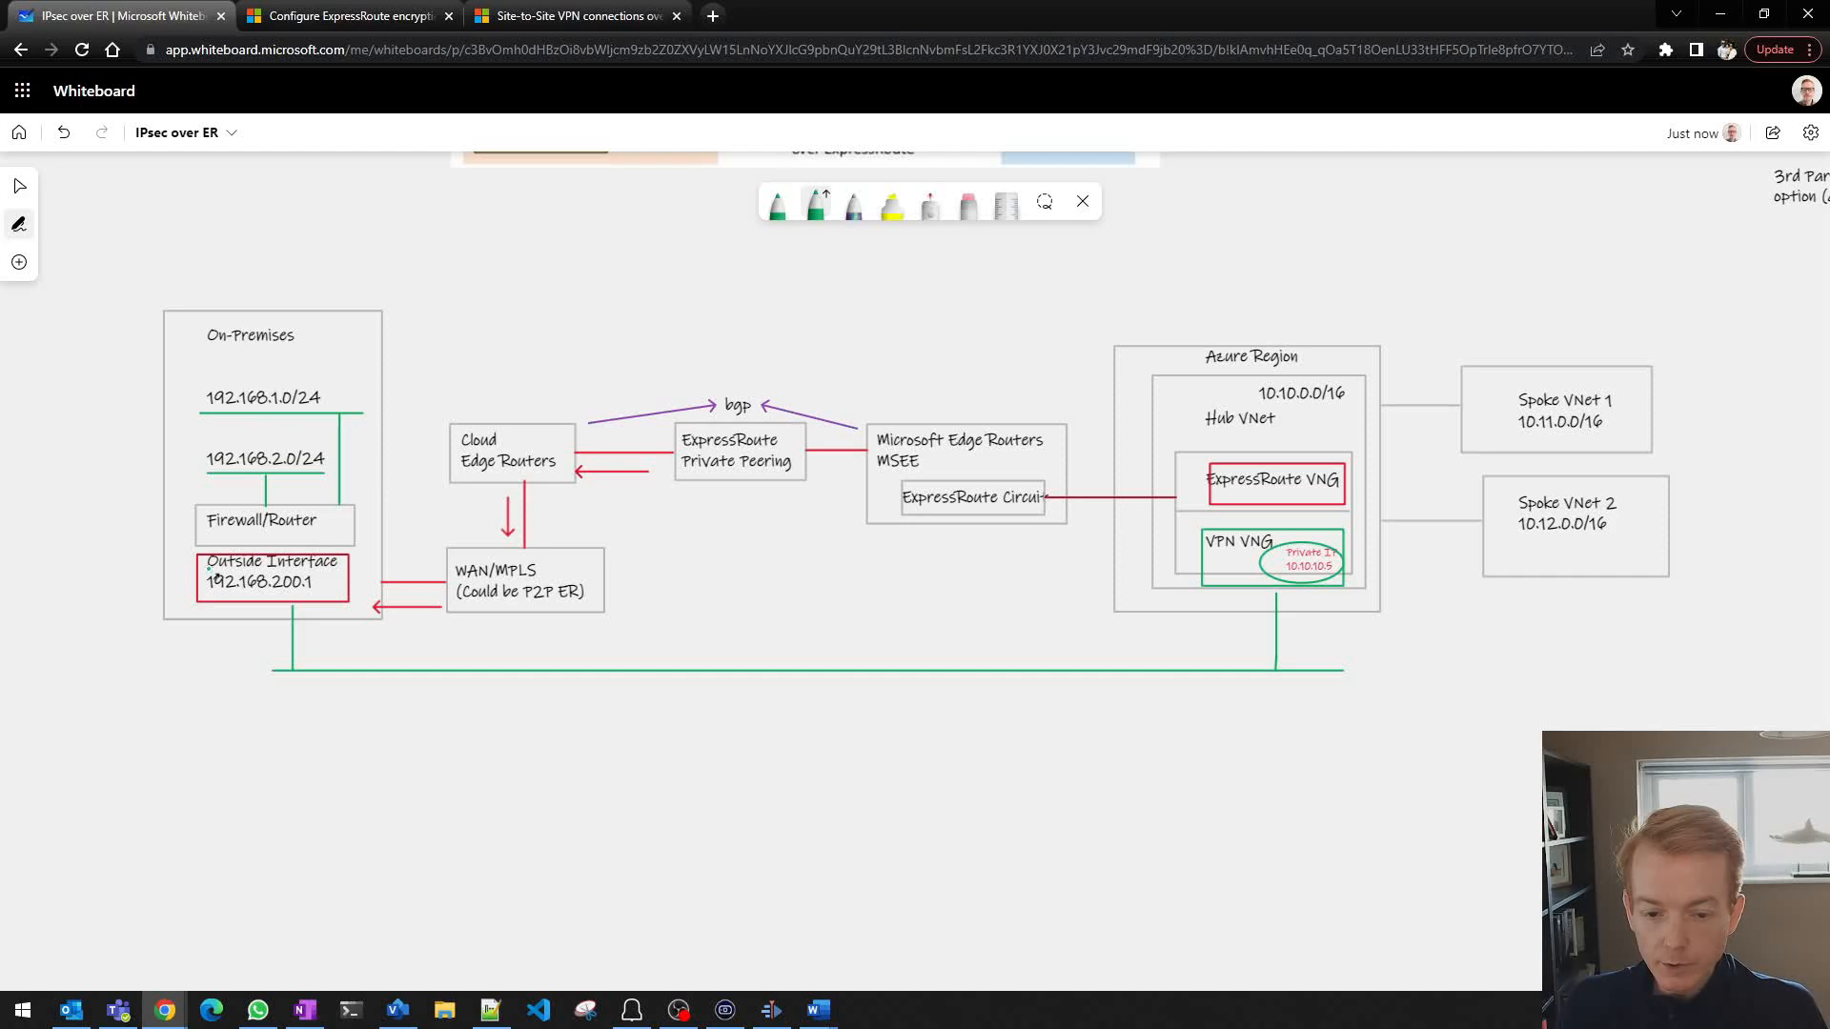
left_click(815, 202)
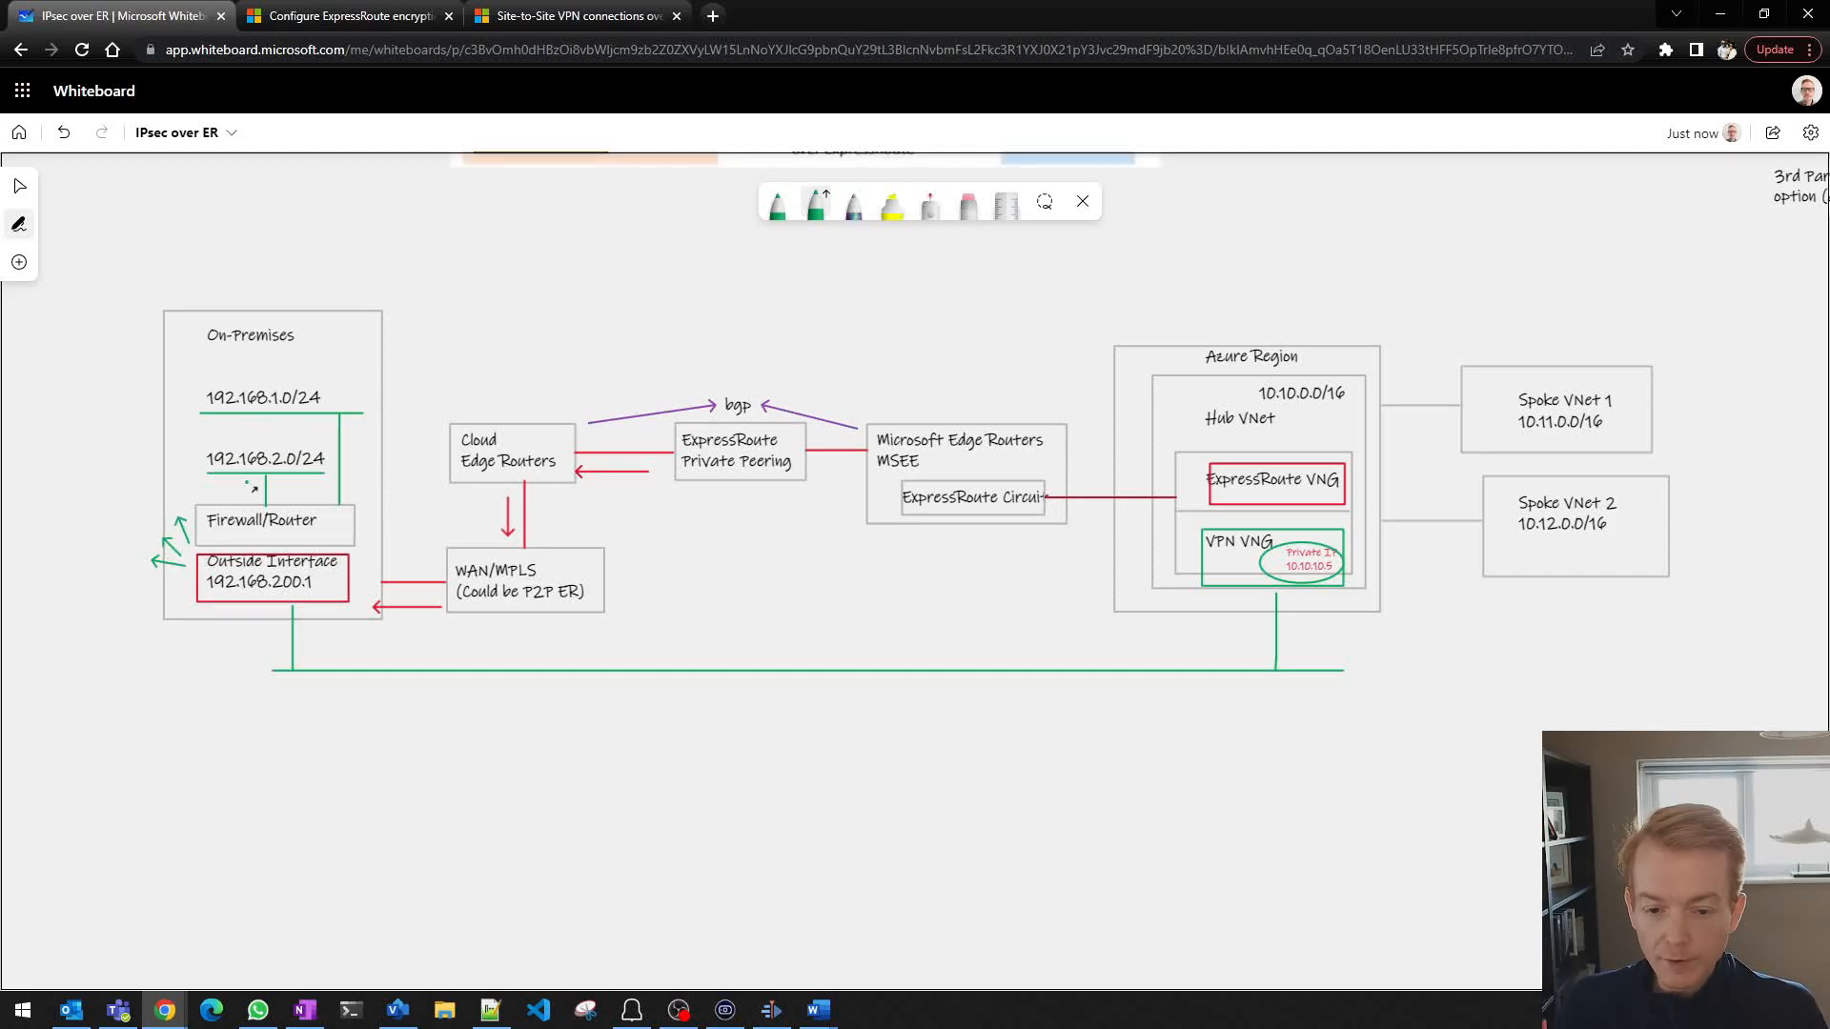
left_click(930, 206)
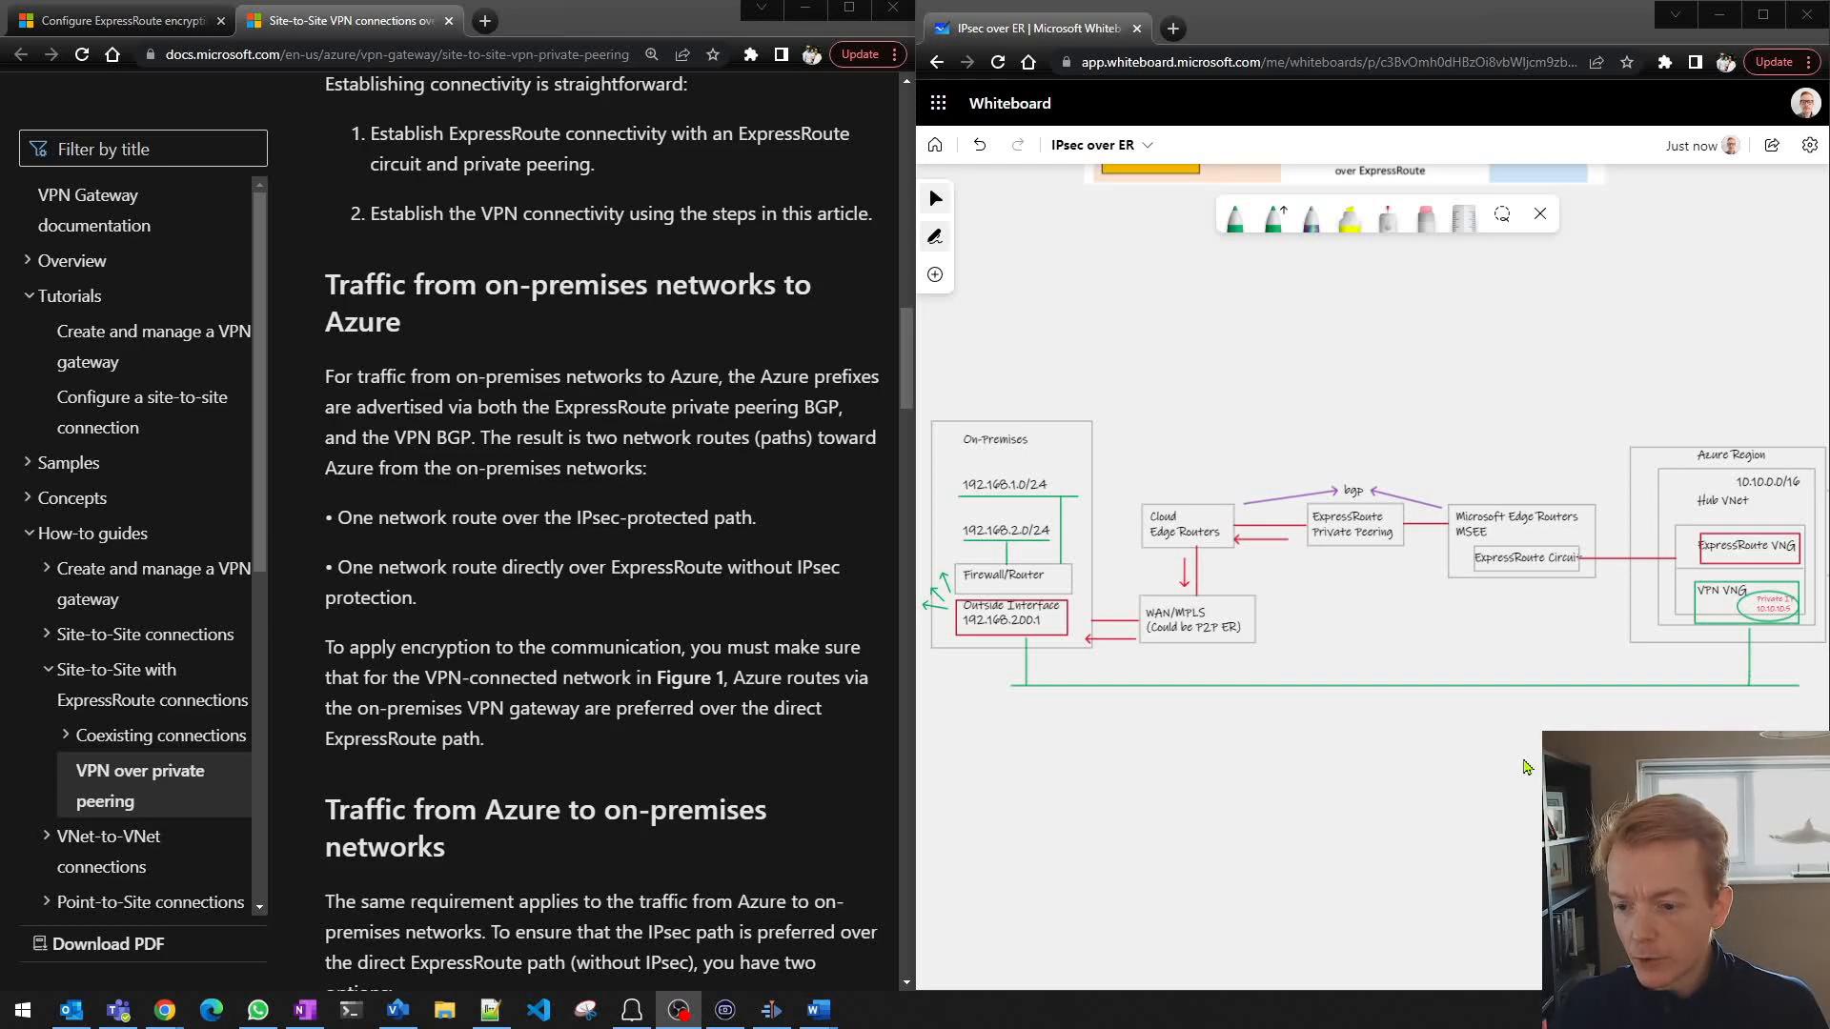
mouse_move(1597, 662)
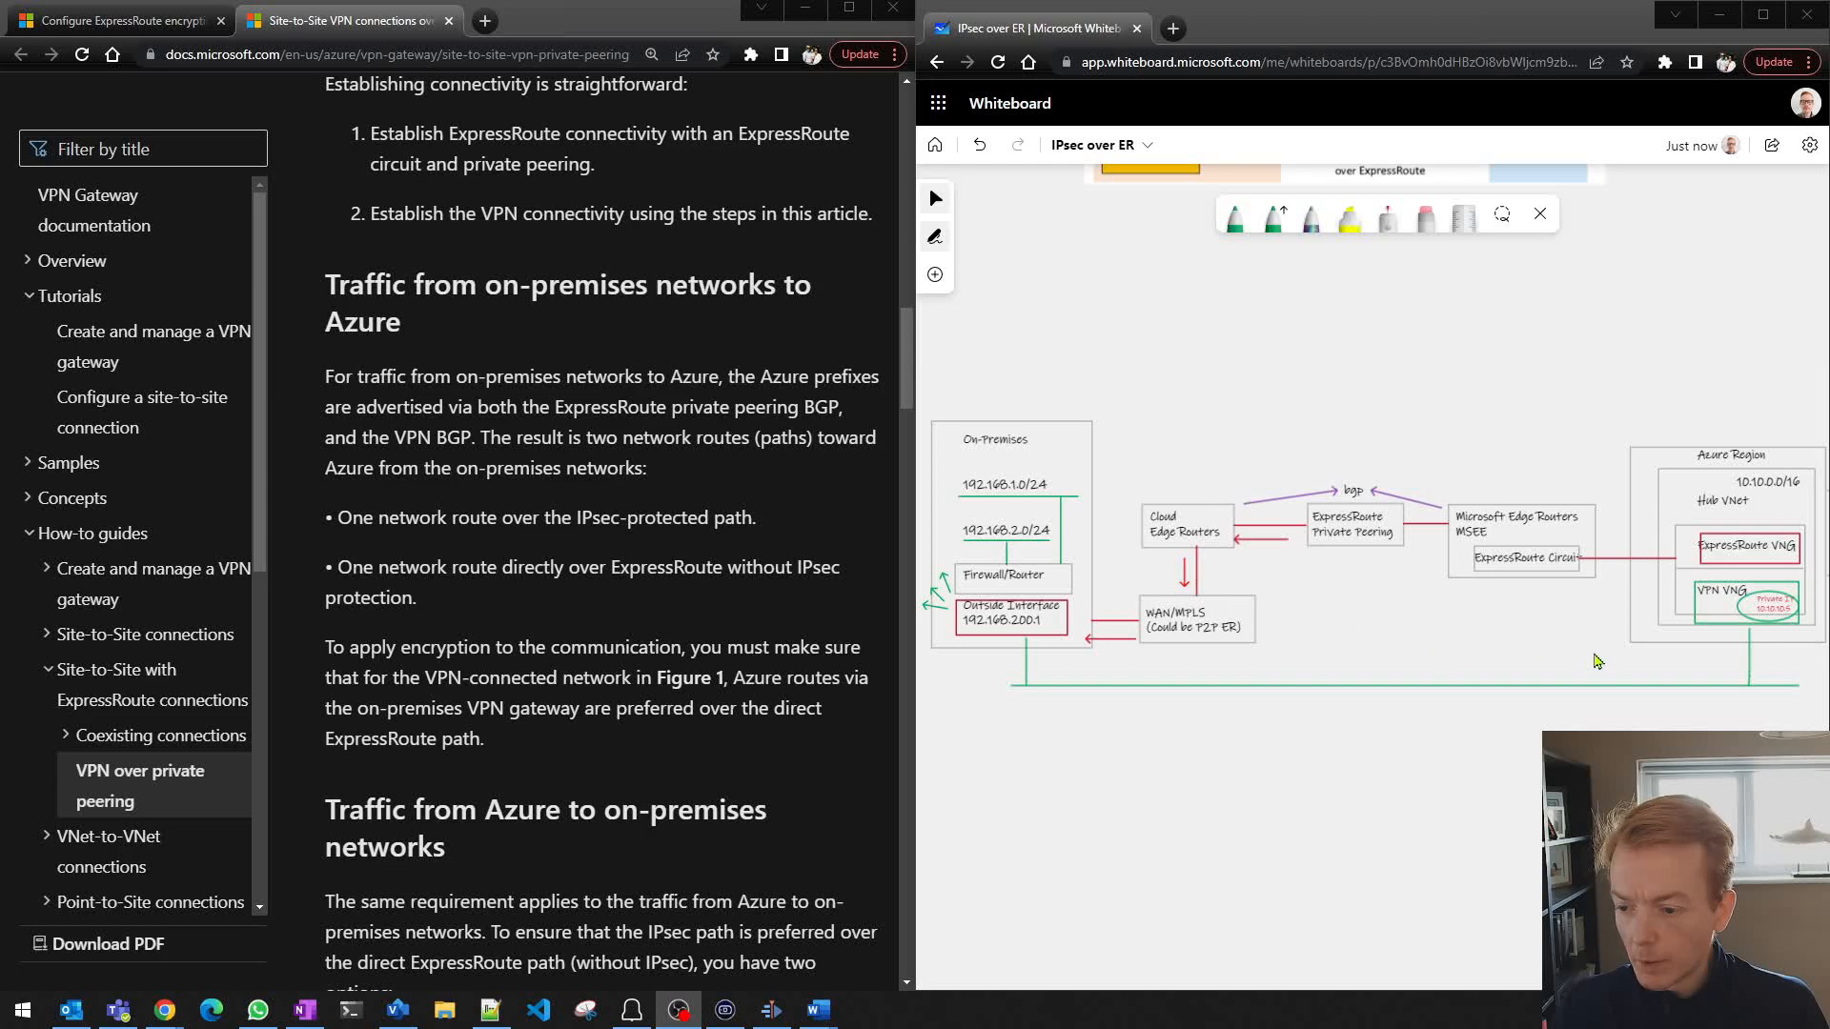
mouse_move(1295, 650)
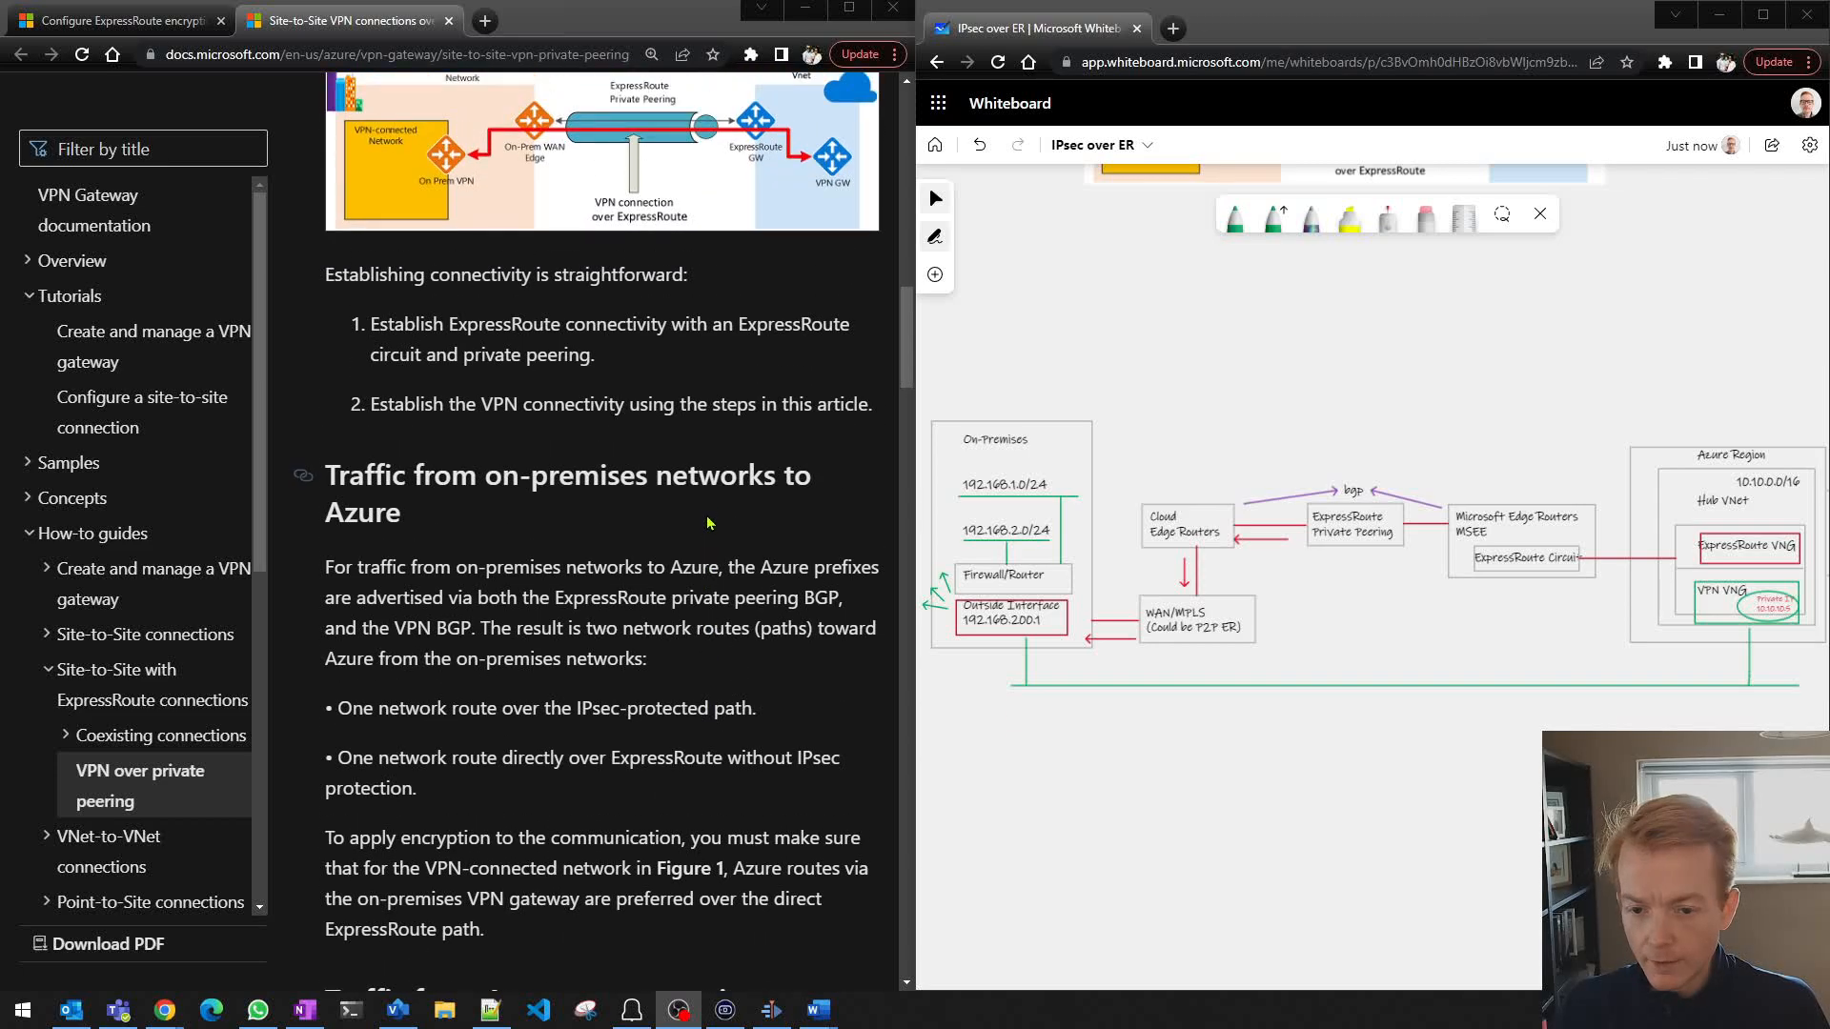
Step: Scroll the Docs article to the 'Traffic from on-premises networks to Azure' section
scroll("down", 3)
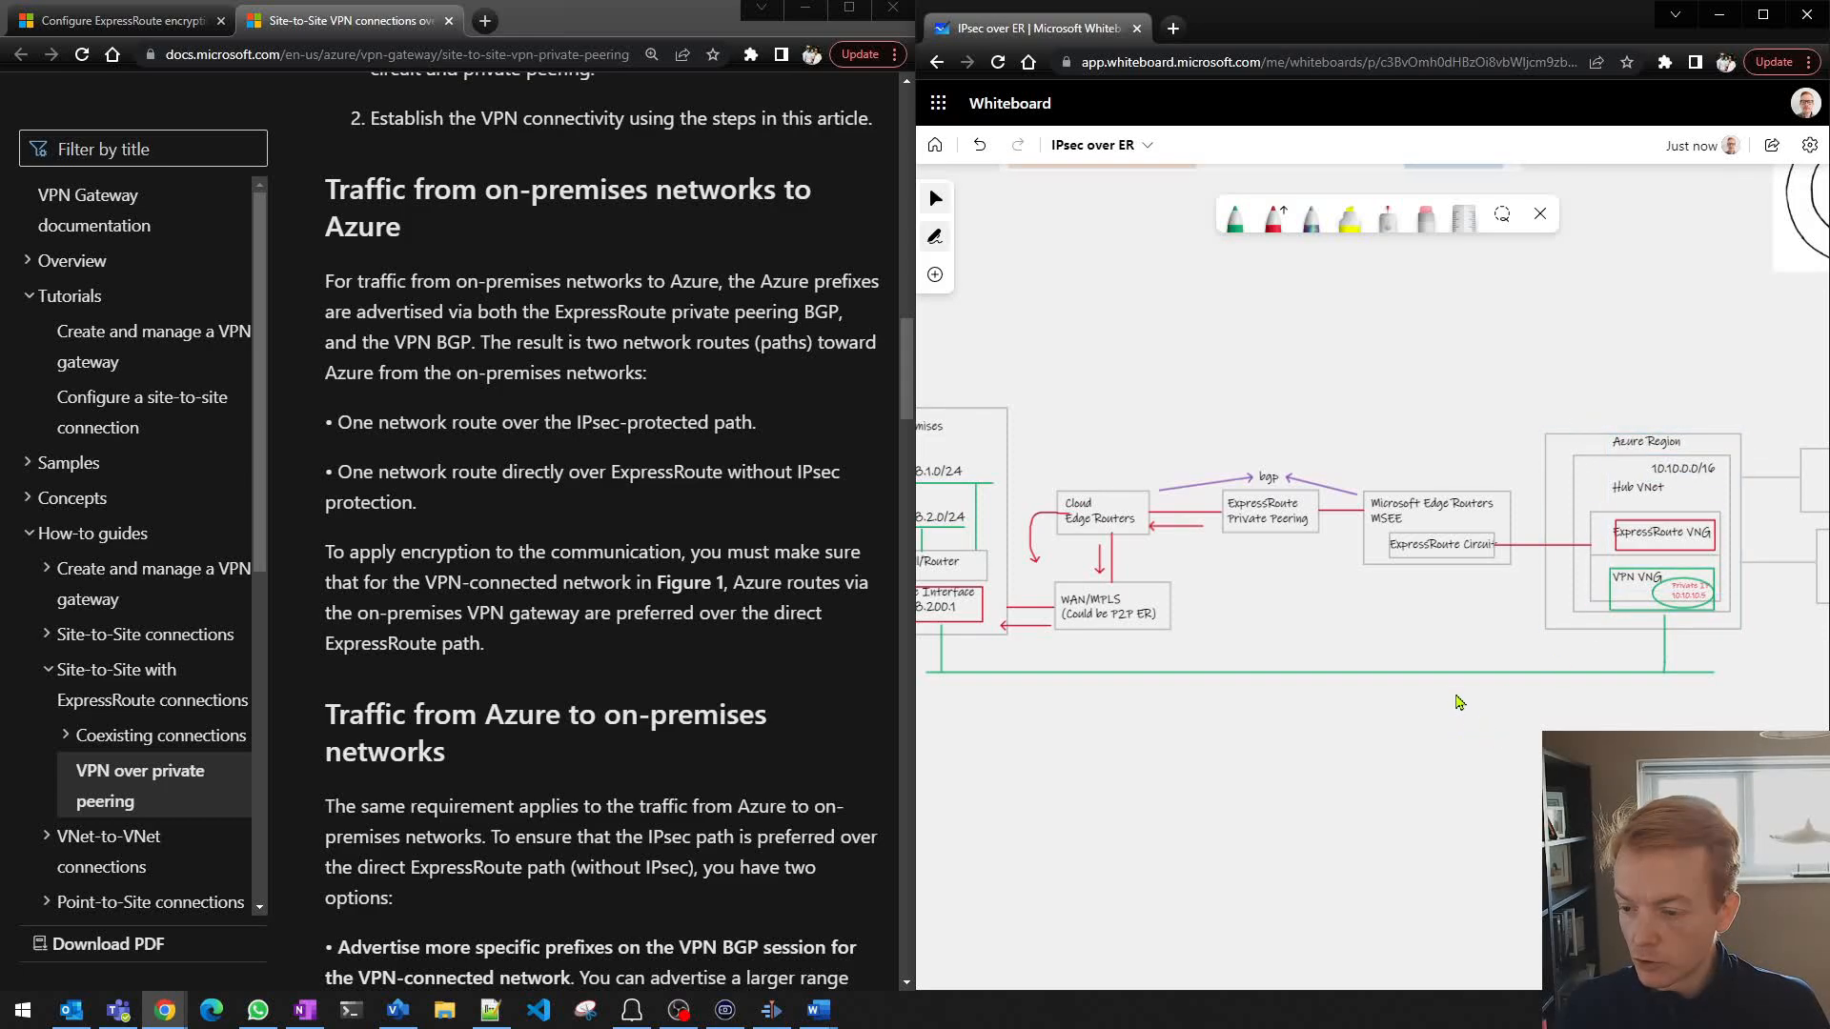
mouse_move(1325, 768)
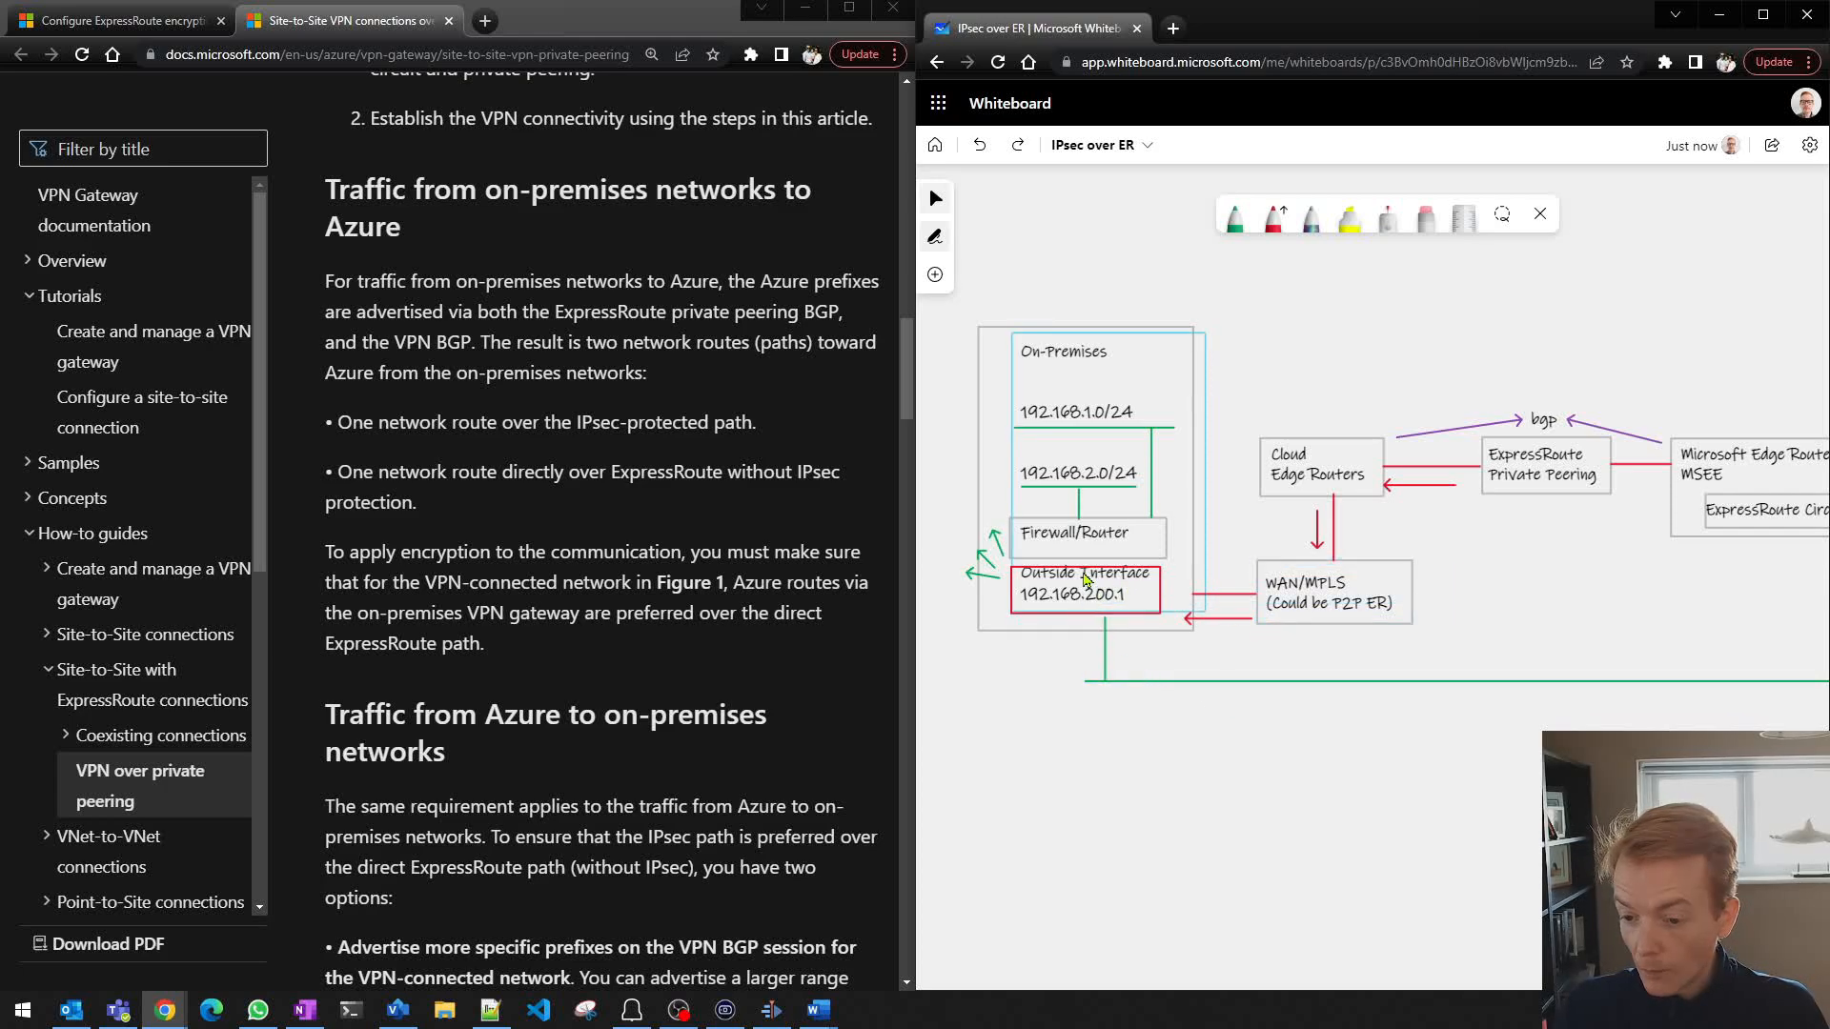
mouse_move(1126, 599)
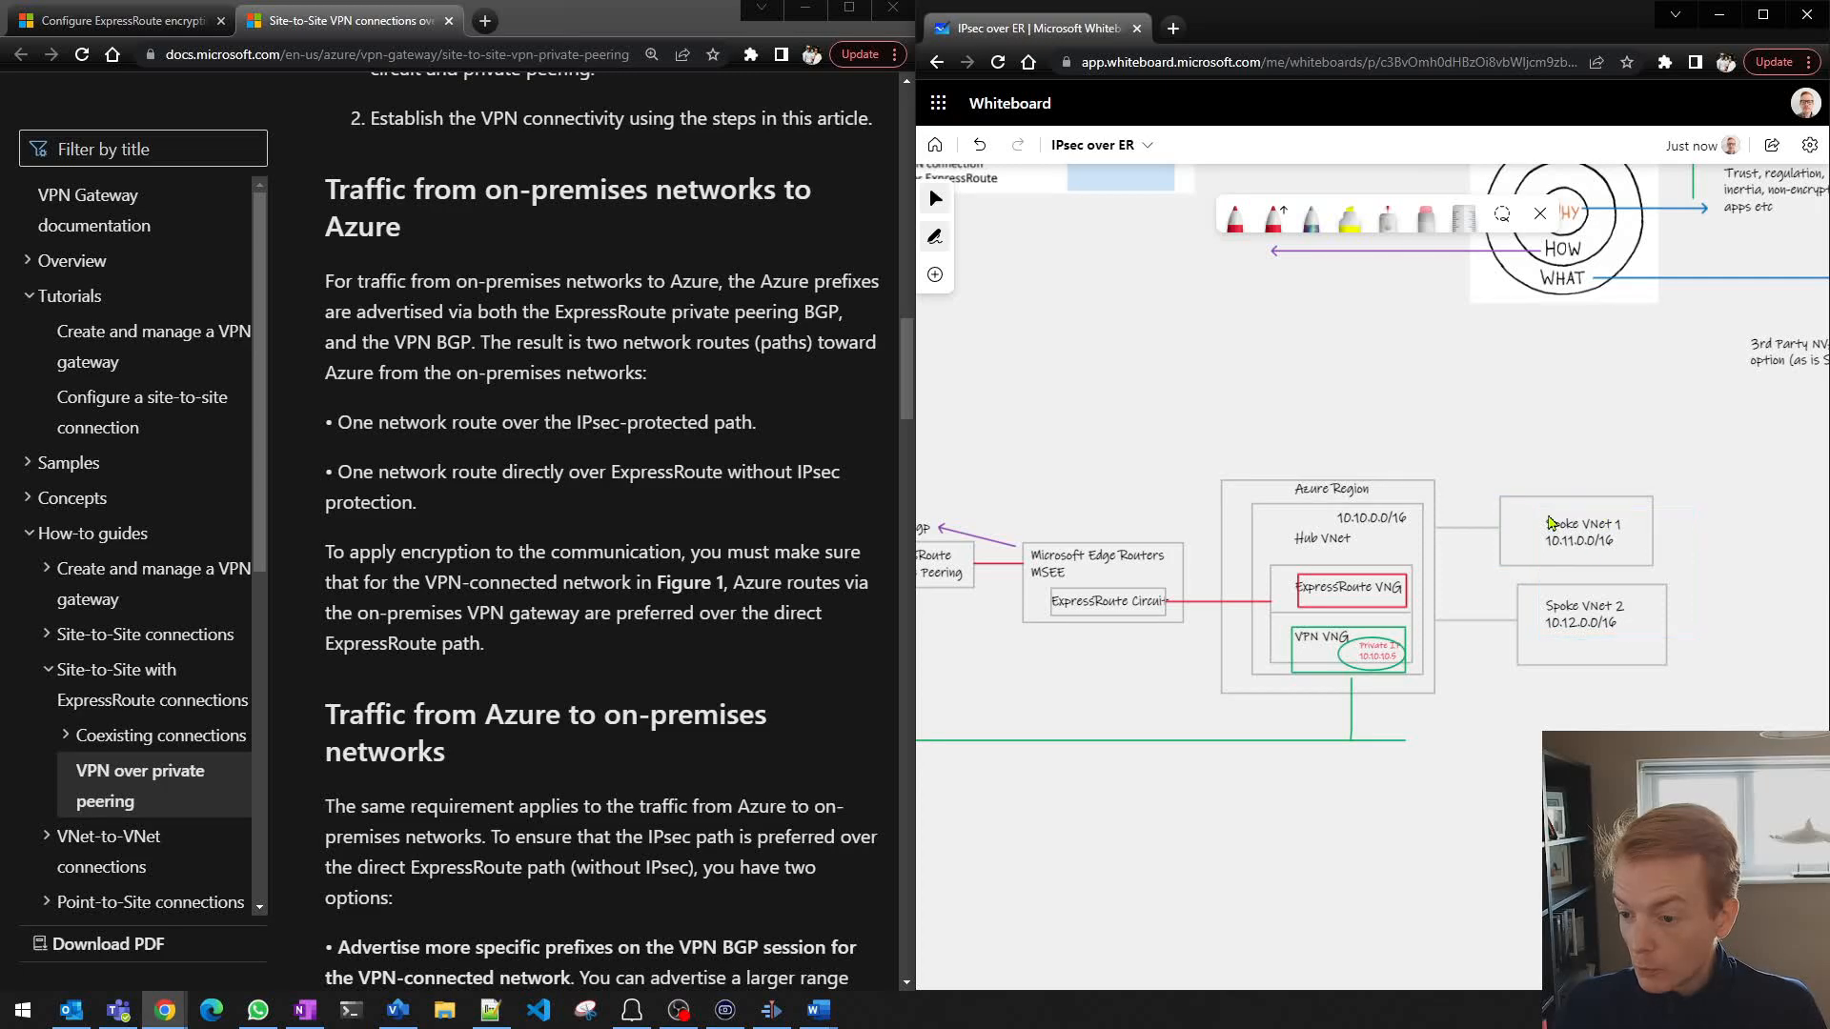
mouse_move(946, 454)
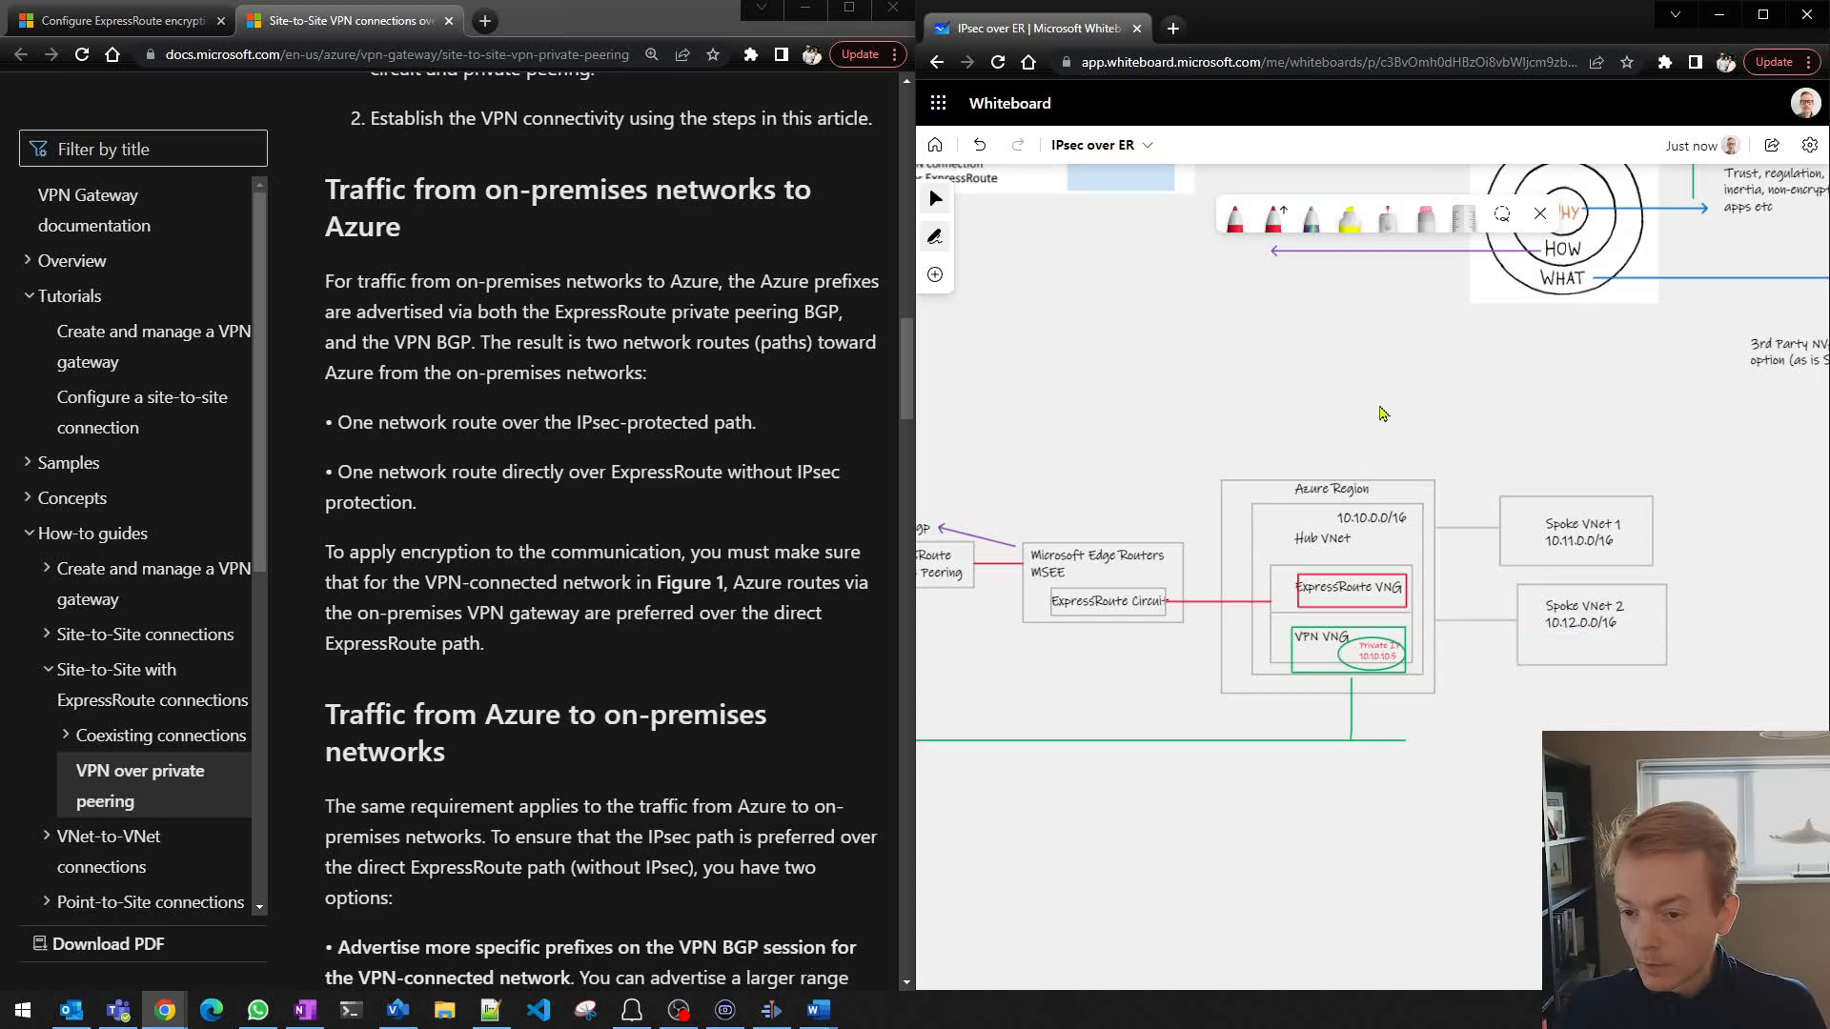
Step: Scroll Docs to the Azure-to-on-premises options and highlight the more-specific-prefixes option
scroll("down", 3)
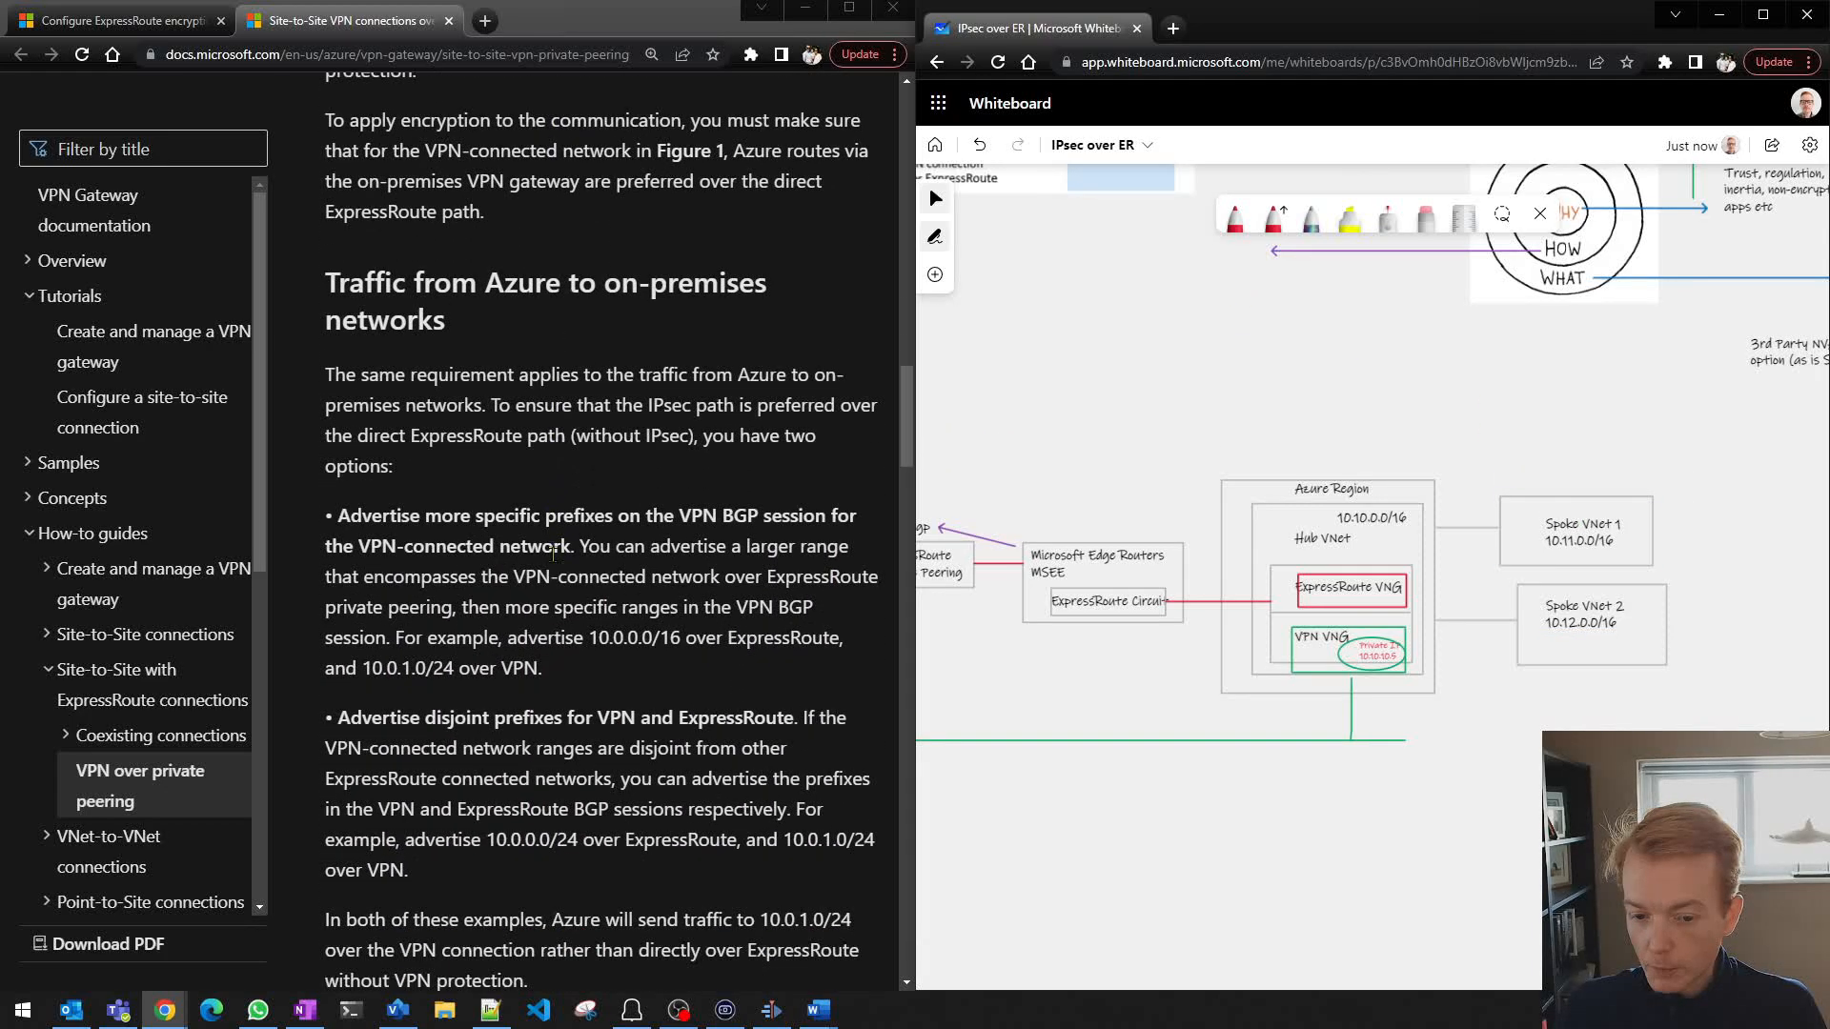
scroll("down", 3)
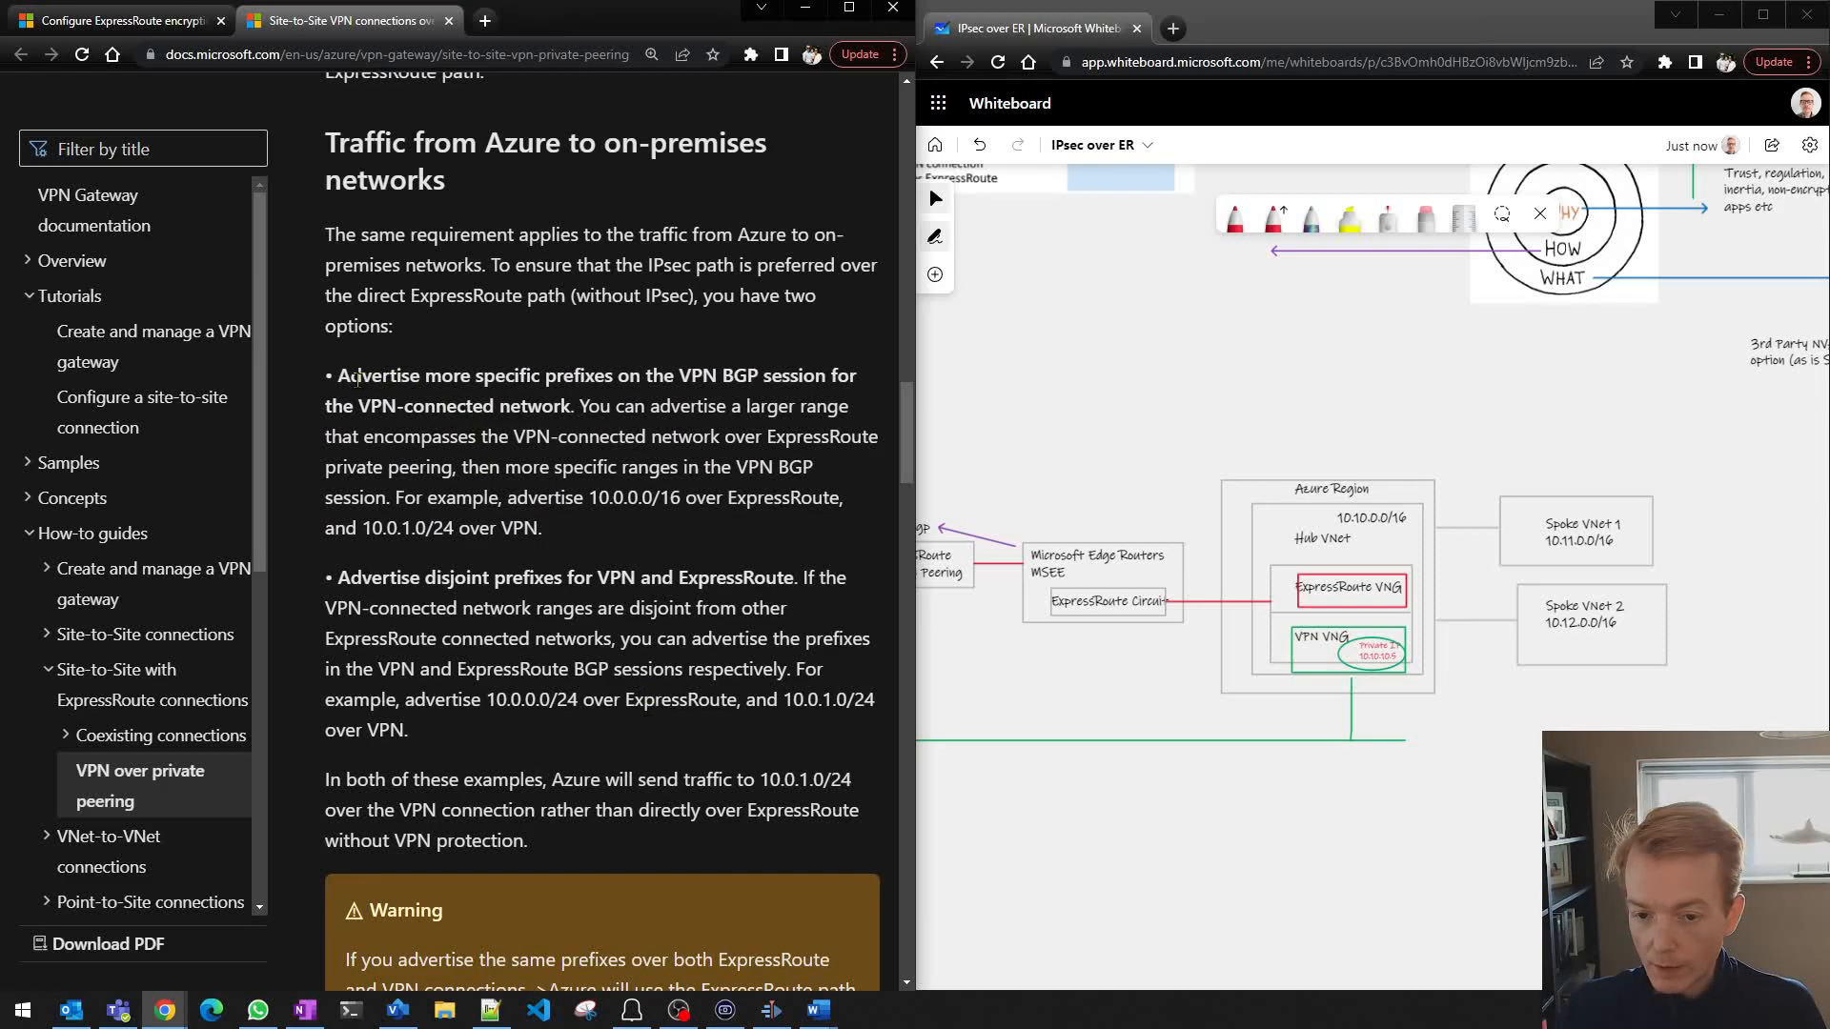
left_click_drag(344, 375, 607, 406)
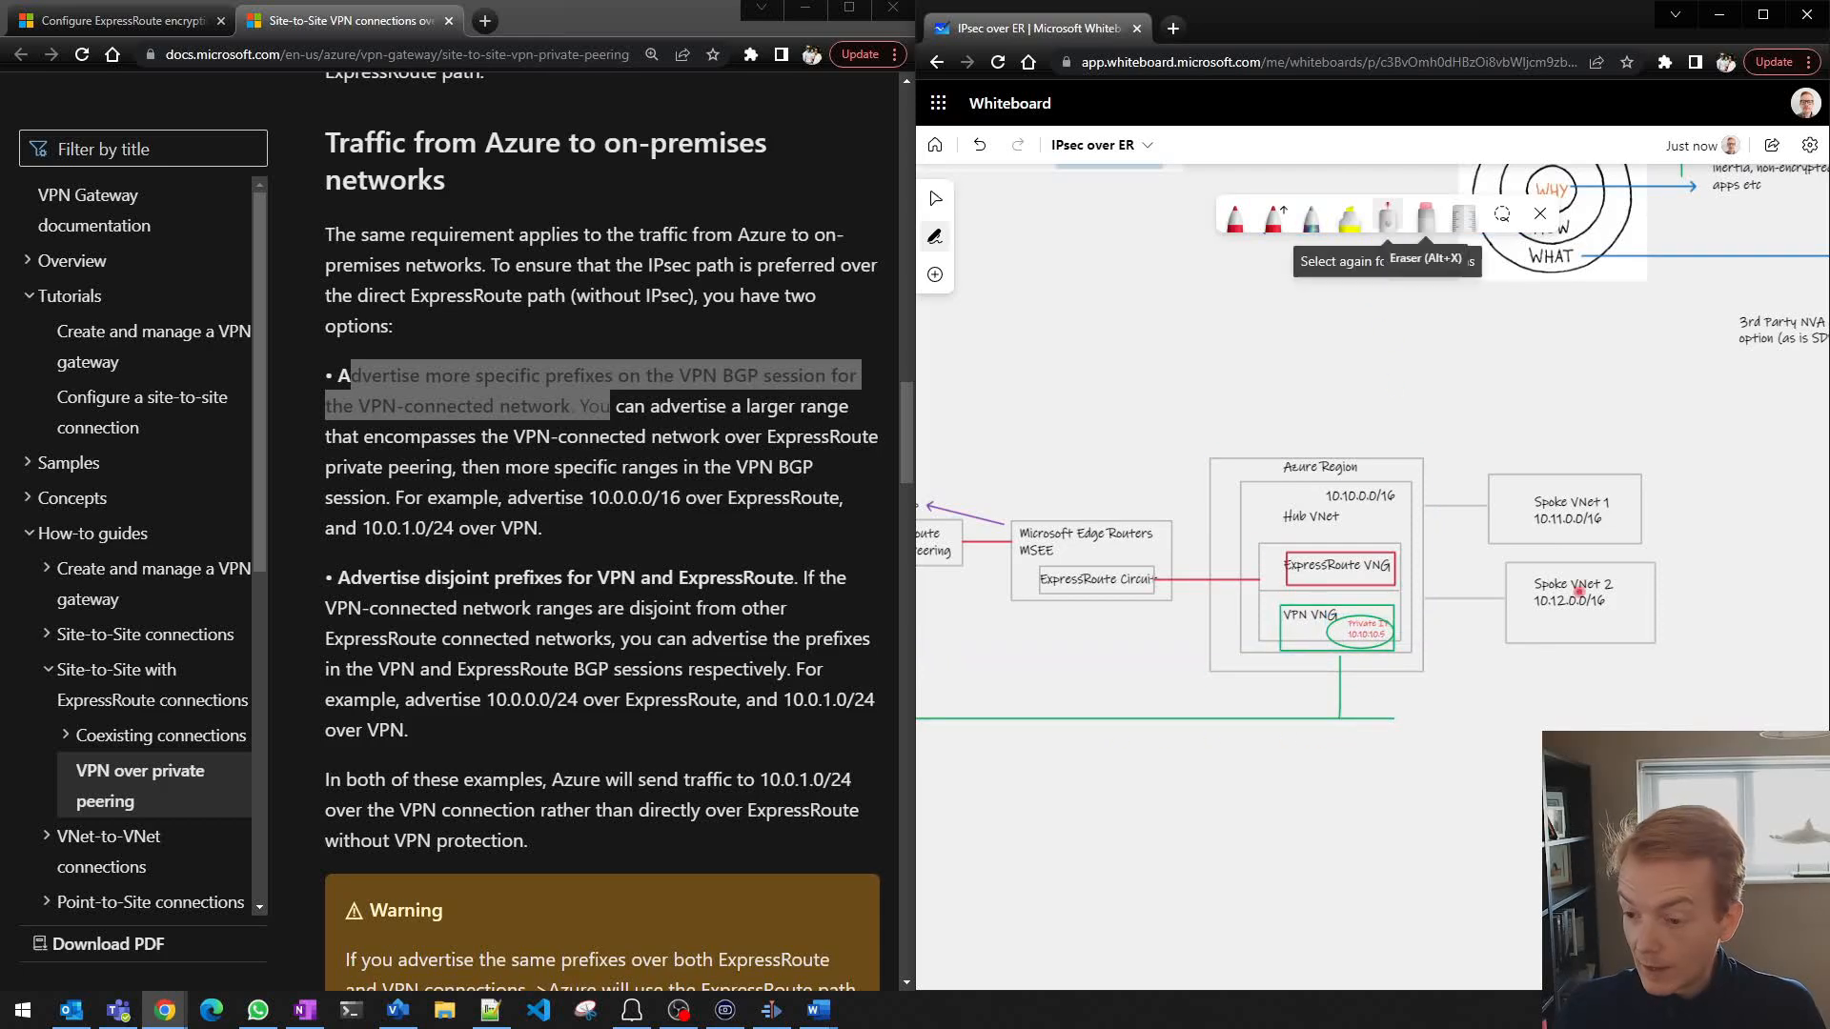
mouse_move(1575, 583)
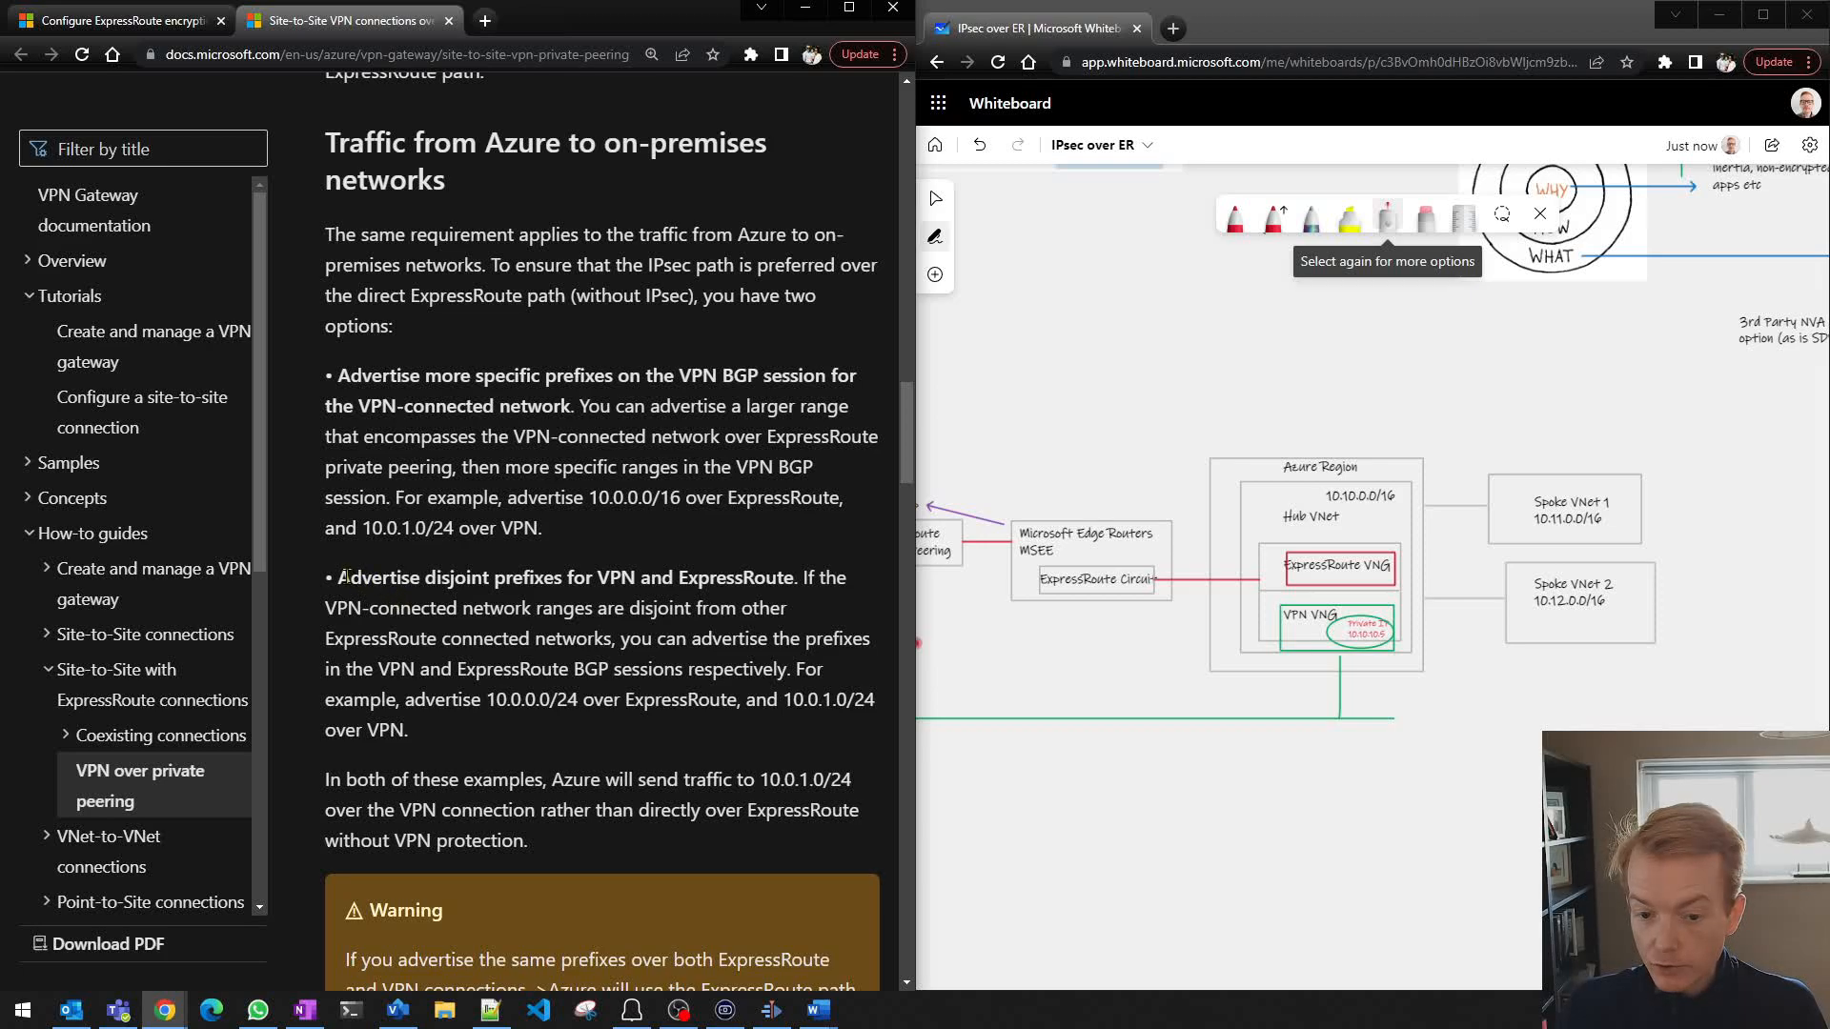
left_click_drag(342, 576, 756, 607)
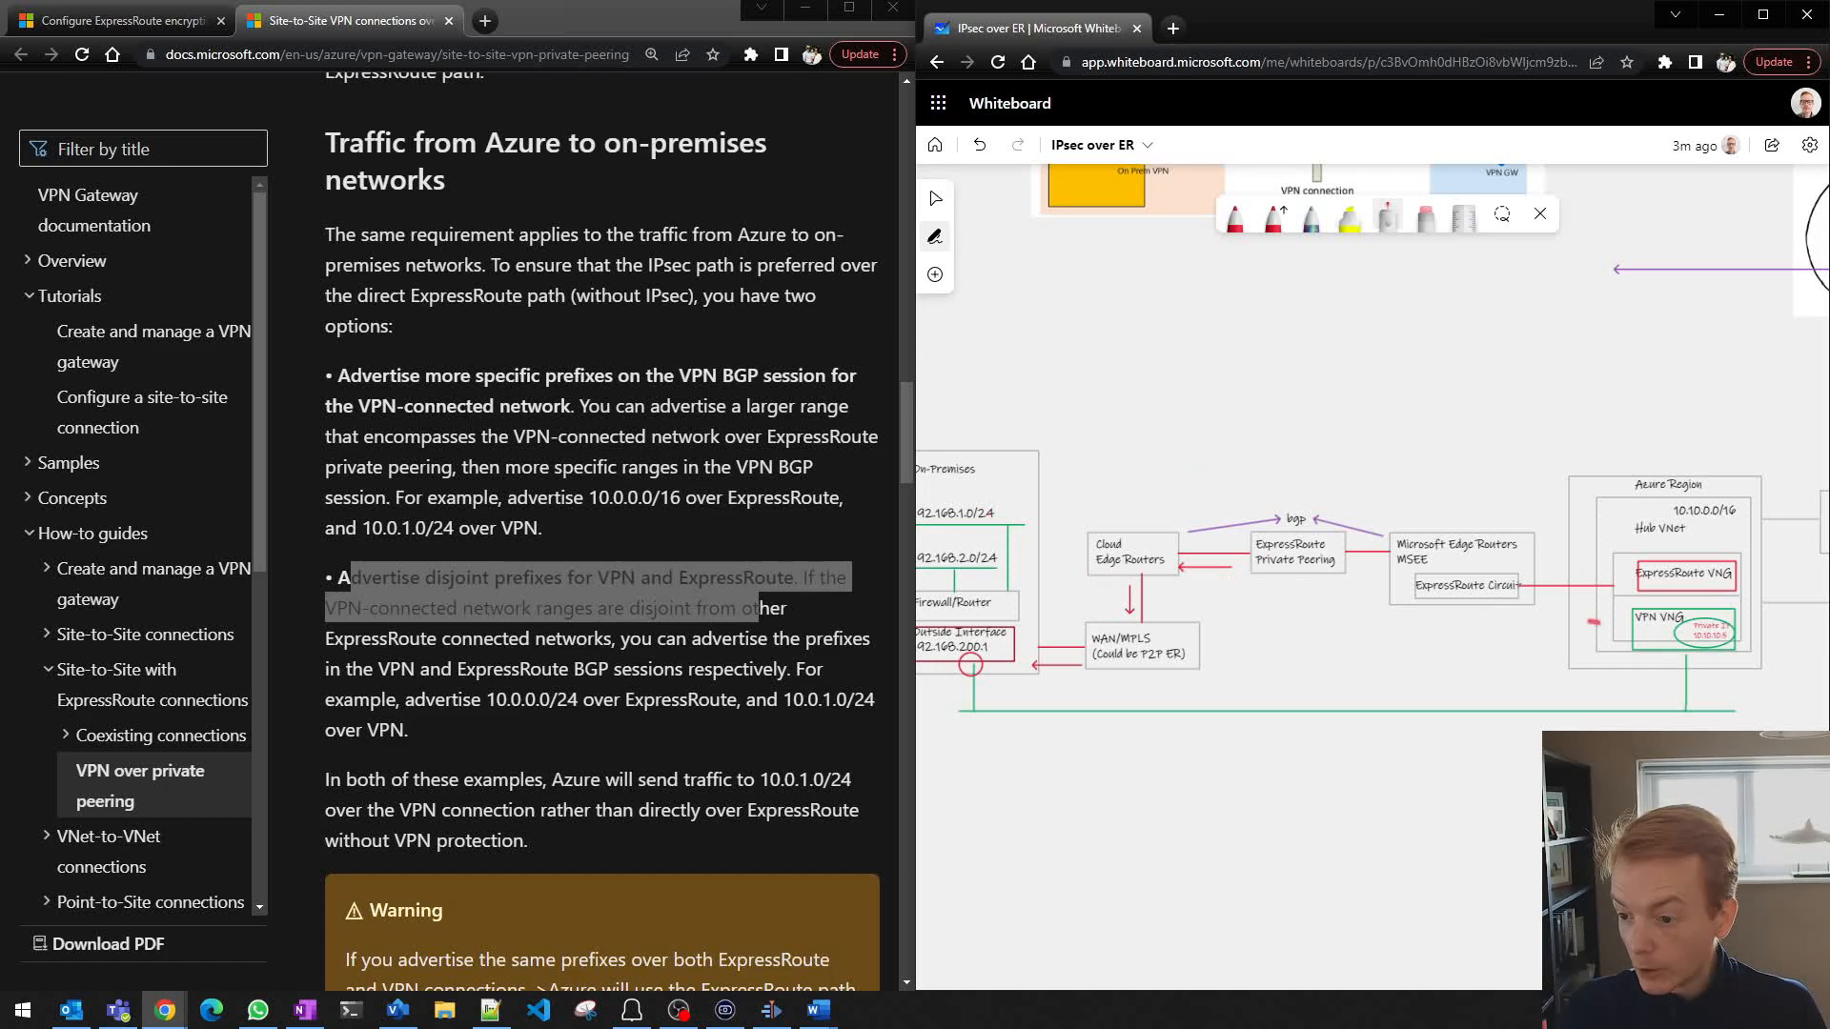
left_click(1051, 389)
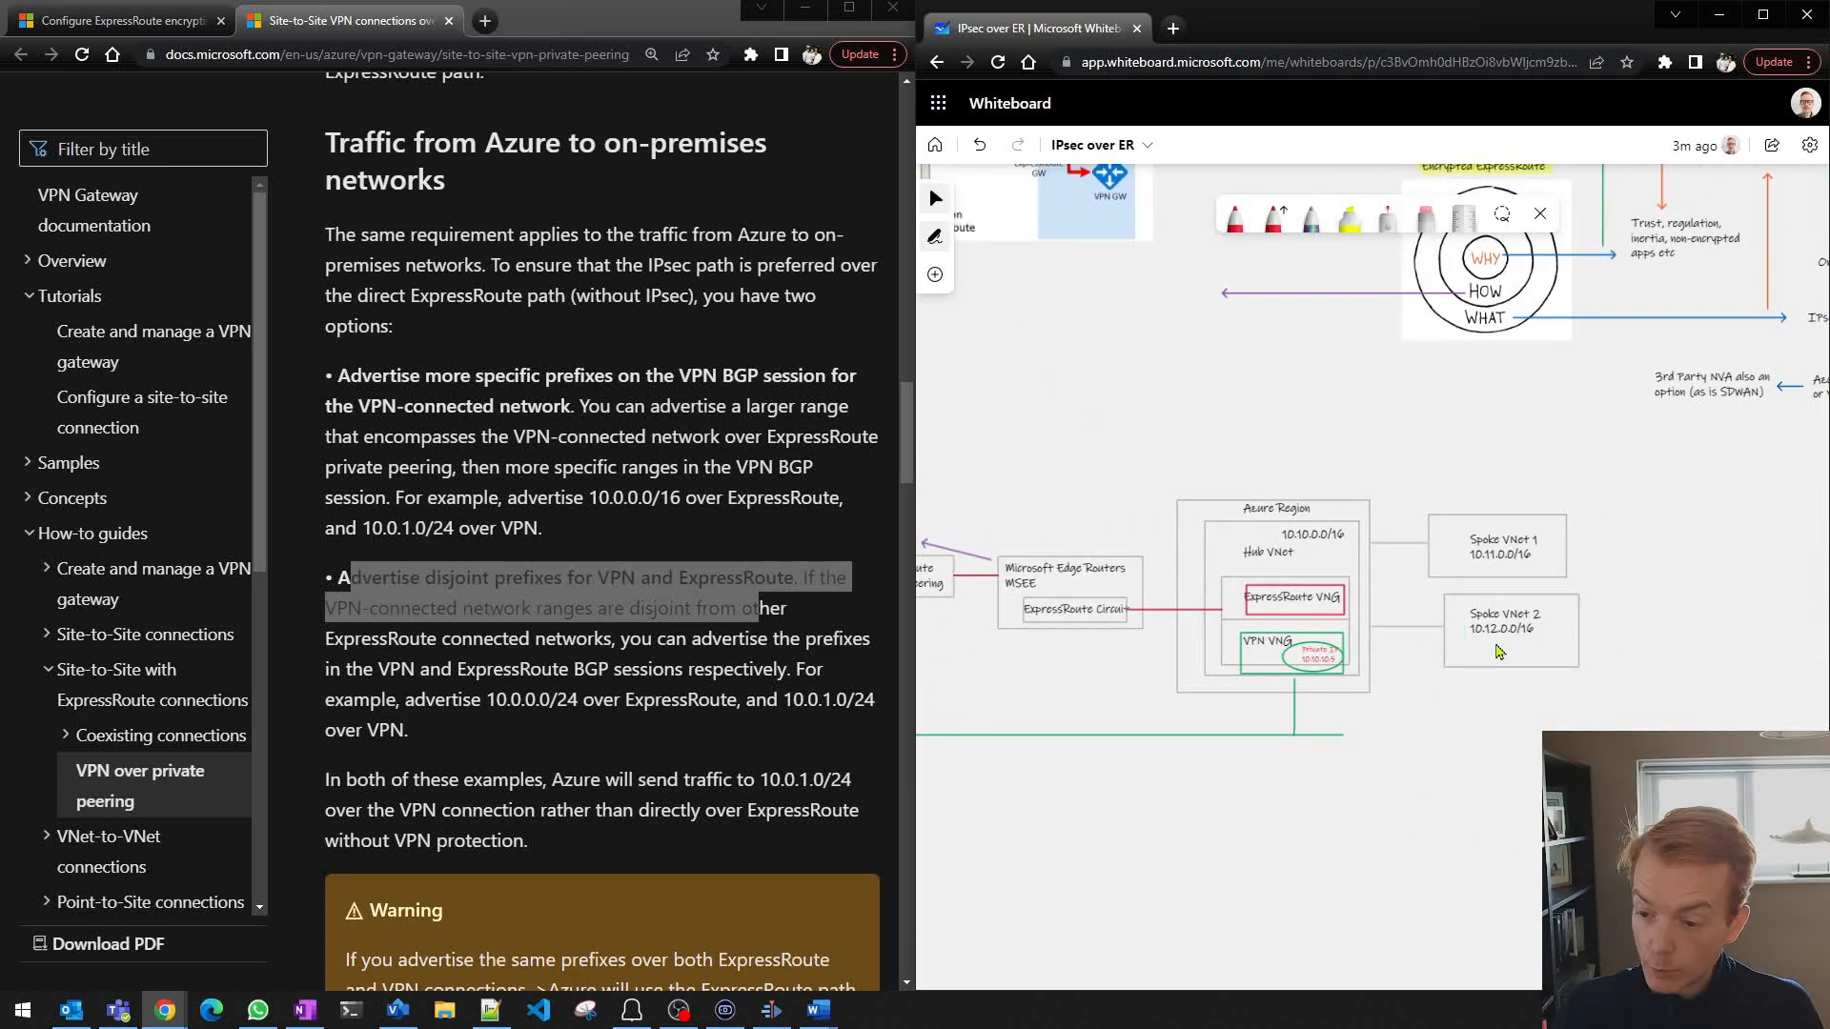
mouse_move(1521, 651)
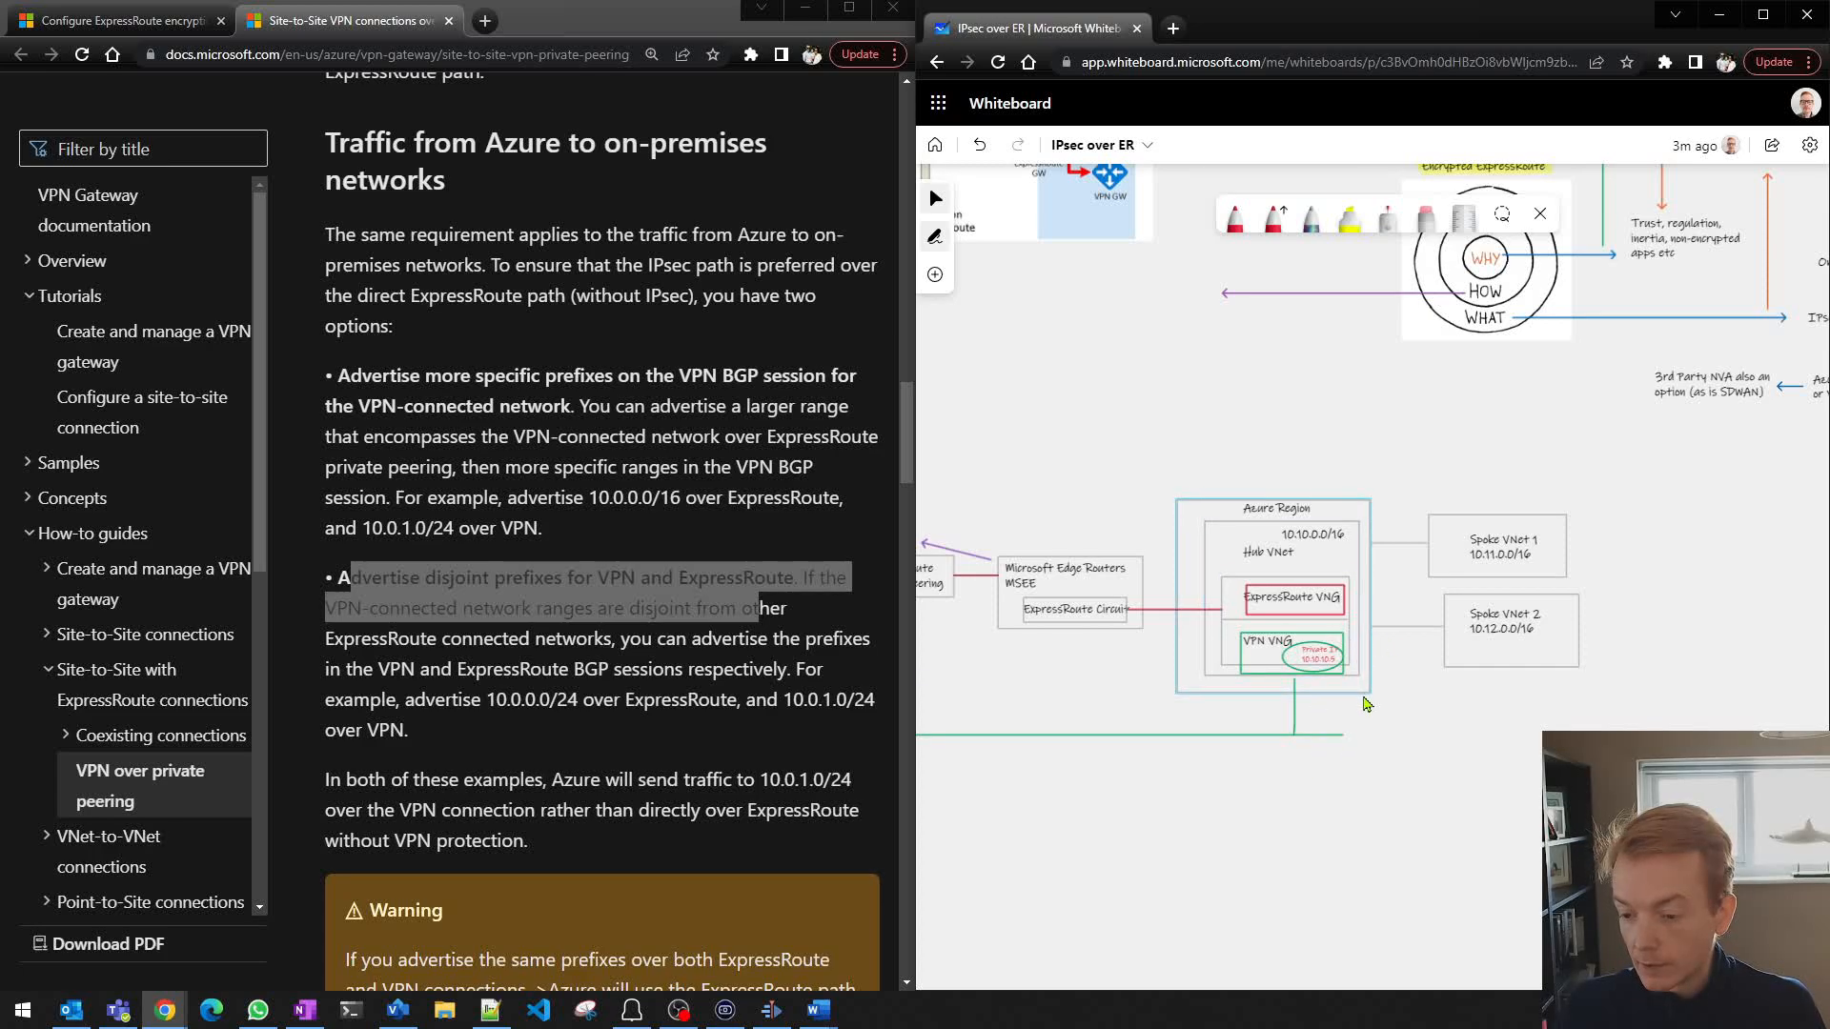
mouse_move(1397, 804)
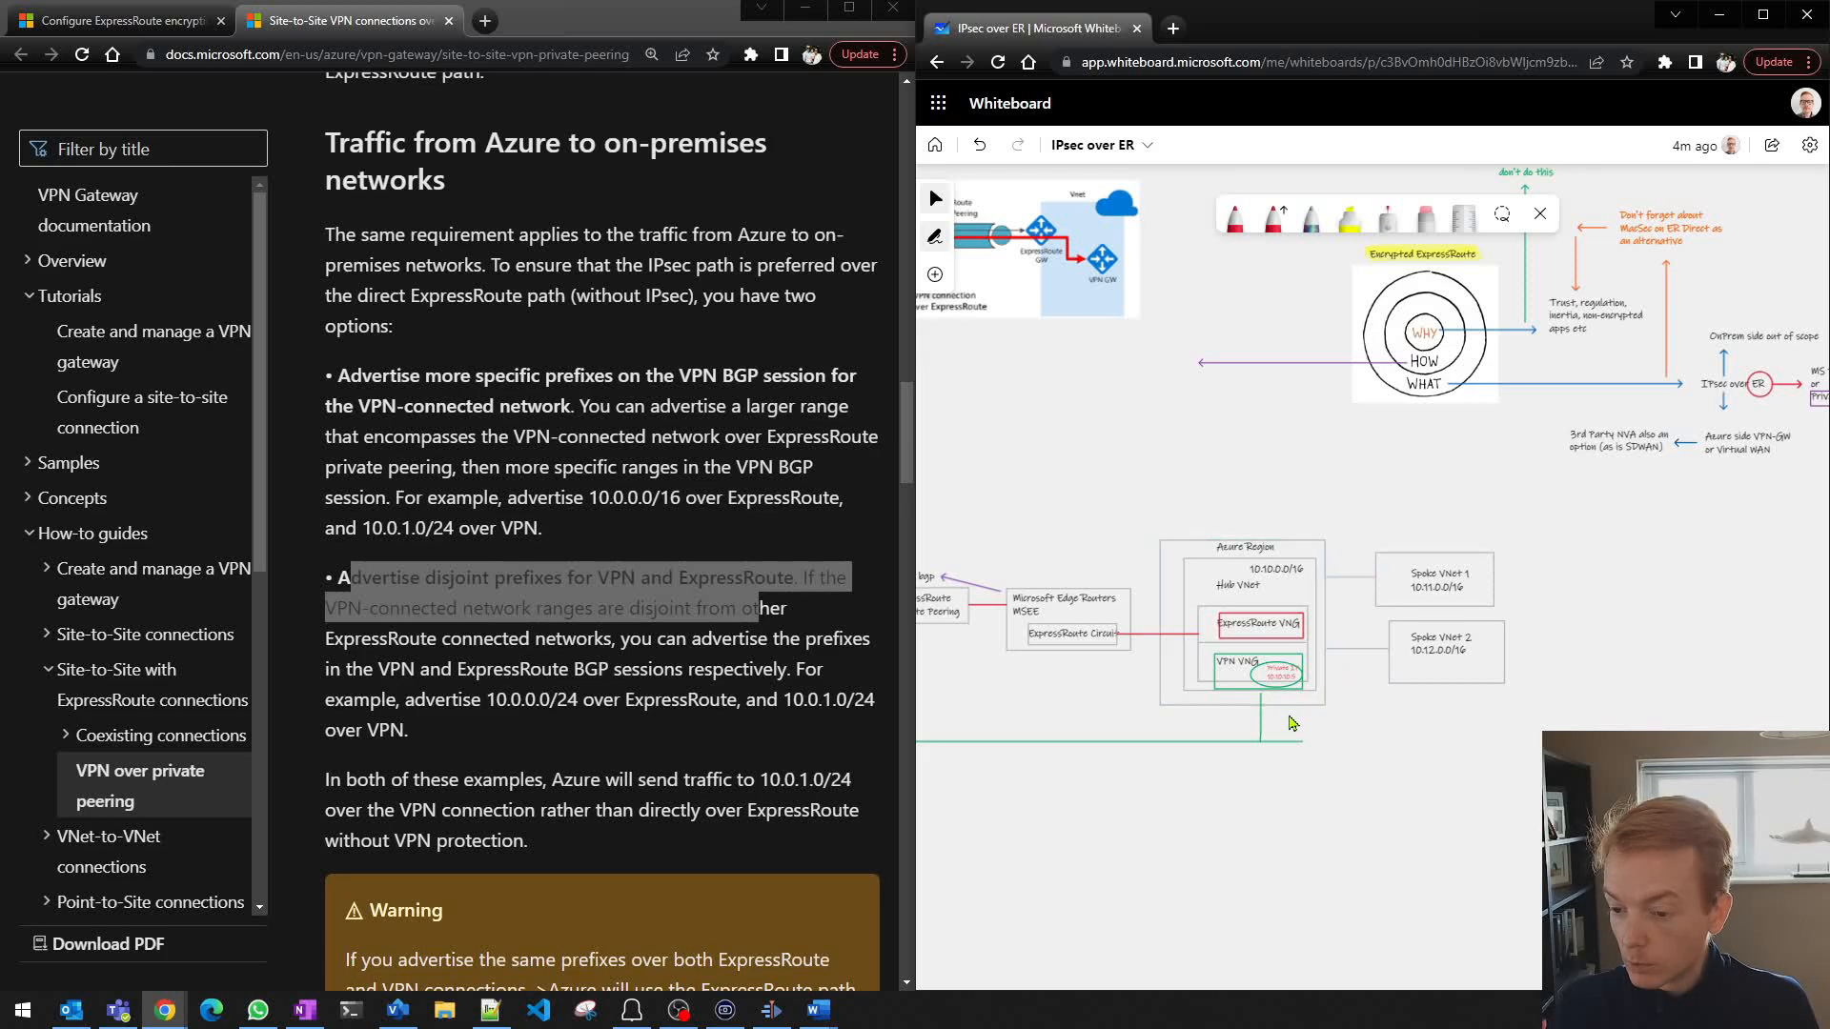
mouse_move(1377, 630)
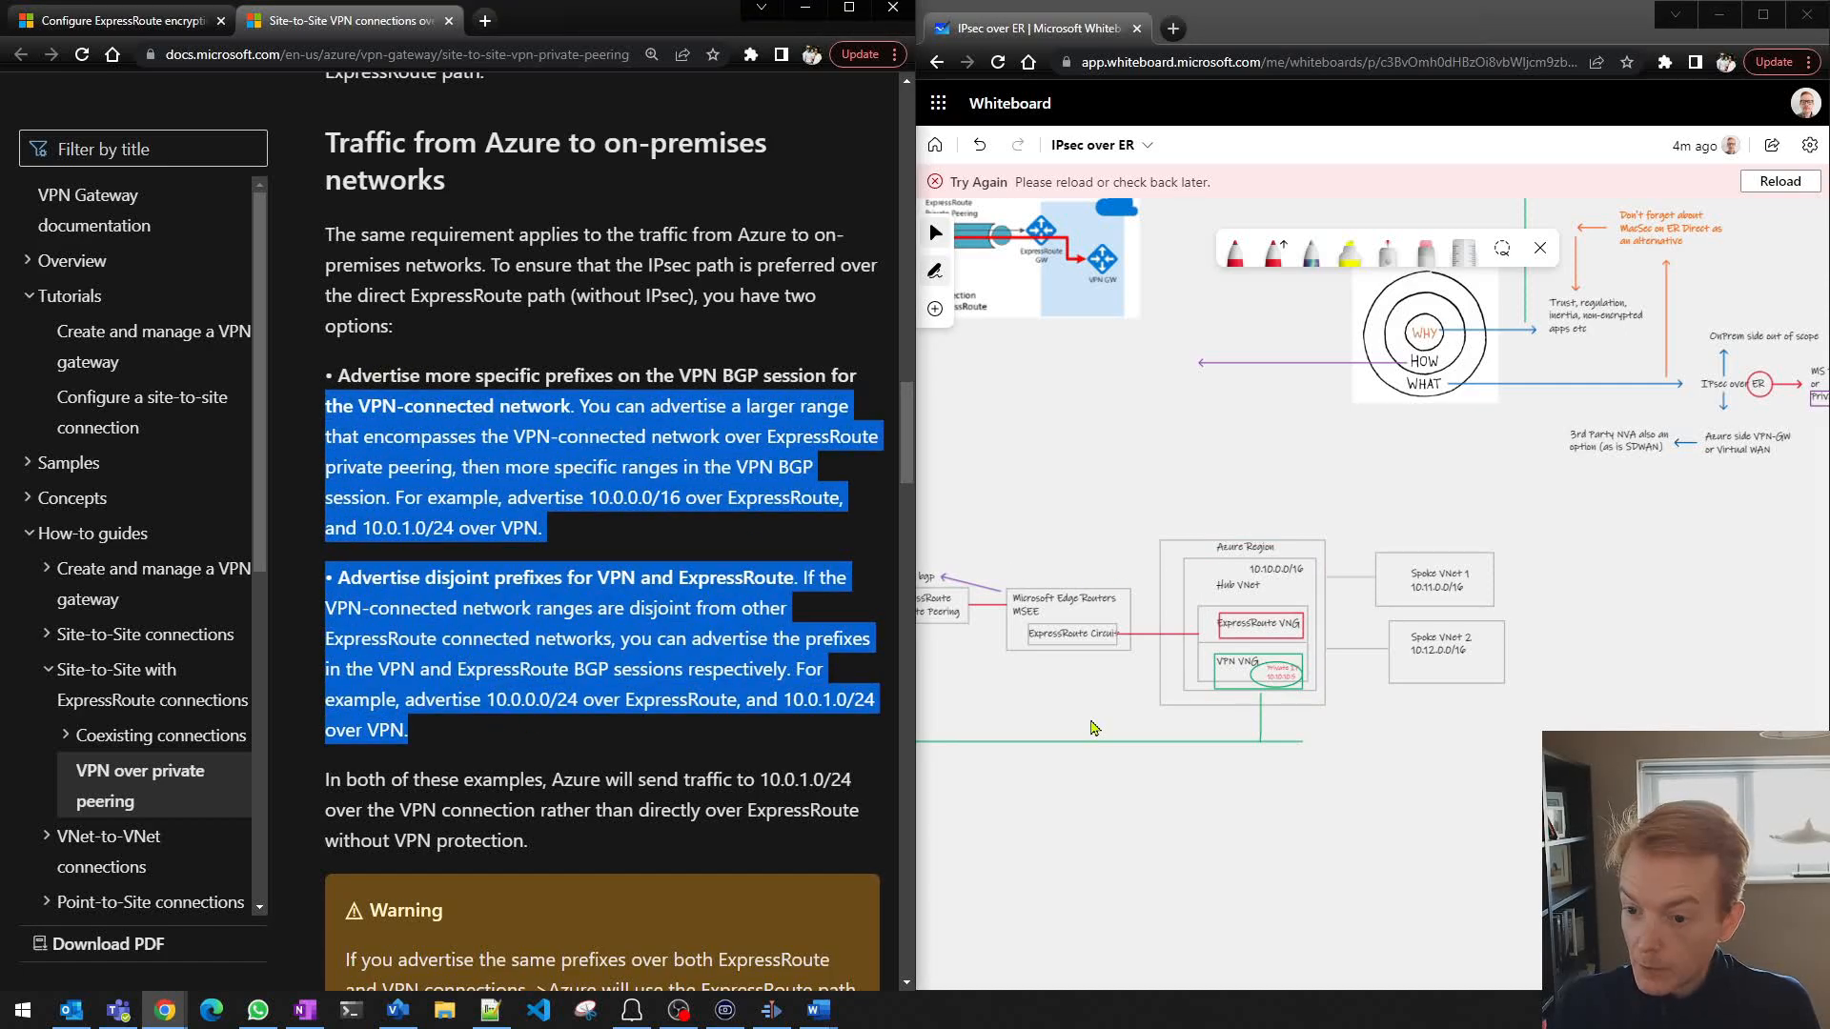
mouse_move(995, 342)
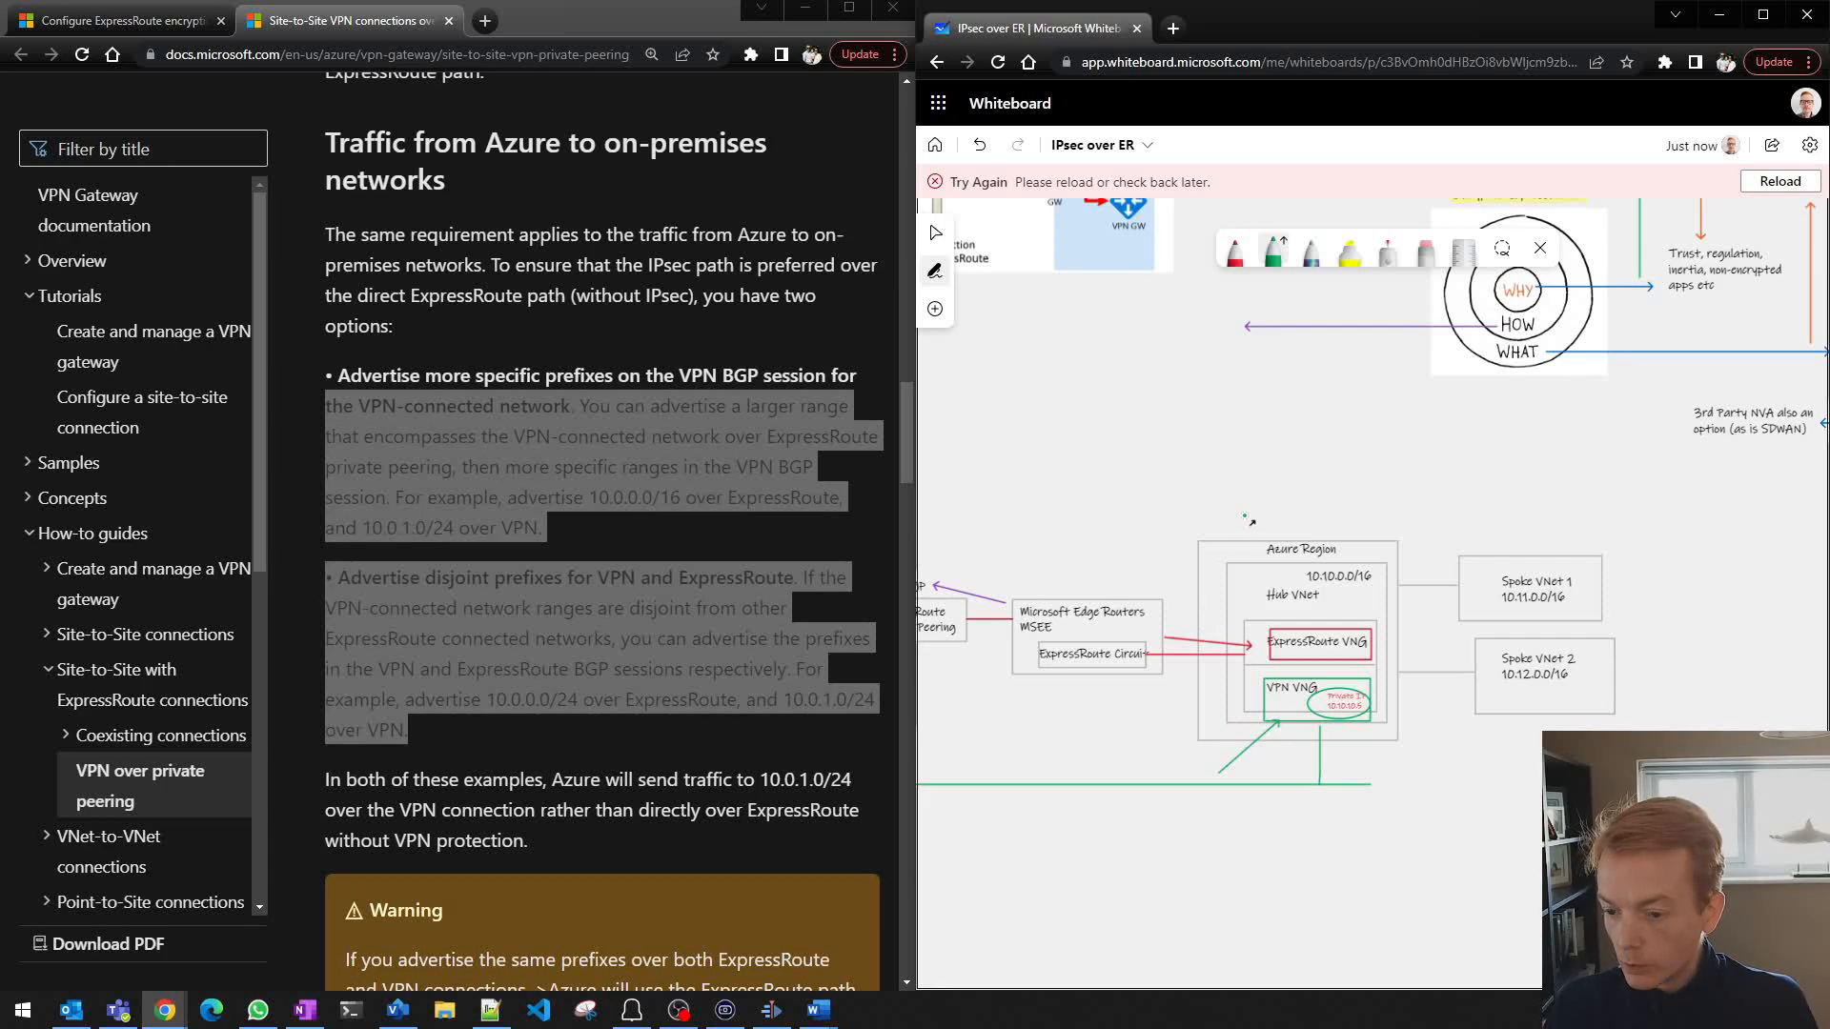
Step: Change the ink colour for route arrows and highlight the Docs warning about identical prefixes
left_click(1270, 249)
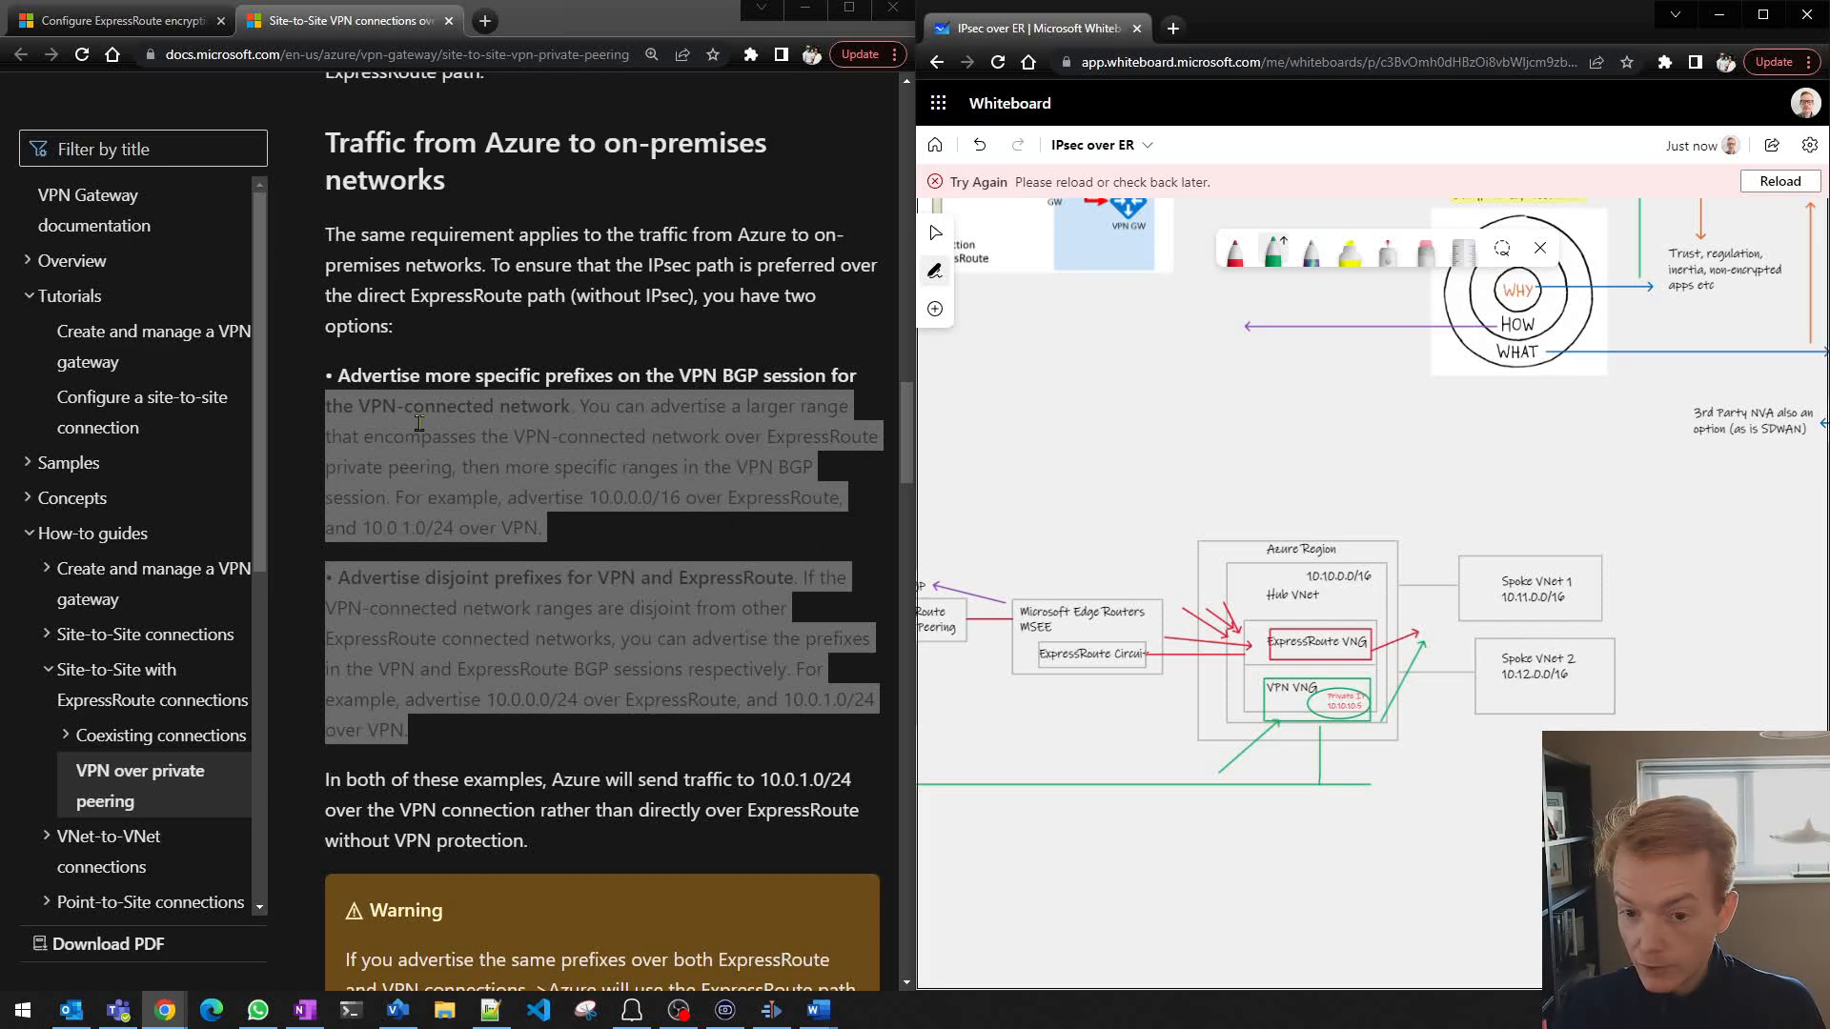
left_click_drag(422, 374, 407, 730)
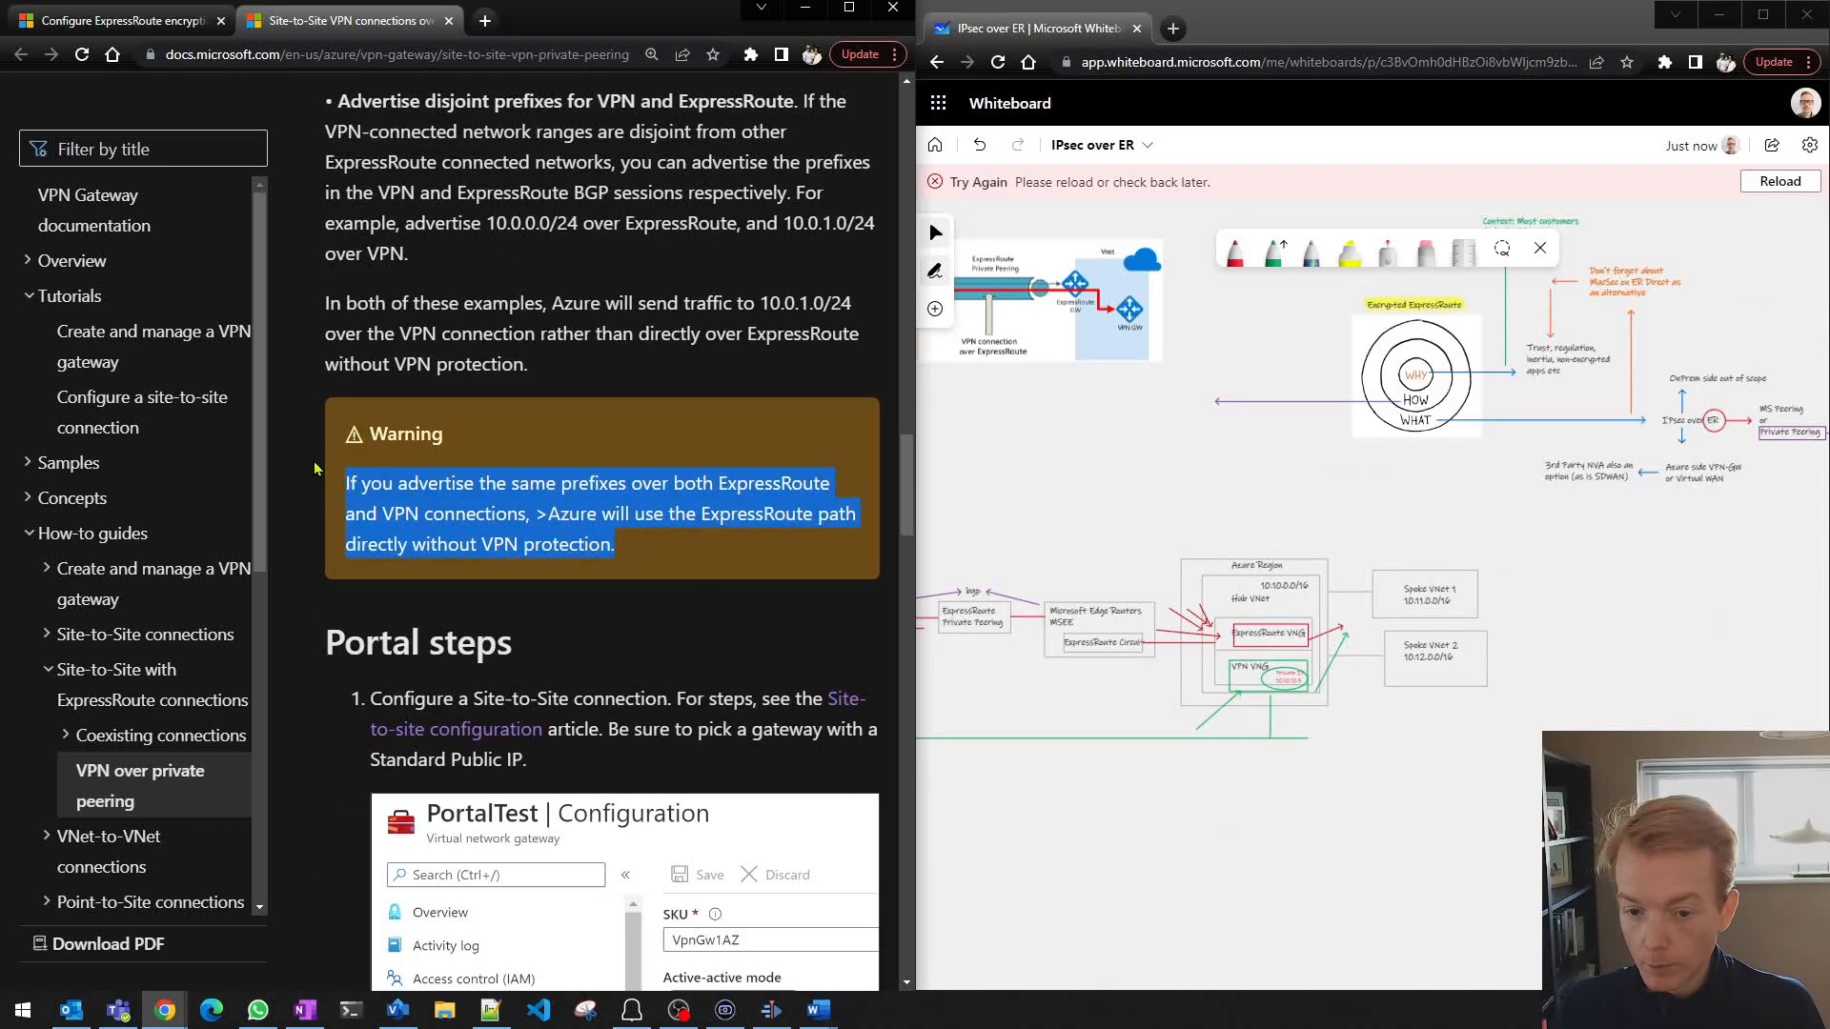
left_click(753, 583)
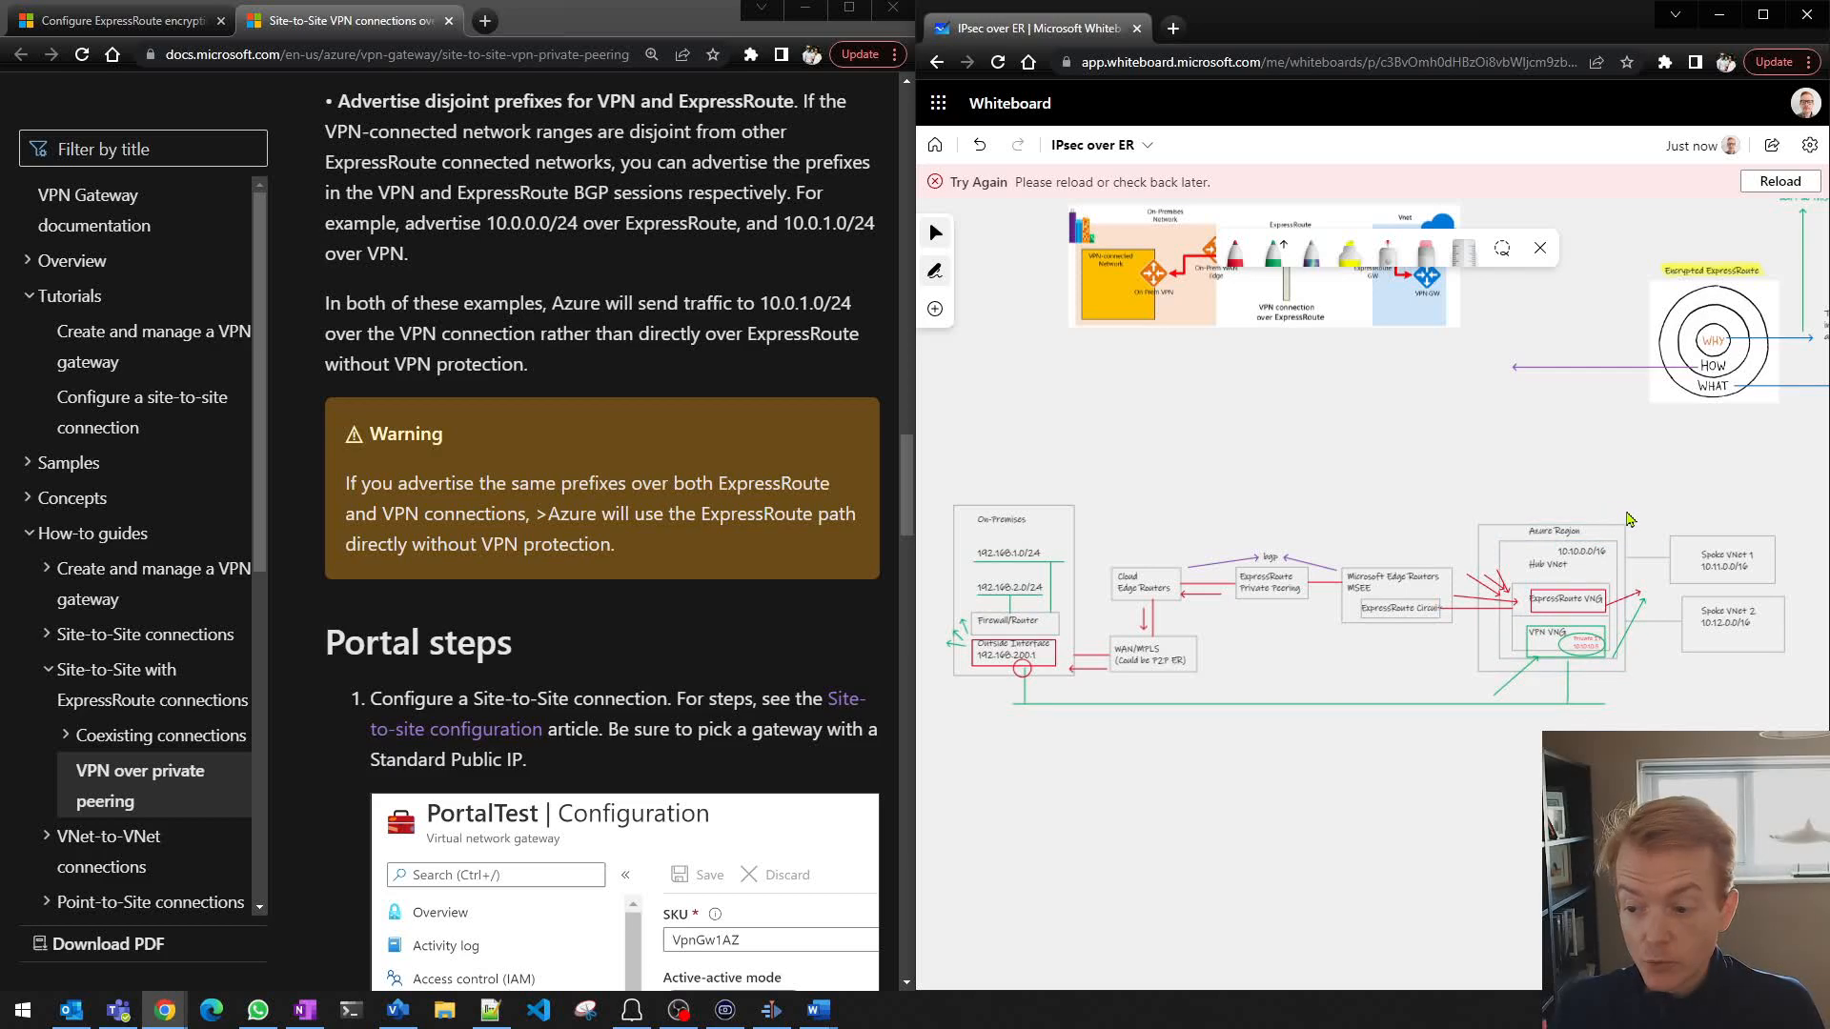
mouse_move(1675, 454)
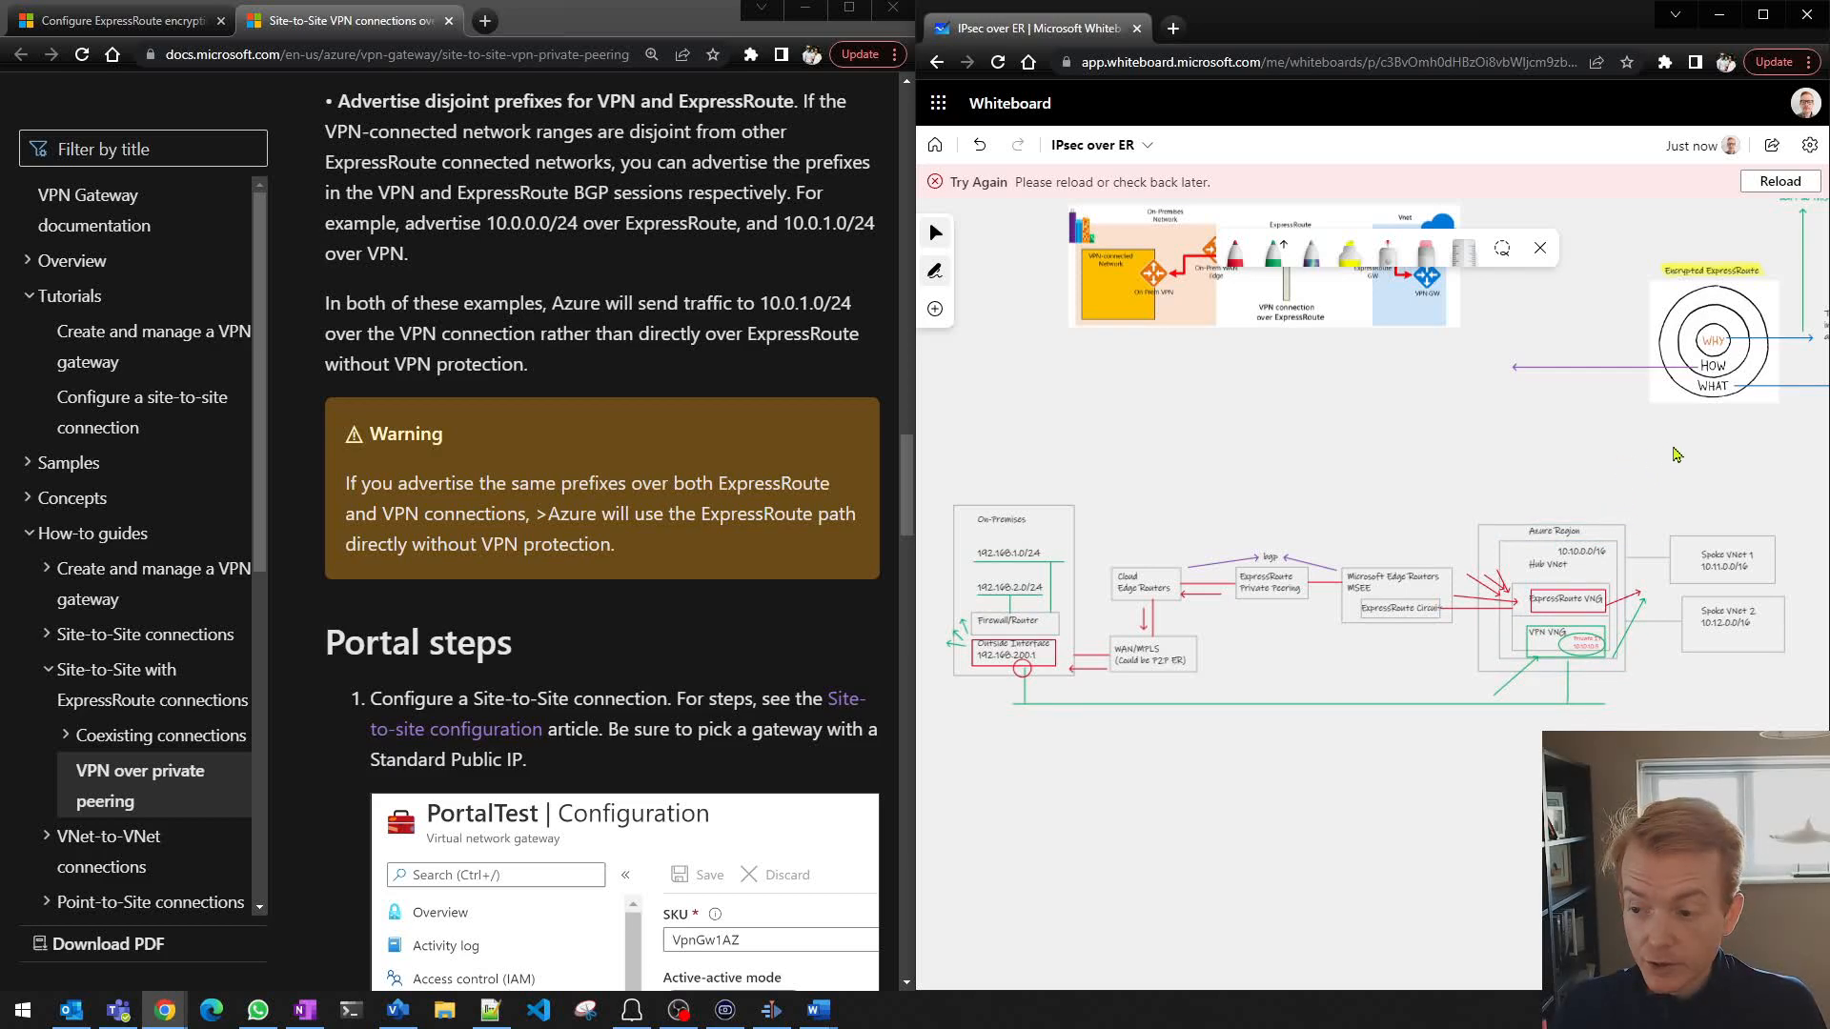